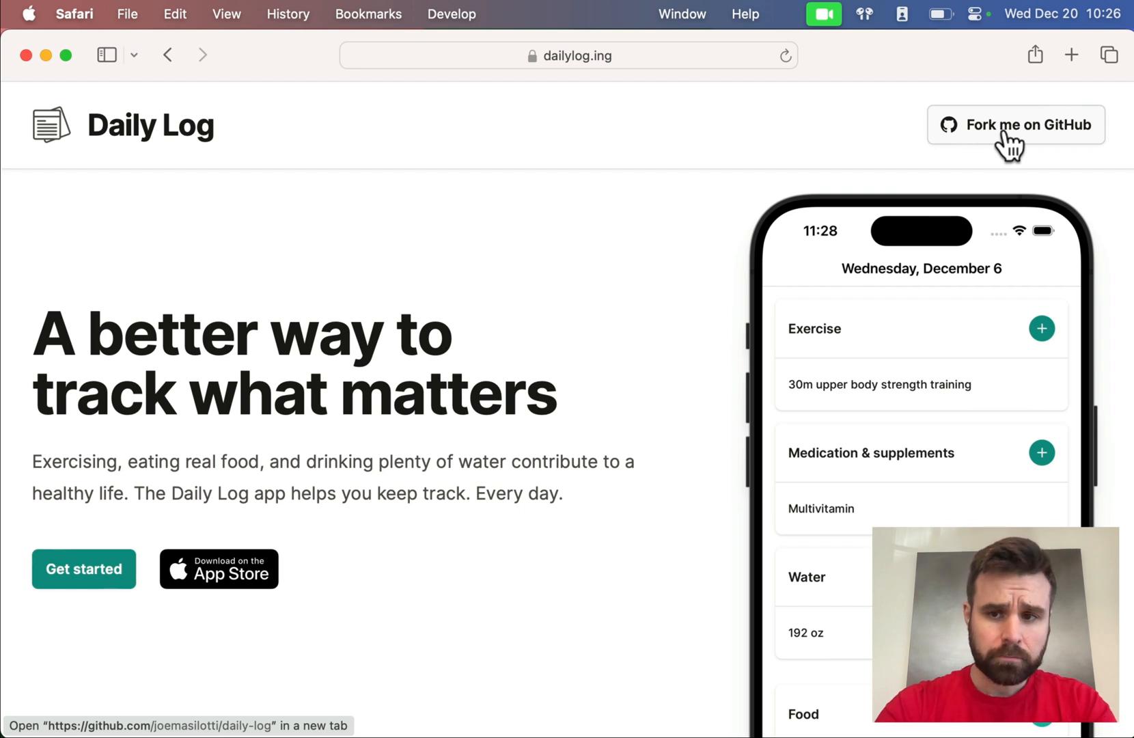
- Browse the daily-log GitHub repository, then load the local Daily Log site at localhost
left_click(1016, 125)
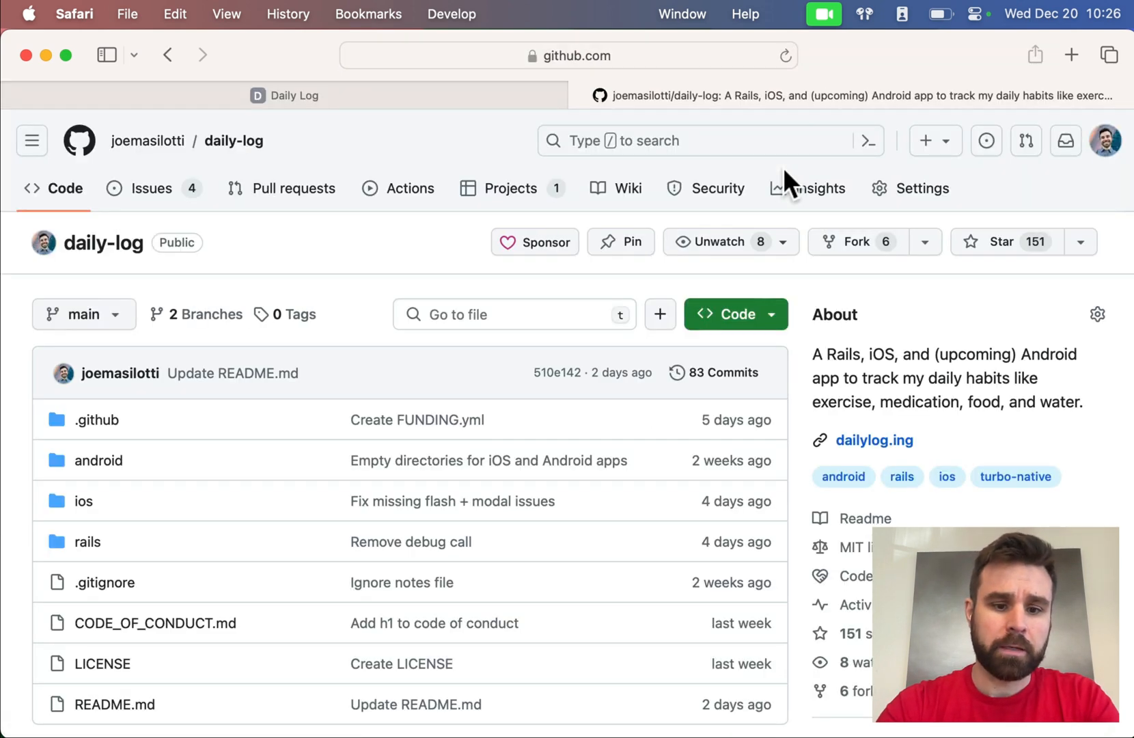
mouse_move(516, 470)
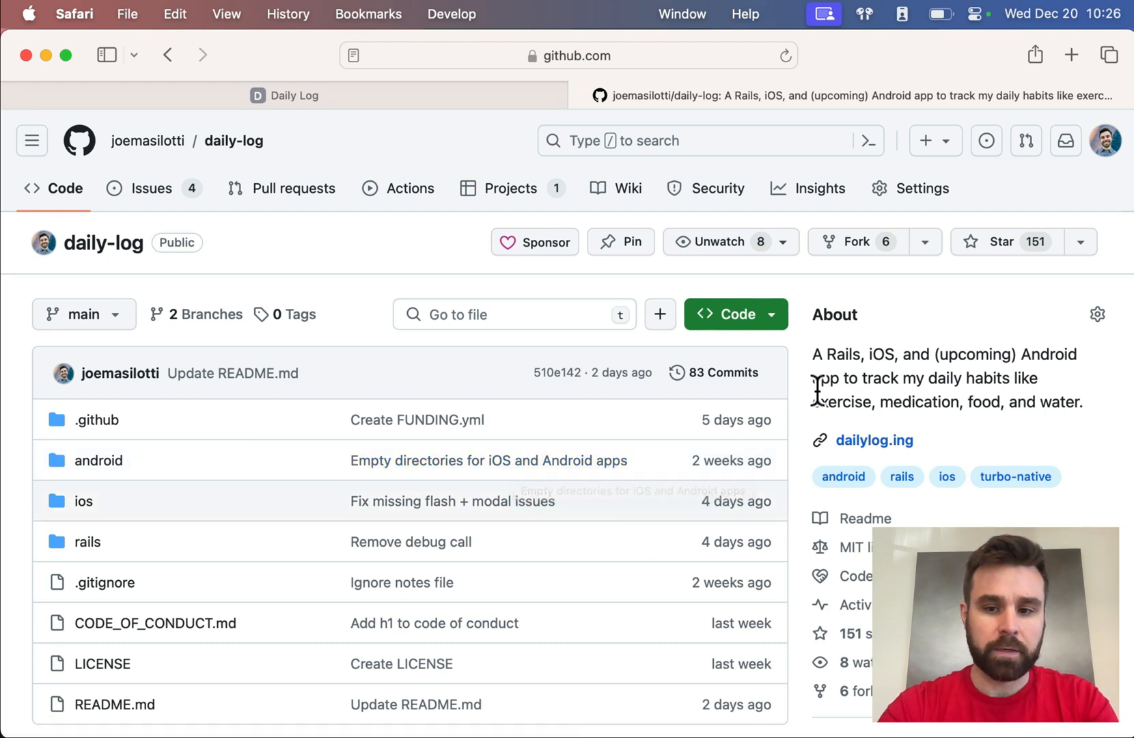
mouse_move(864, 377)
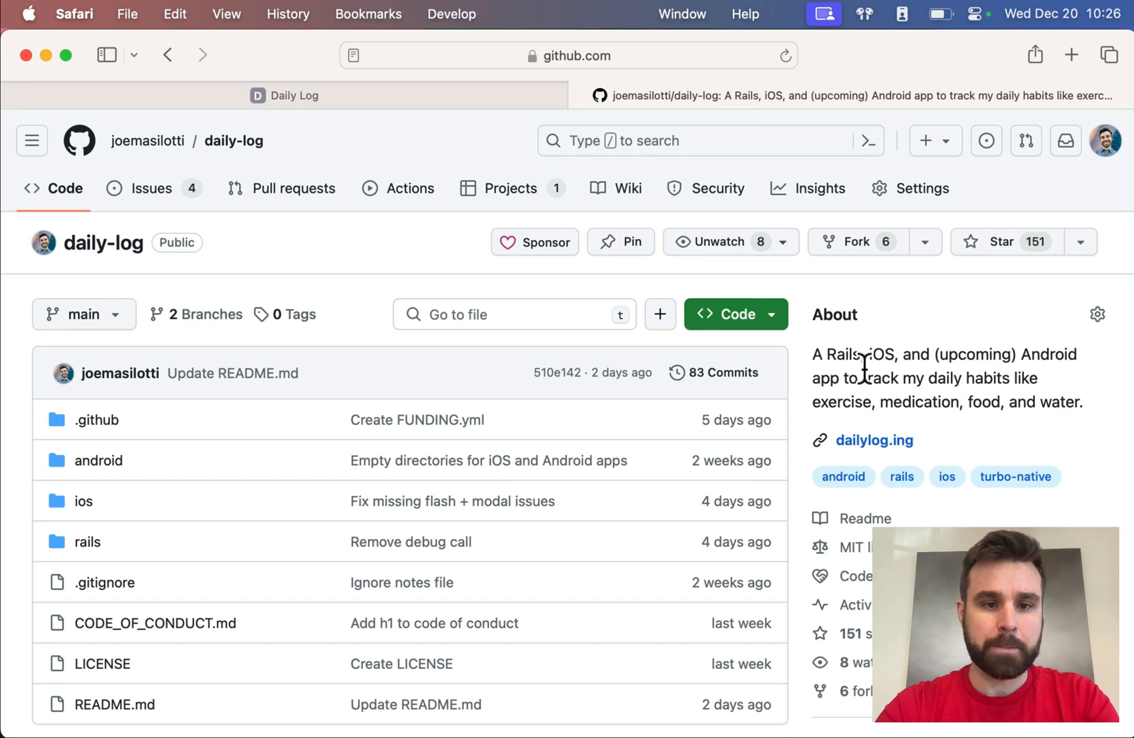
left_click(874, 440)
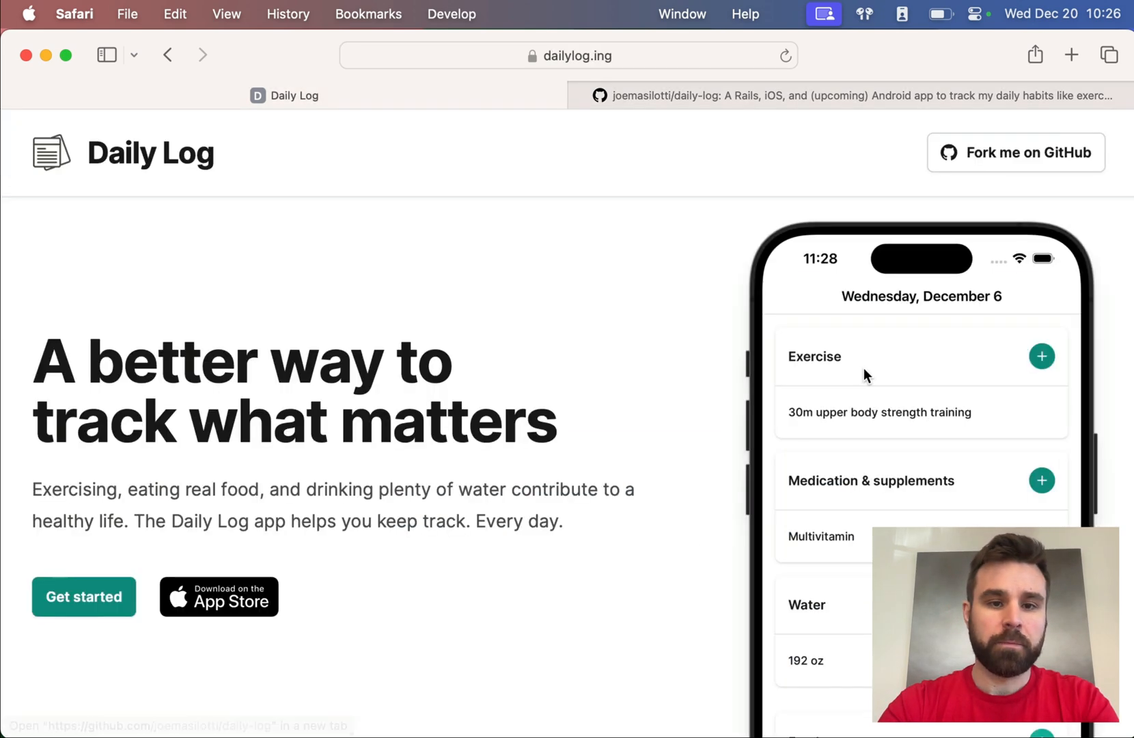
left_click(568, 55)
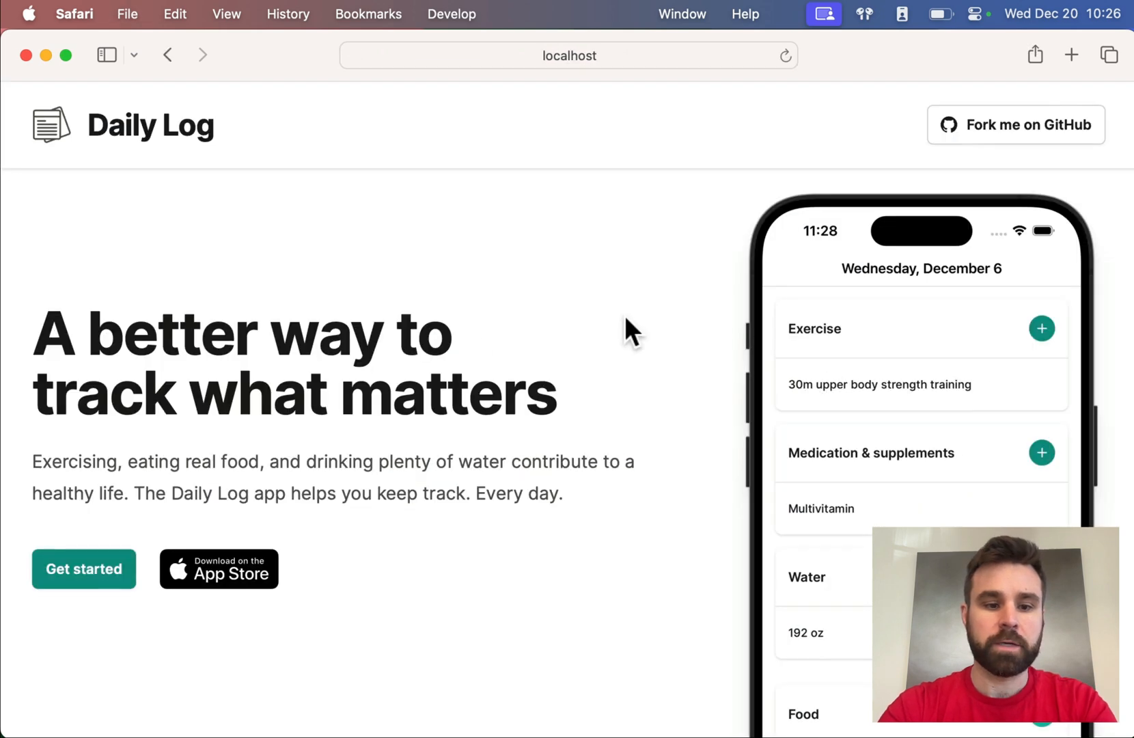
- Sign in to Daily Log with the password
left_click(83, 568)
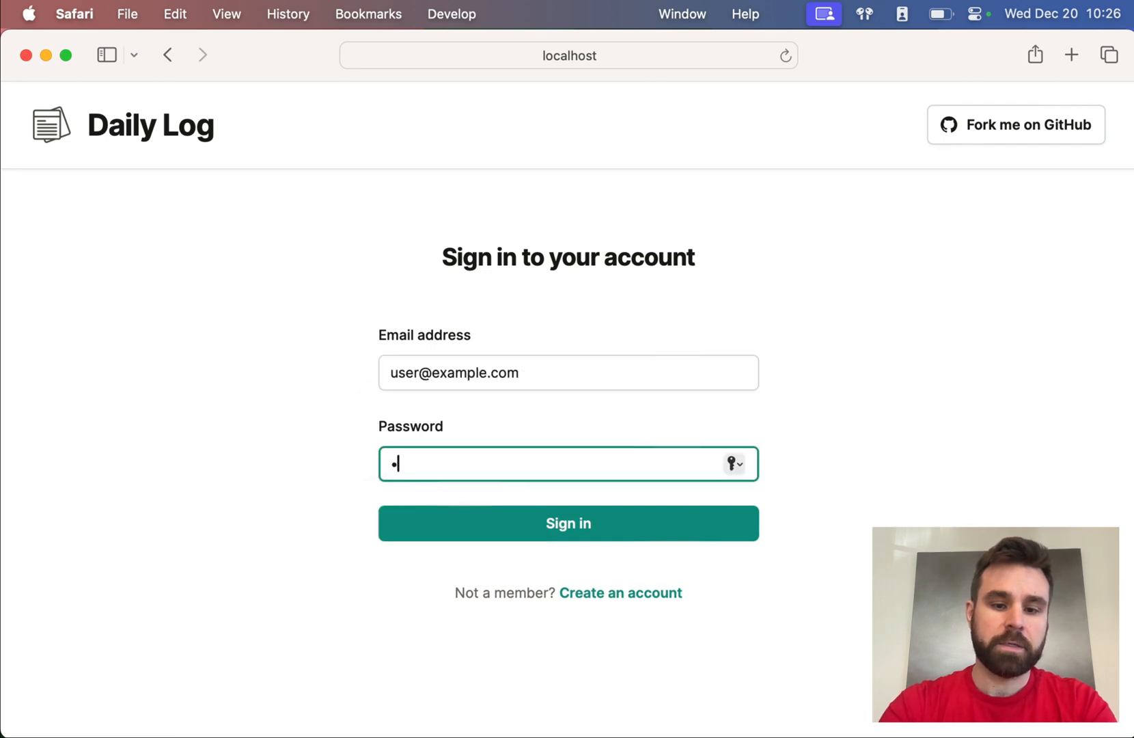
type("password")
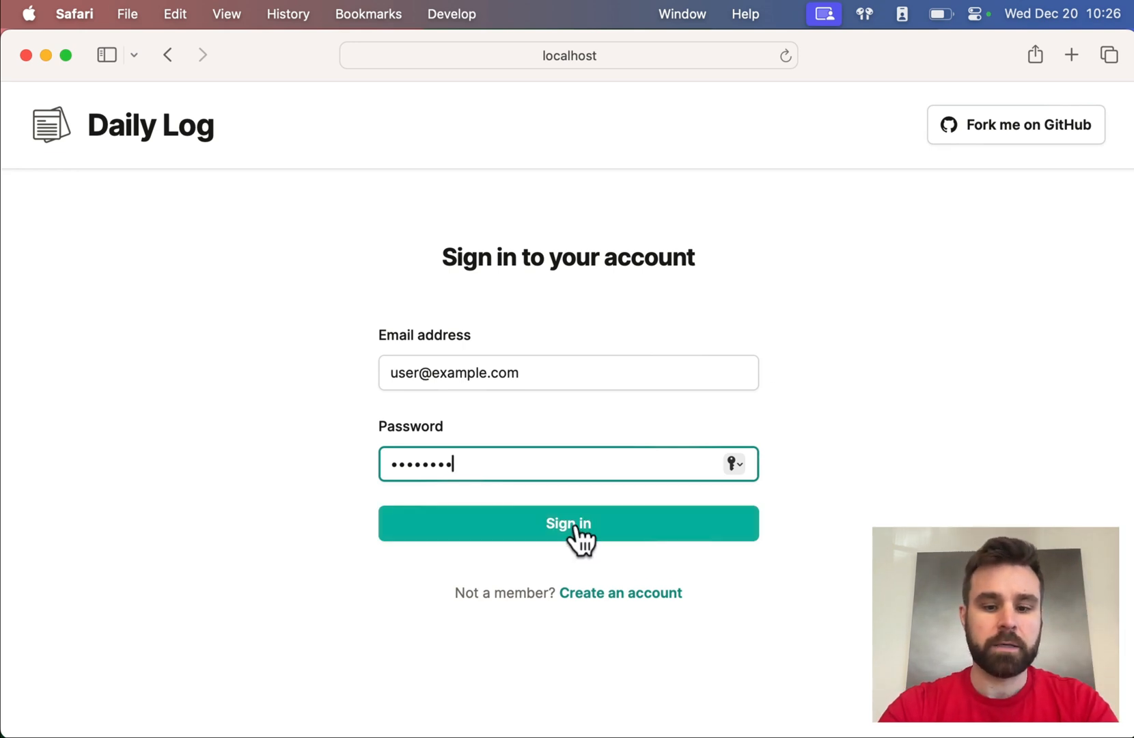
left_click(569, 523)
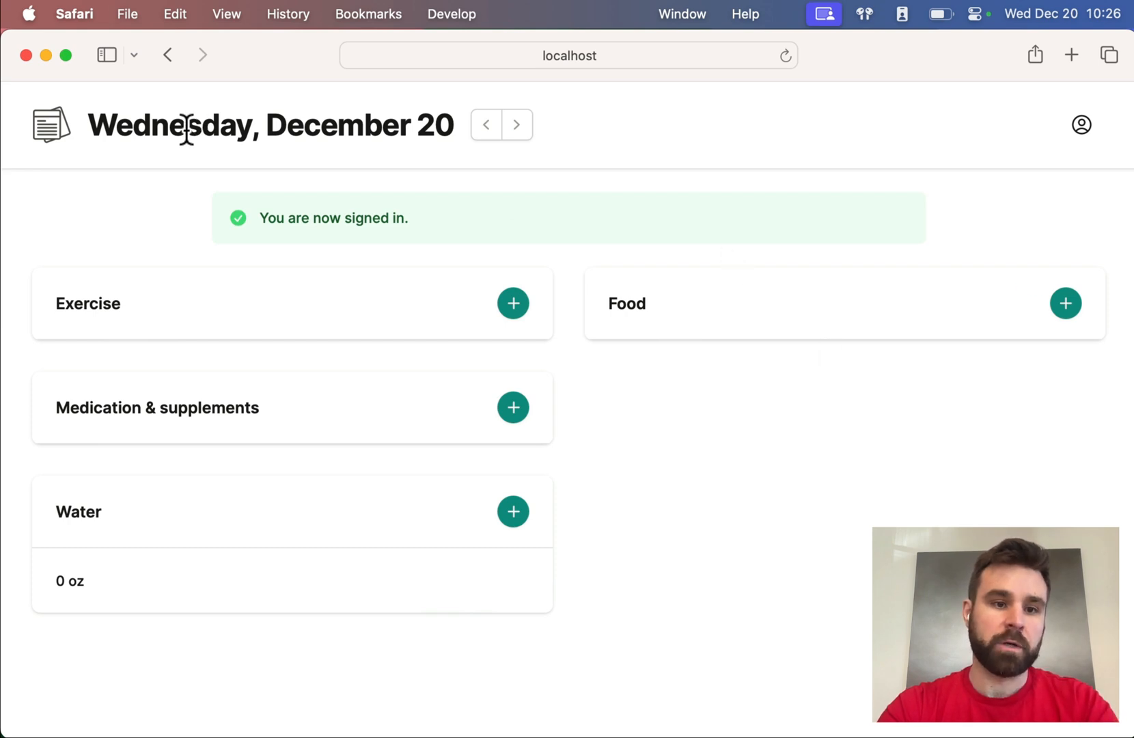
mouse_move(466, 181)
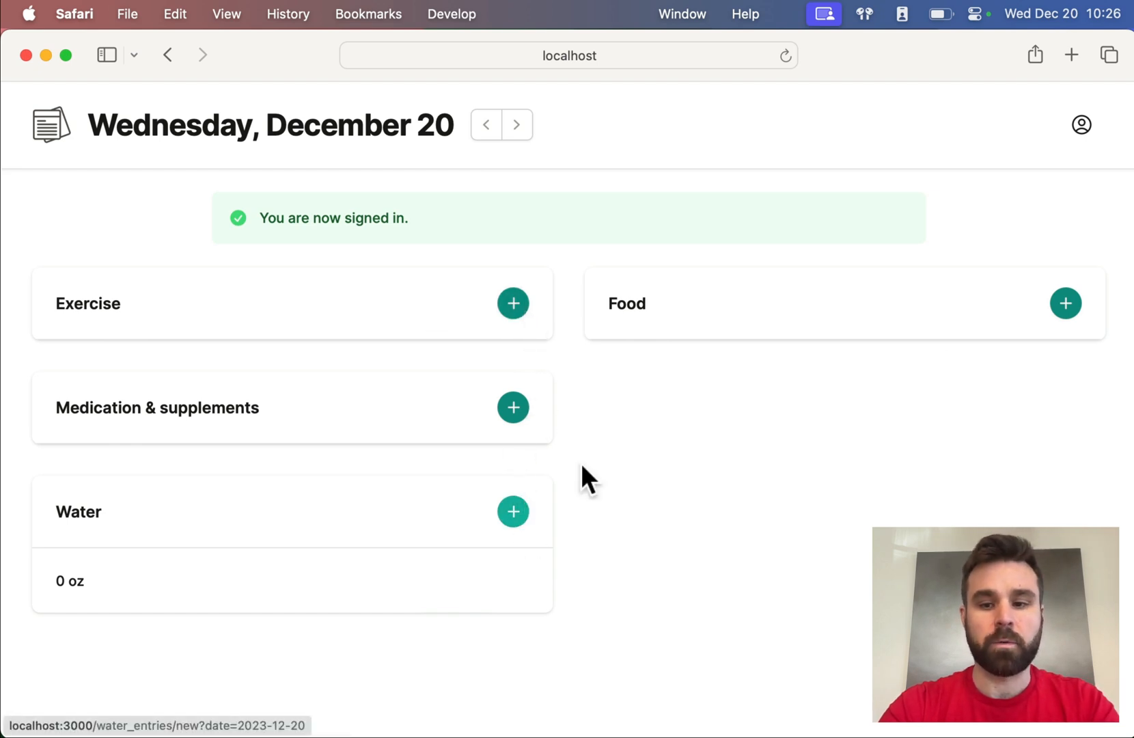
- Log a 'Crackers' food entry and 24 oz of water
left_click(1065, 303)
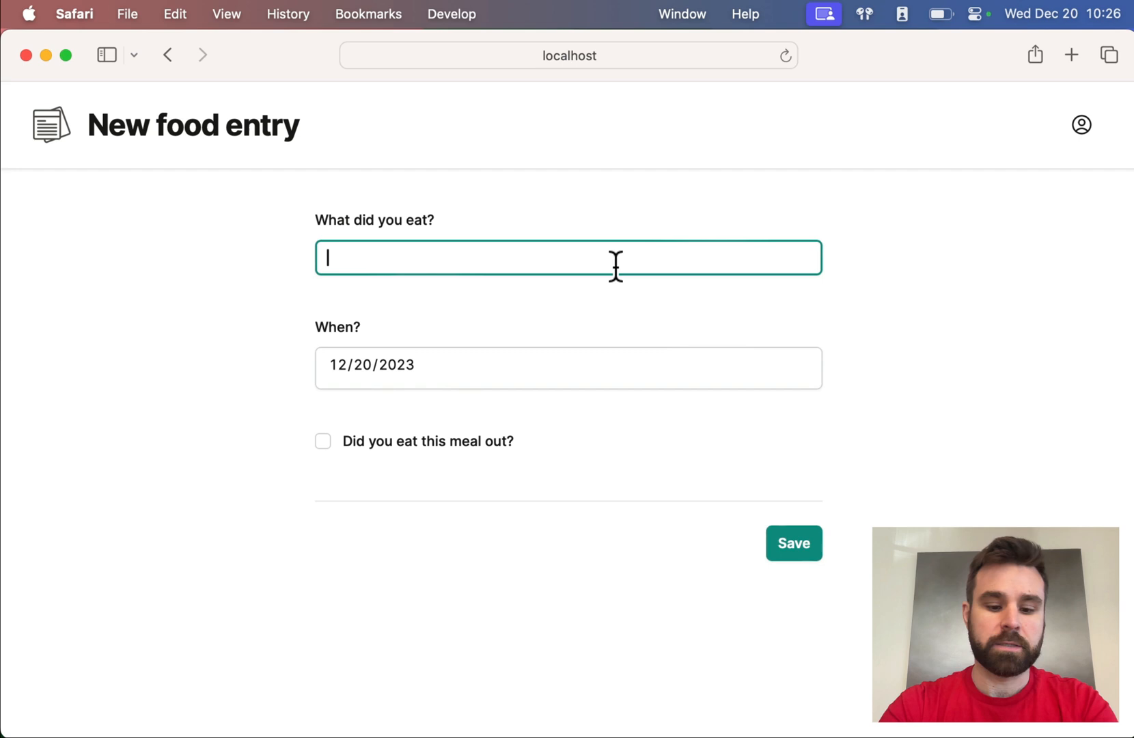
type("Crackers")
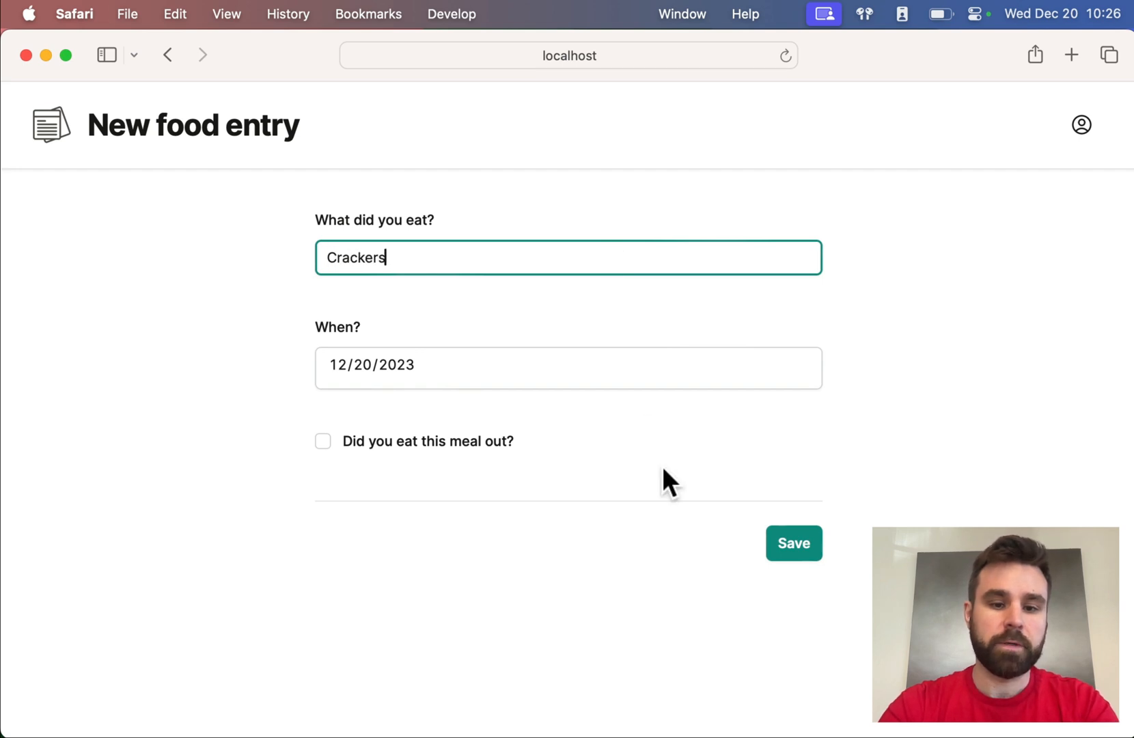
left_click(794, 542)
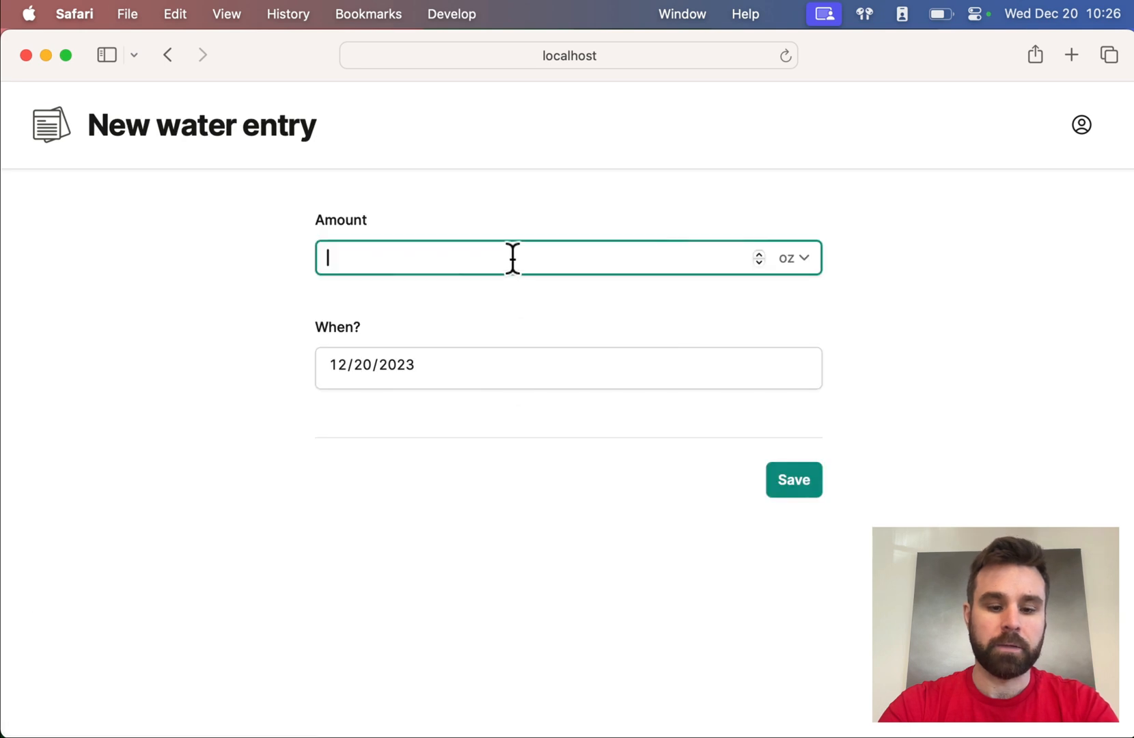
left_click(793, 480)
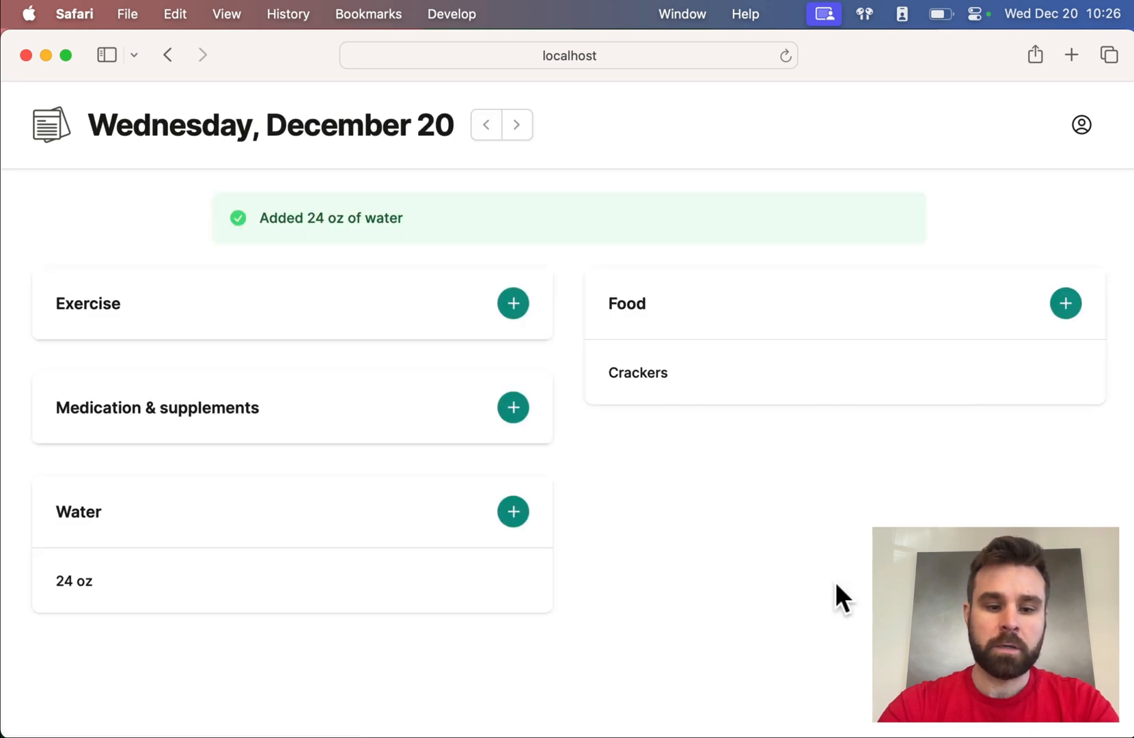
mouse_move(856, 635)
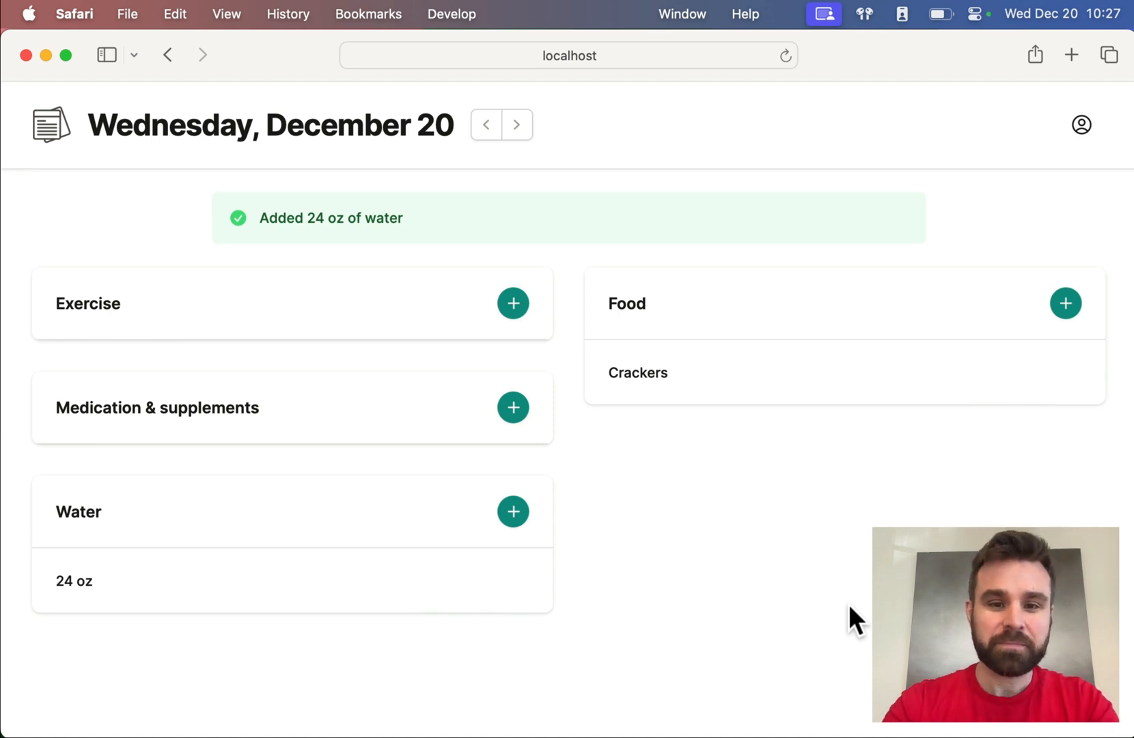
- Open concerns/authentication.rb from NERDTree, hide the tree, and scroll through its sign-in code
key("cmd+tab")
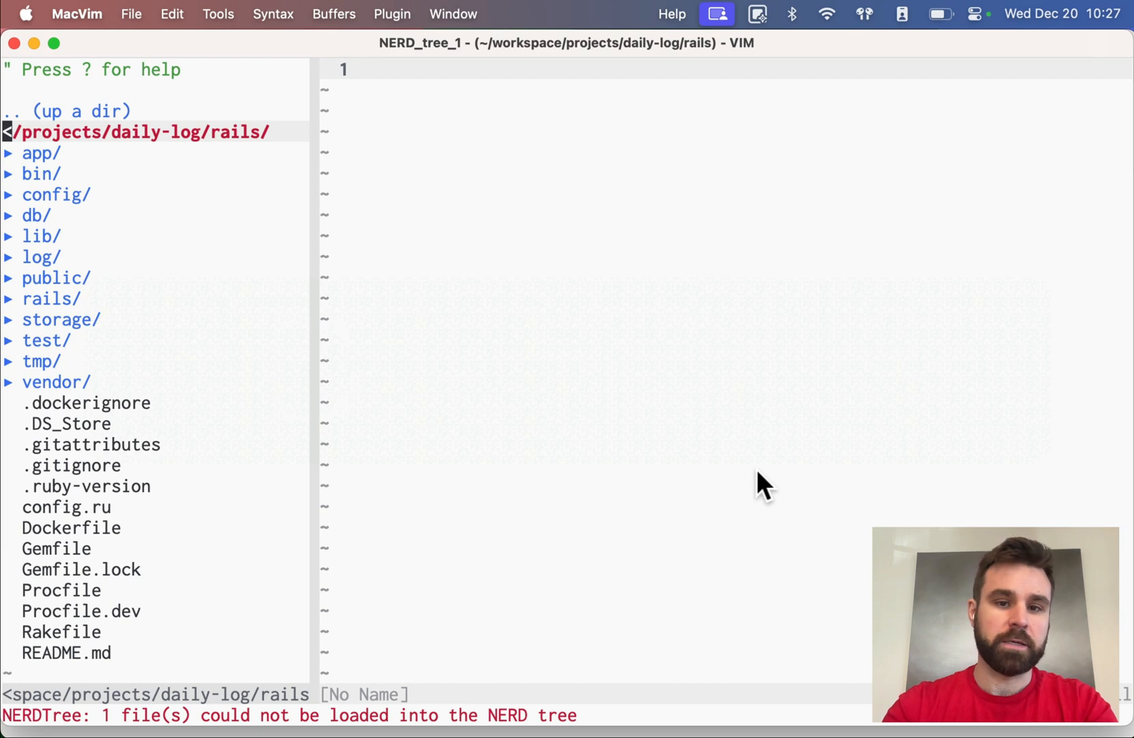
left_click(38, 152)
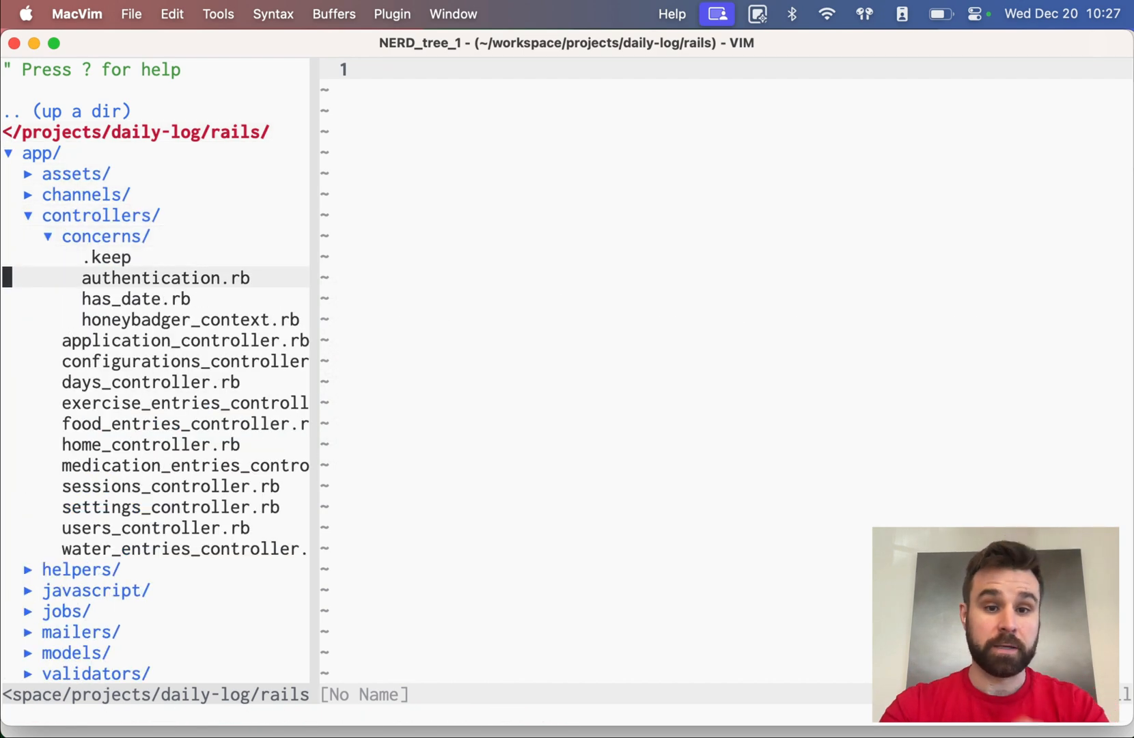
left_click(165, 278)
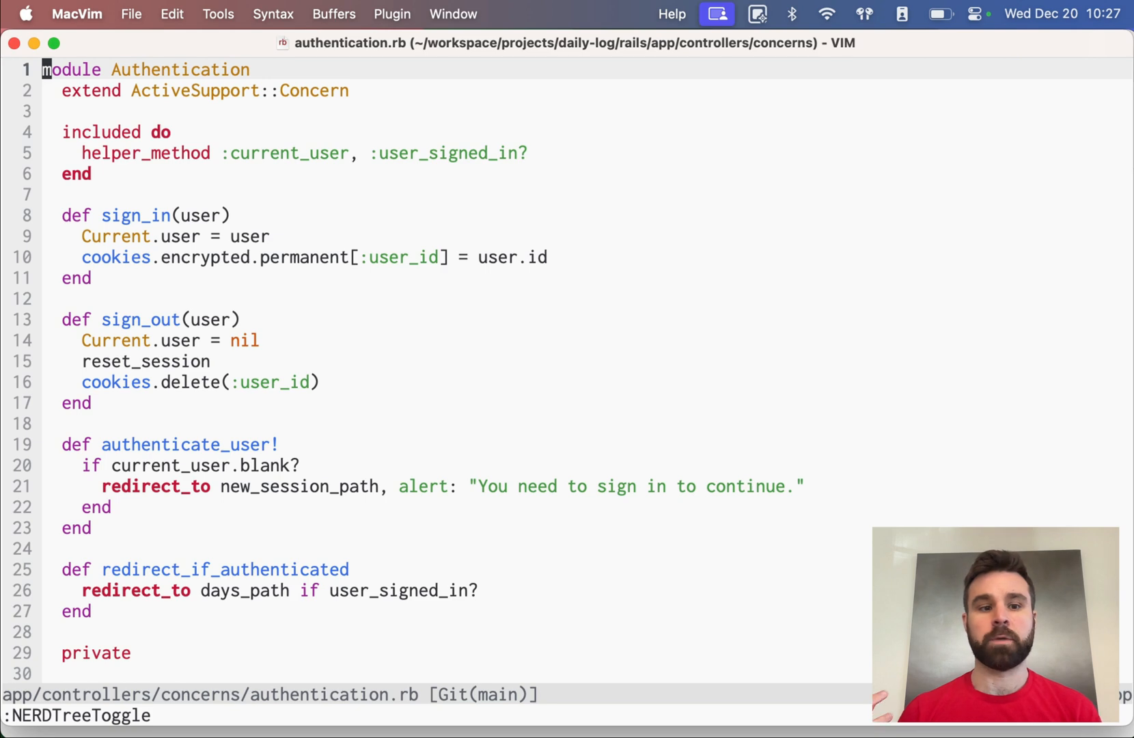
key("Escape")
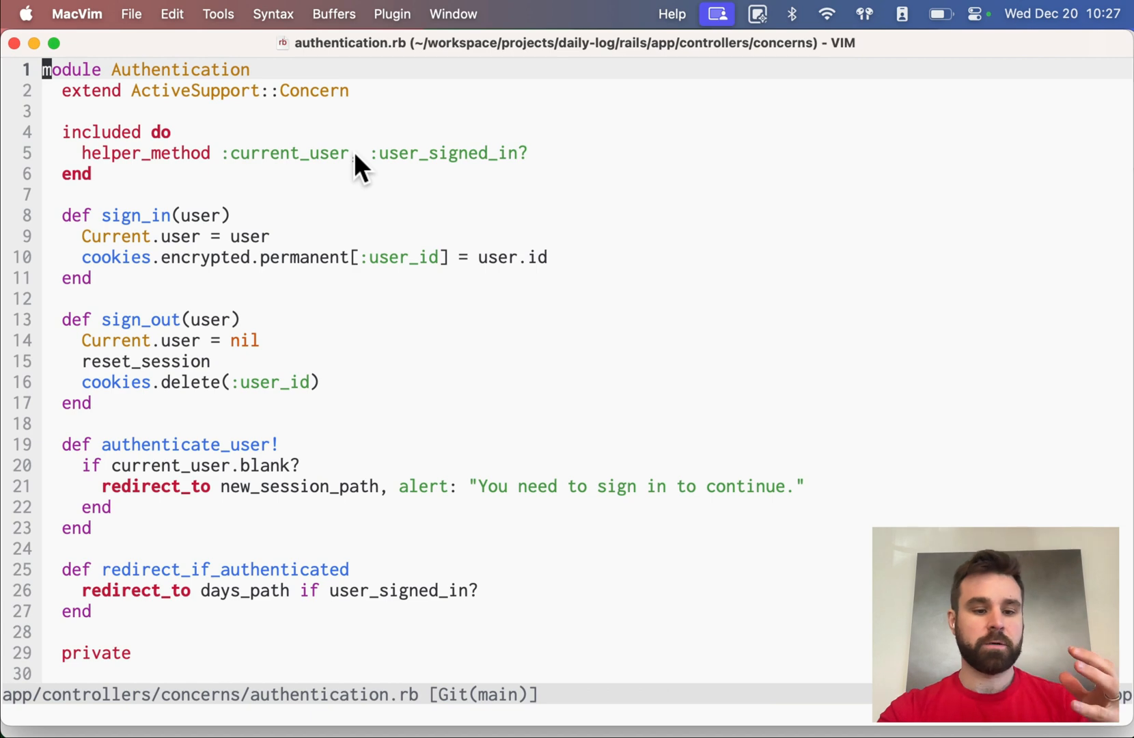
scroll("down", 3)
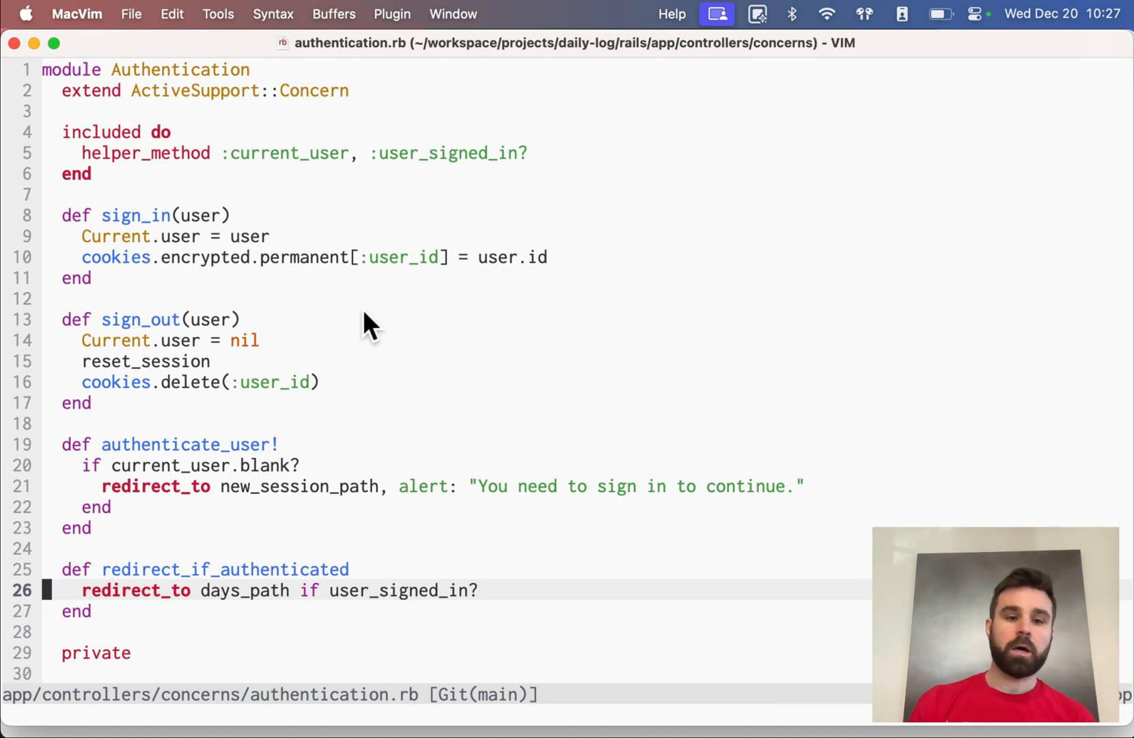
mouse_move(241, 237)
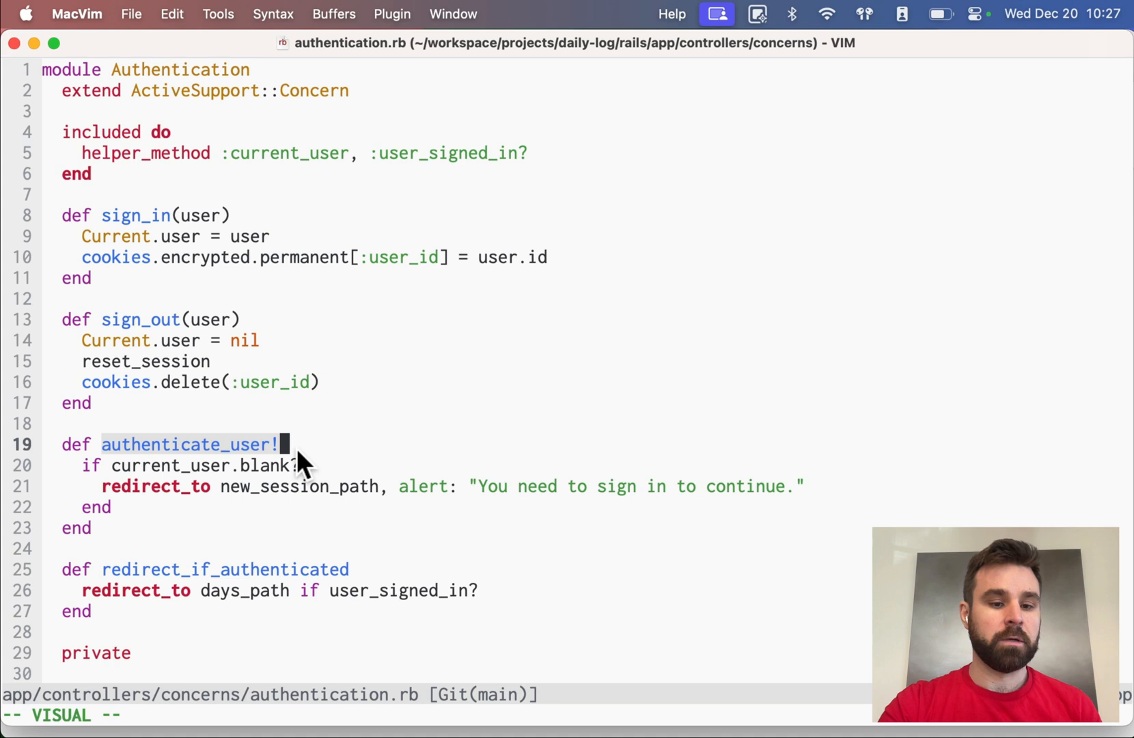
mouse_move(140, 606)
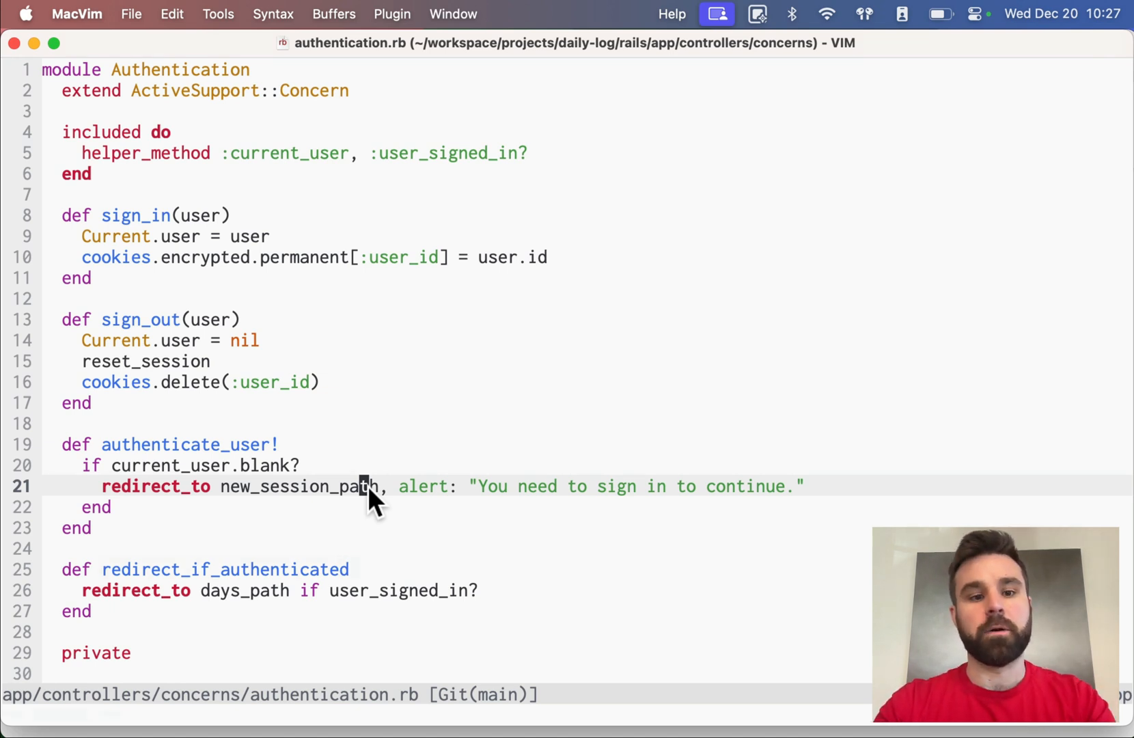
mouse_move(227, 165)
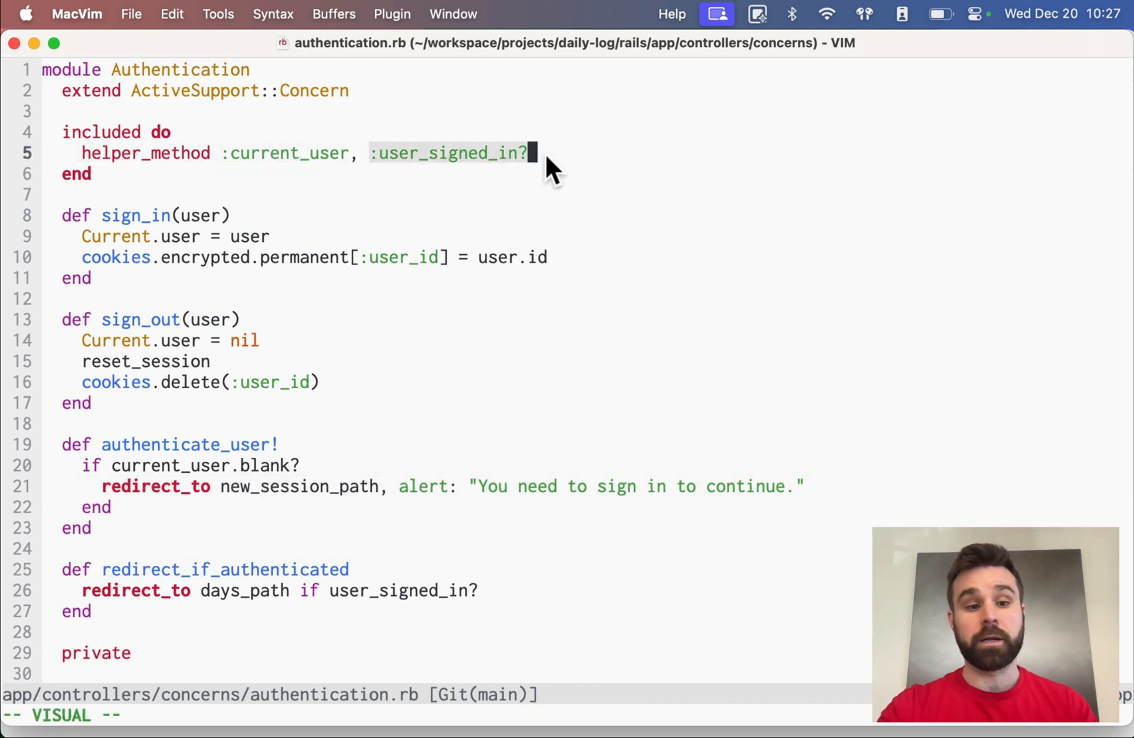
mouse_move(372, 373)
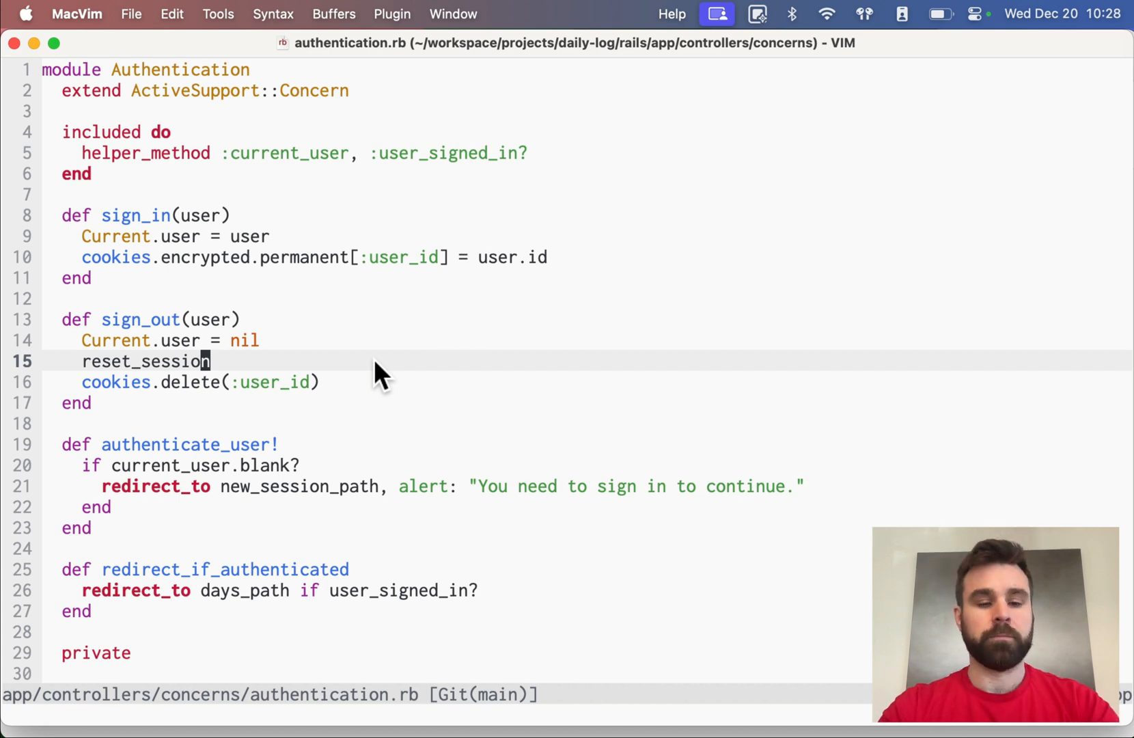
- Open sessions_controller.rb in a vertical split
type(":vs")
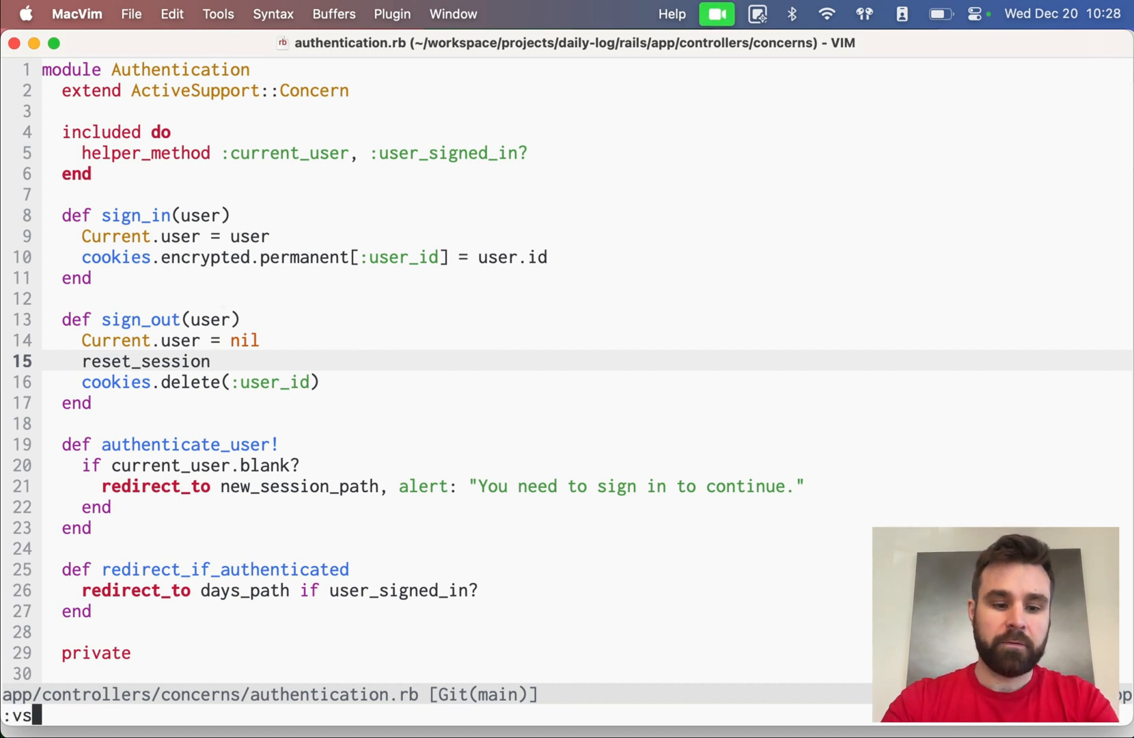
type("sessionscon")
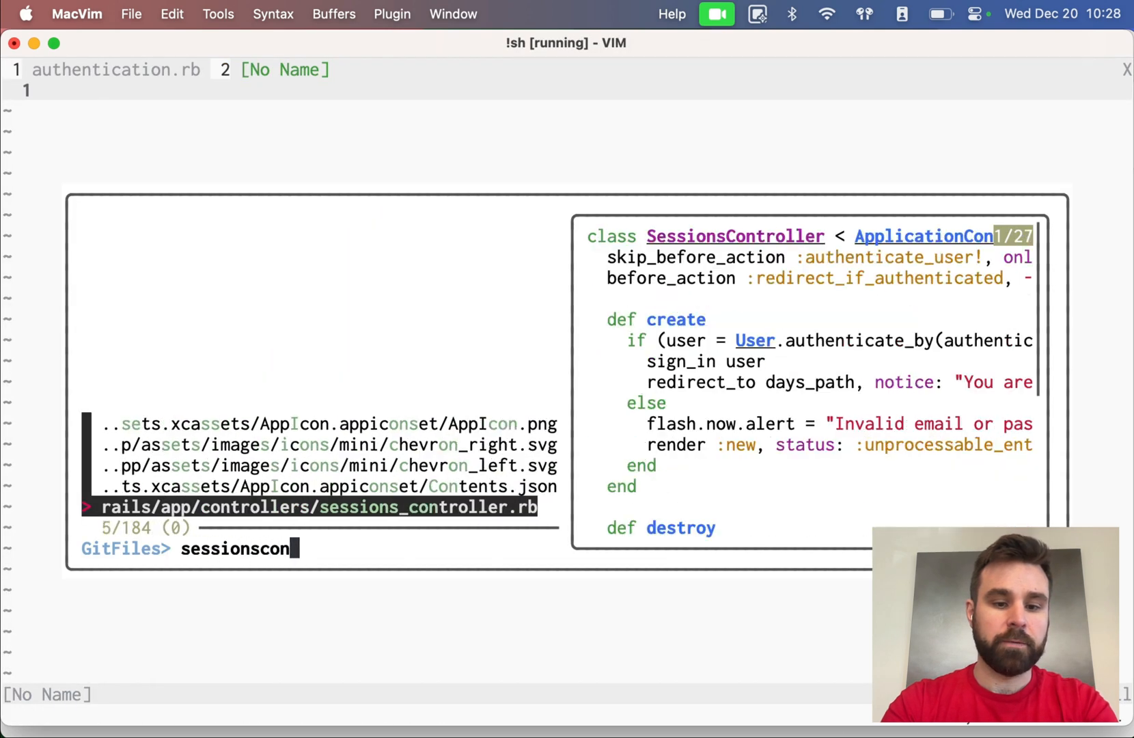
key("Enter")
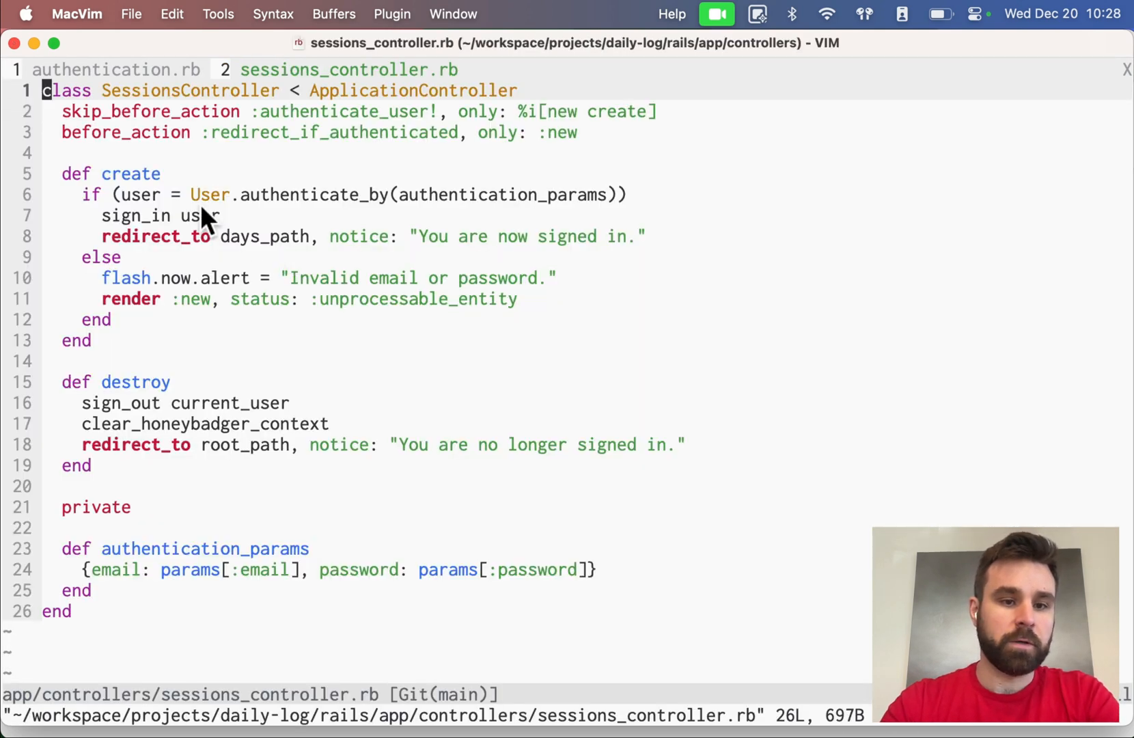
mouse_move(80, 192)
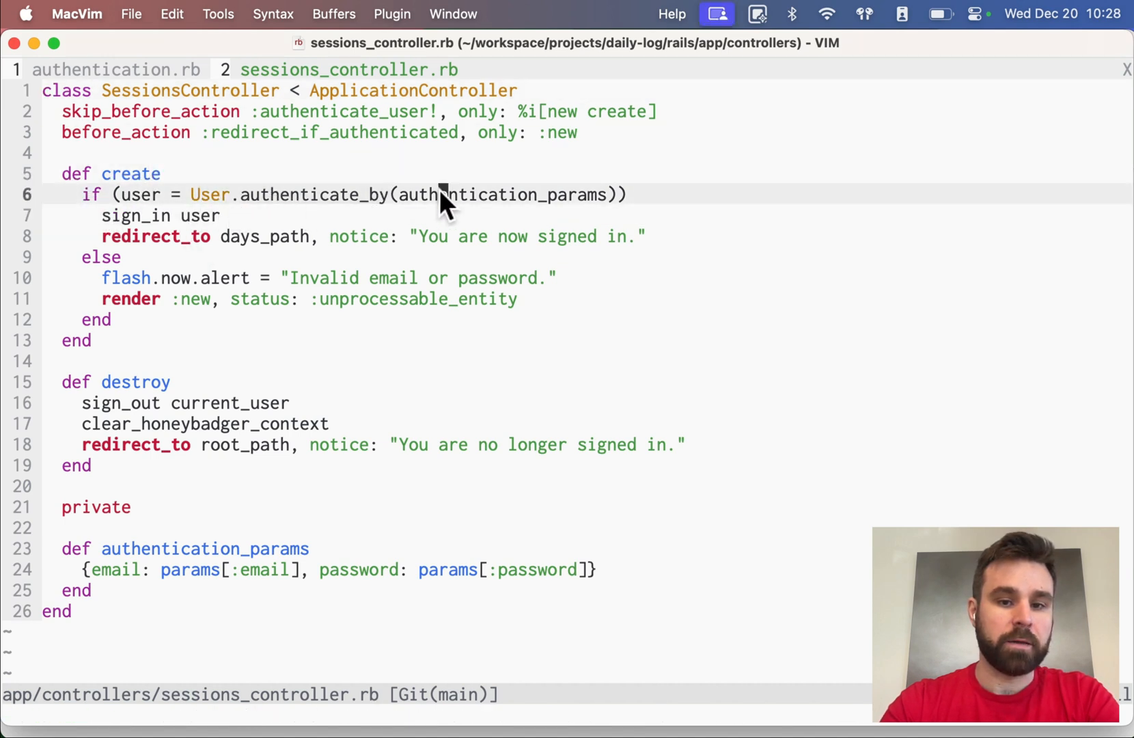
- Review the users password_digest column in the schema, then bring up the Current model
key("v")
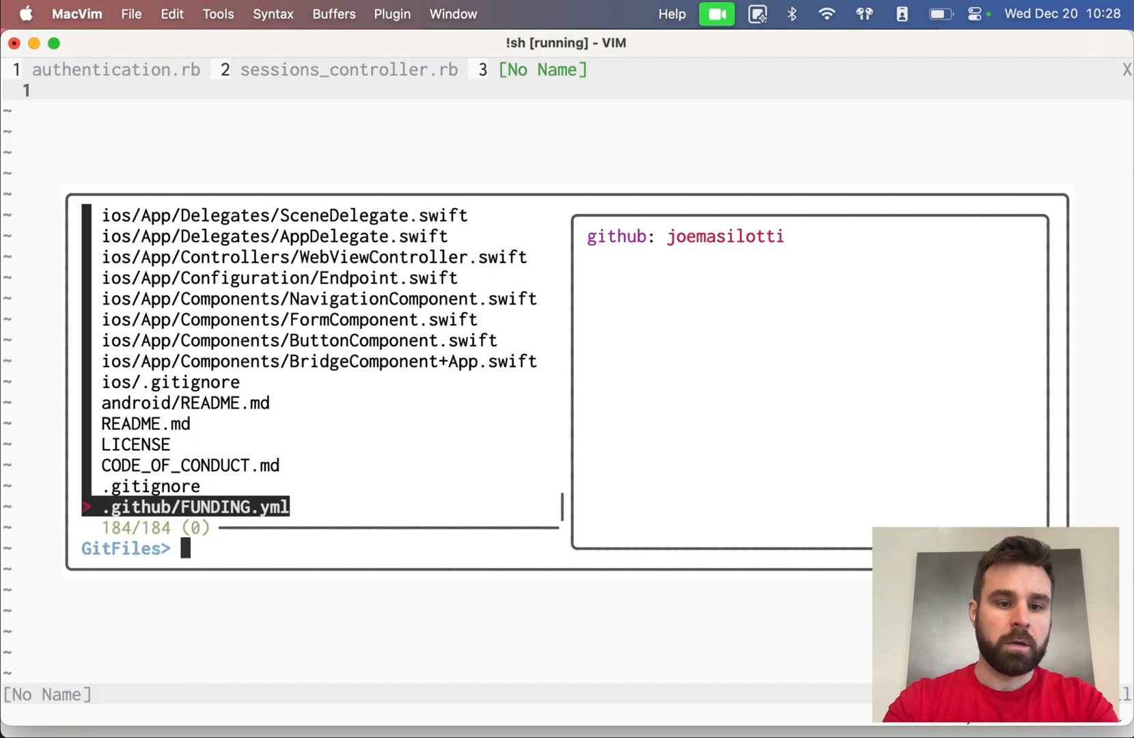
type("sch")
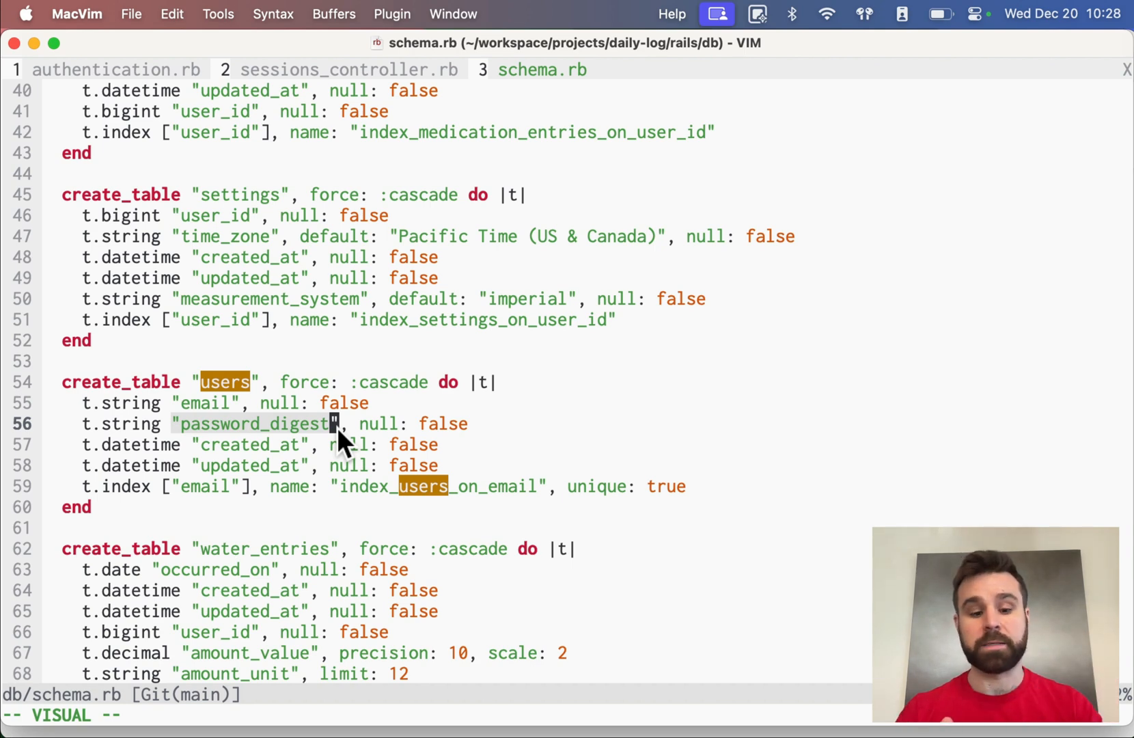
left_click(347, 69)
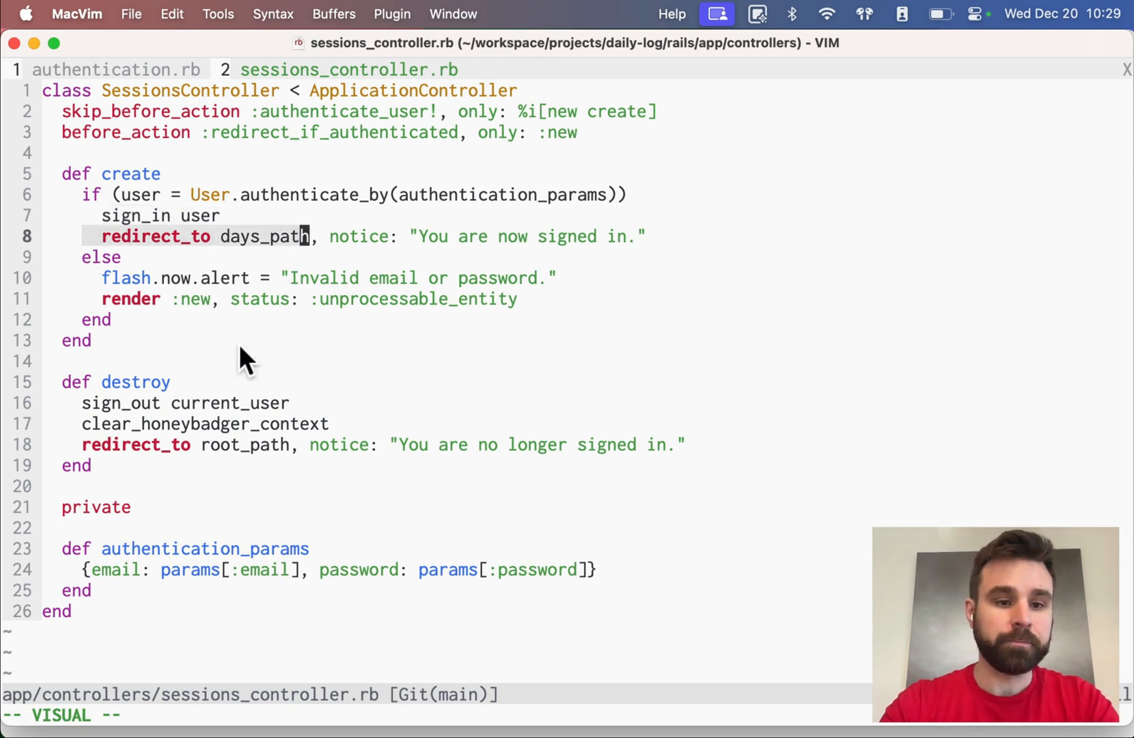
left_click(116, 68)
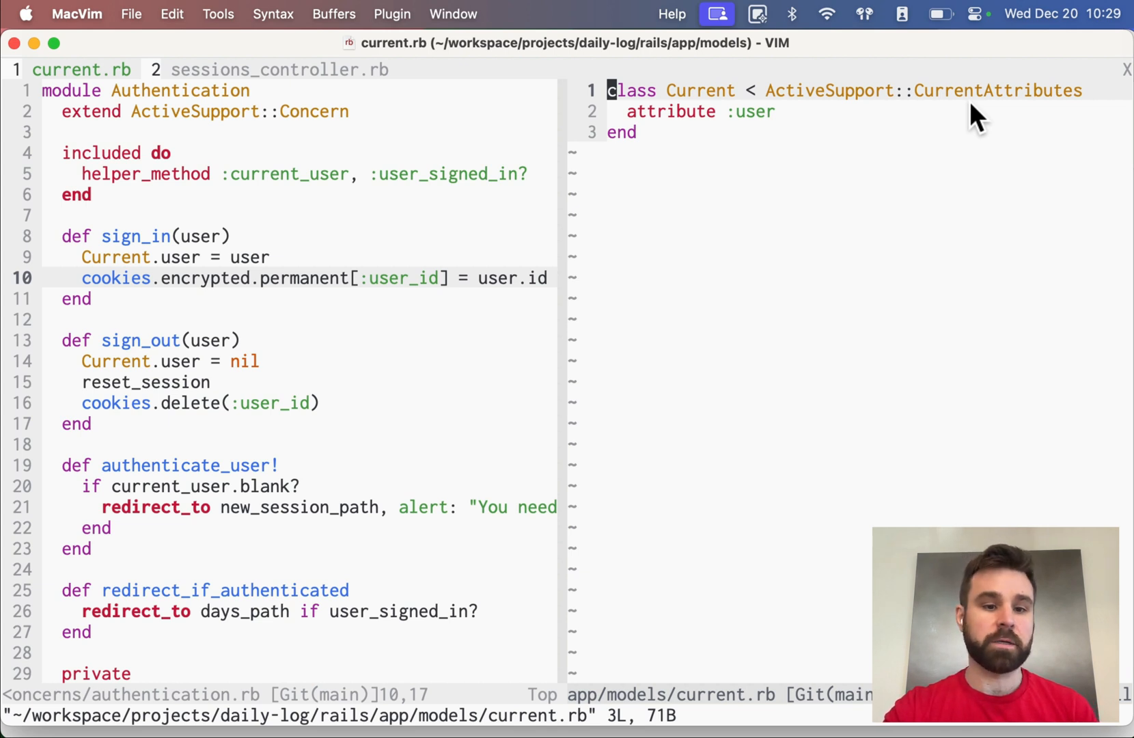
mouse_move(225, 248)
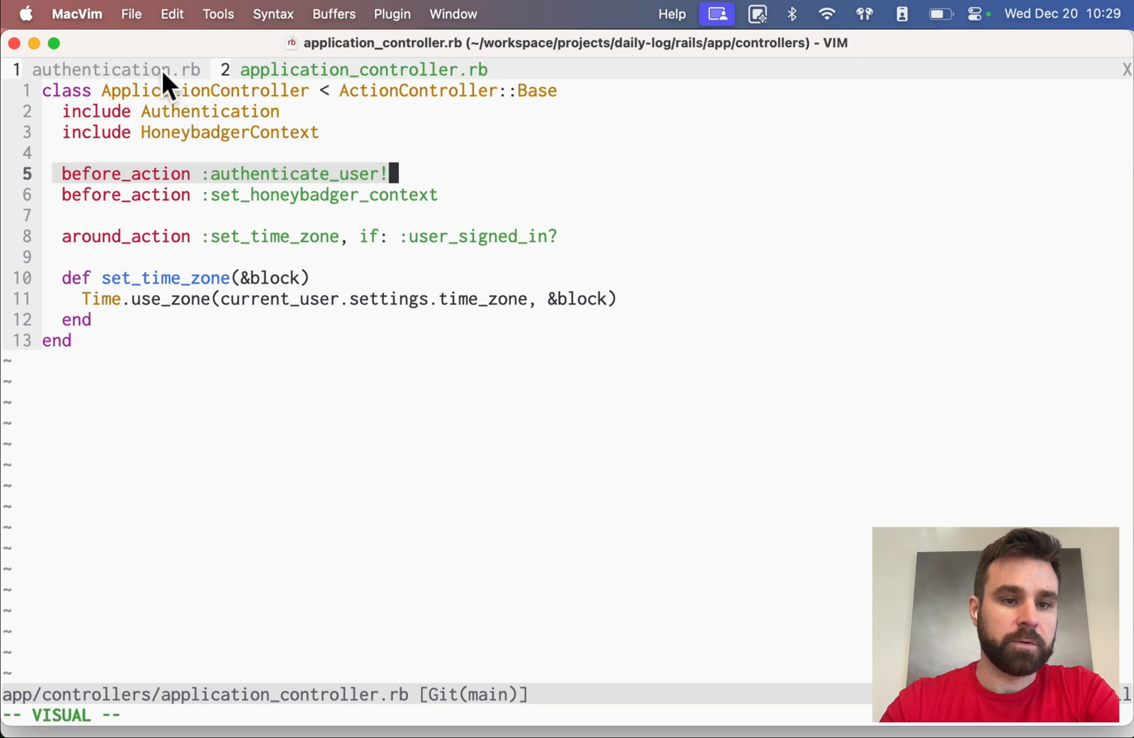
- Switch to the Authentication concern and scroll down to current_user
left_click(105, 71)
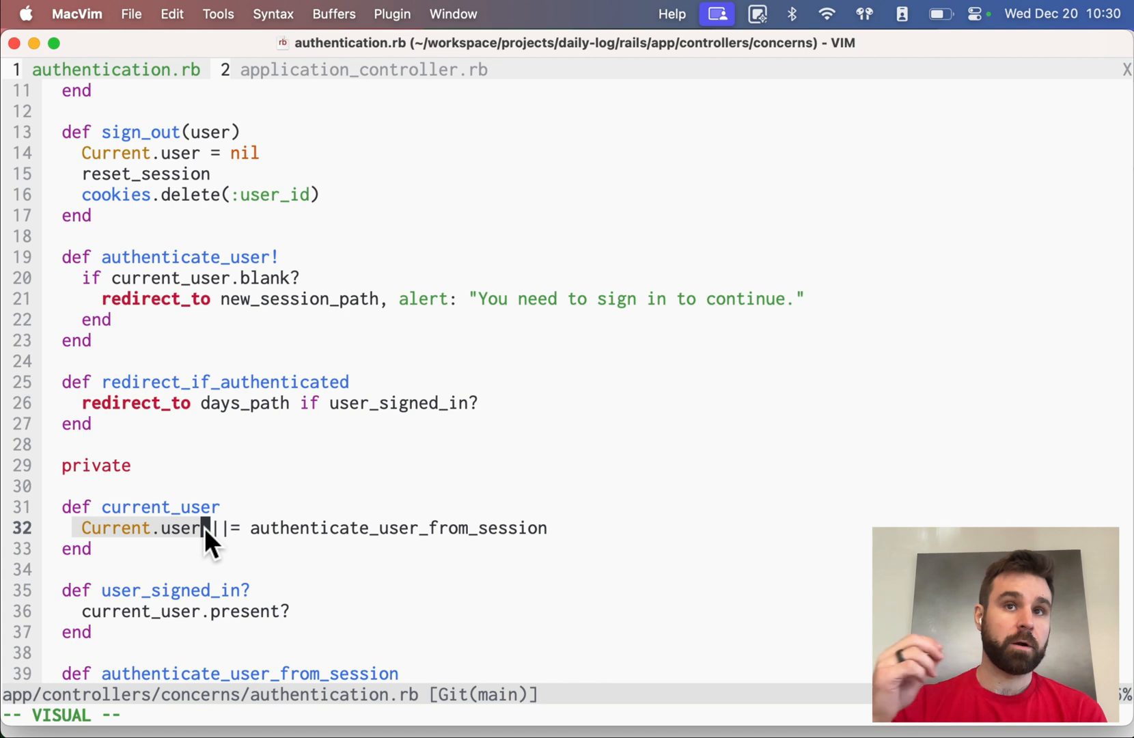
scroll("down", 3)
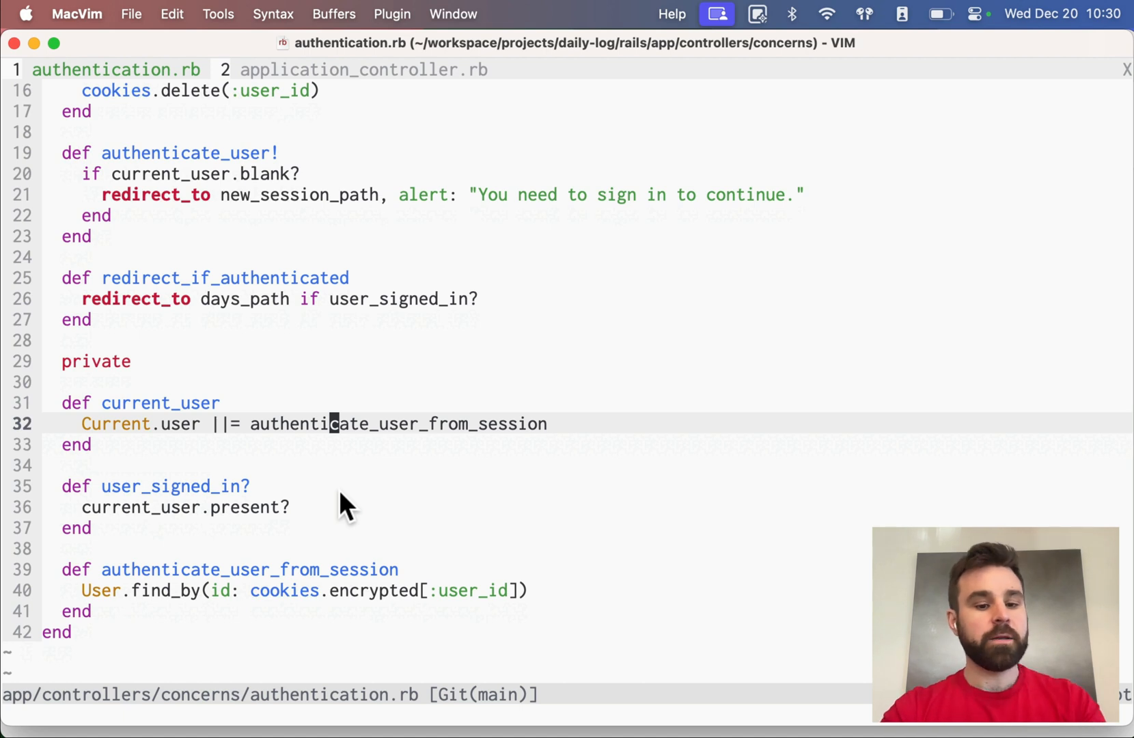
mouse_move(282, 605)
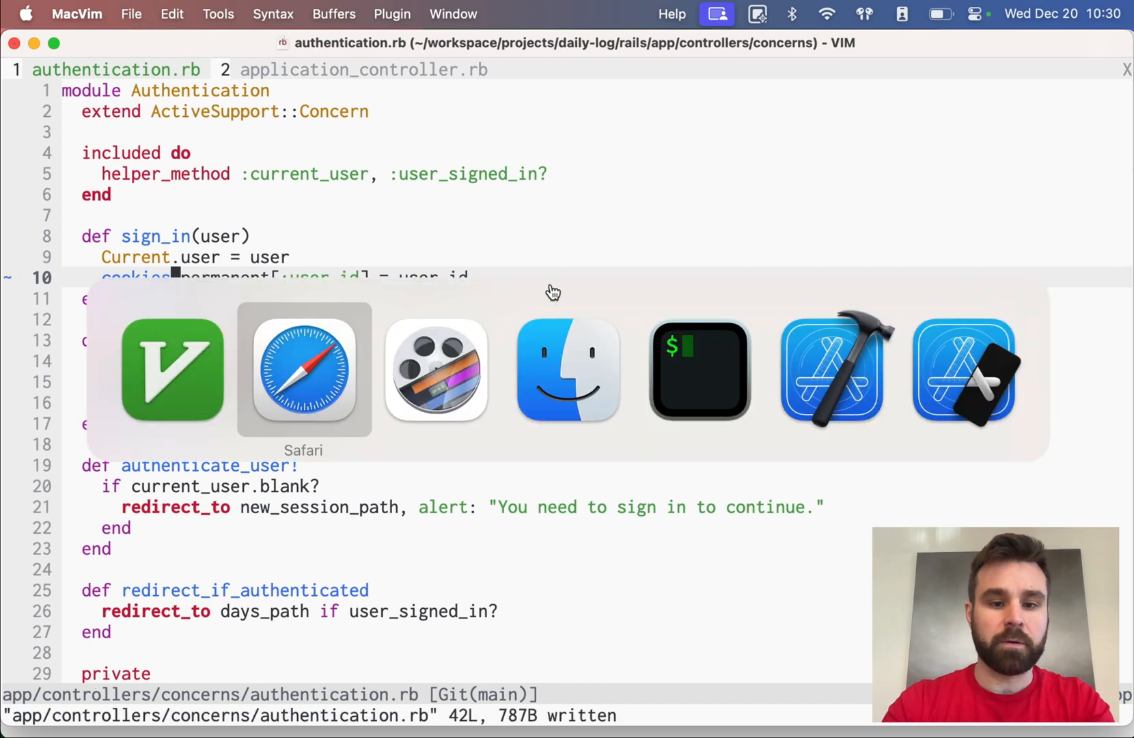
- Sign out of Daily Log from the account page and return to the sign-in form
left_click(303, 370)
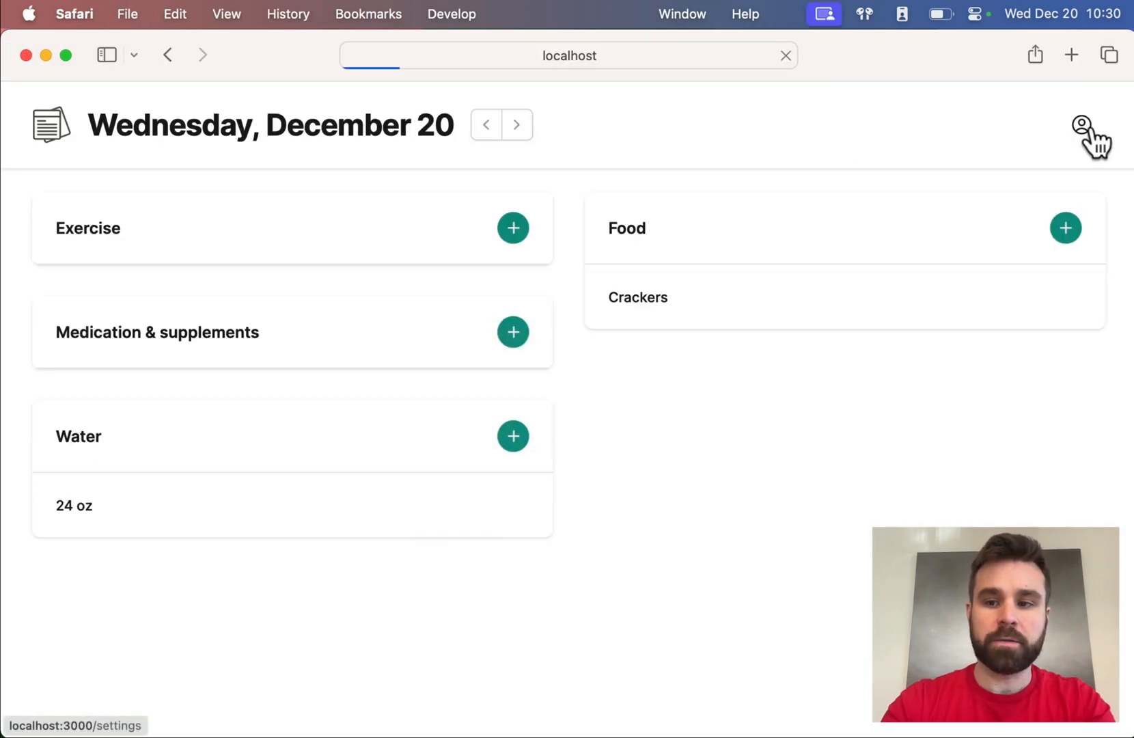
left_click(1081, 125)
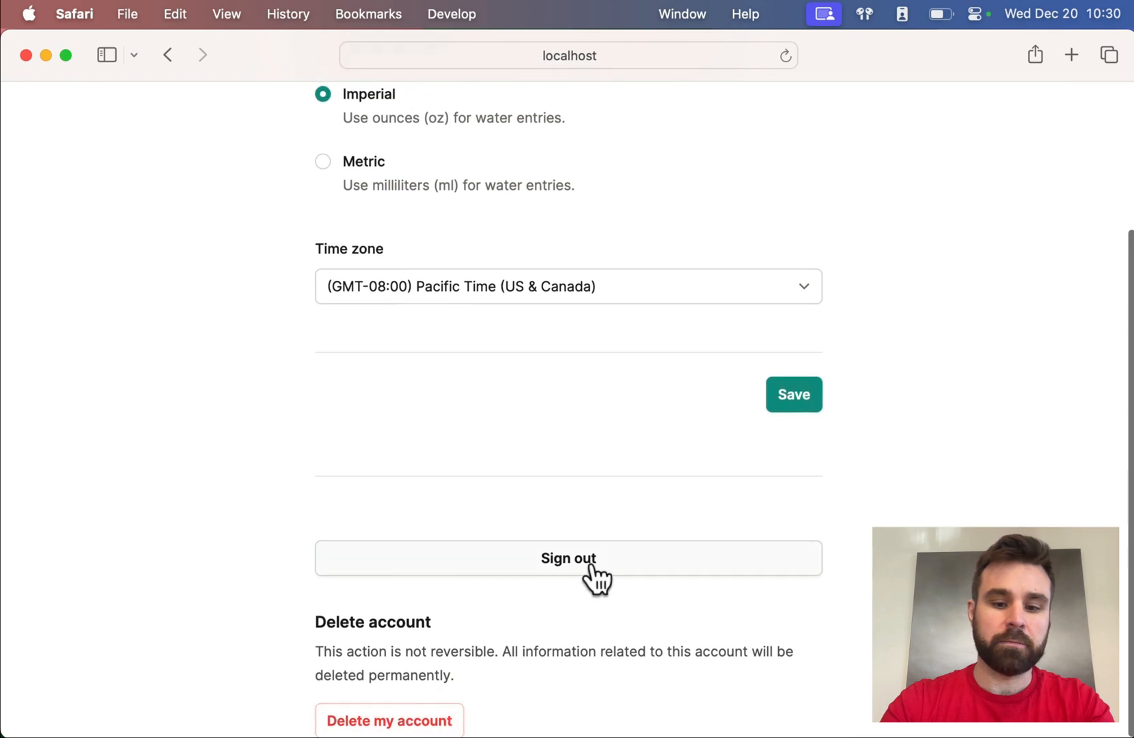
left_click(568, 558)
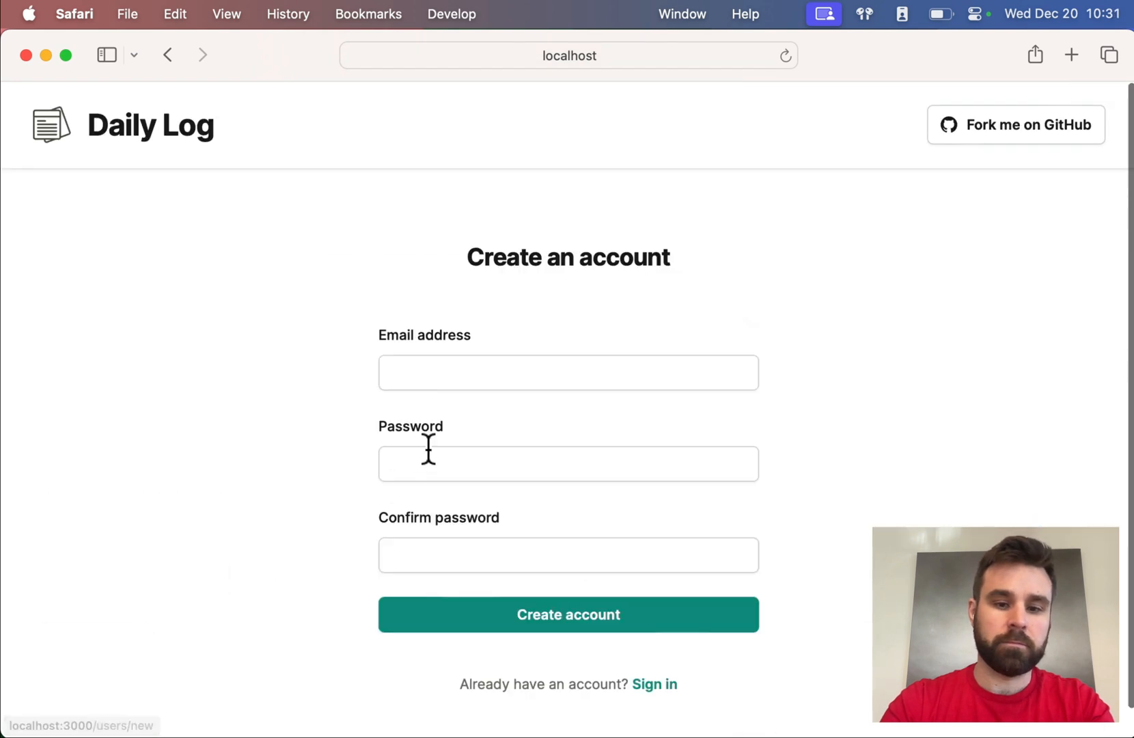
left_click(654, 684)
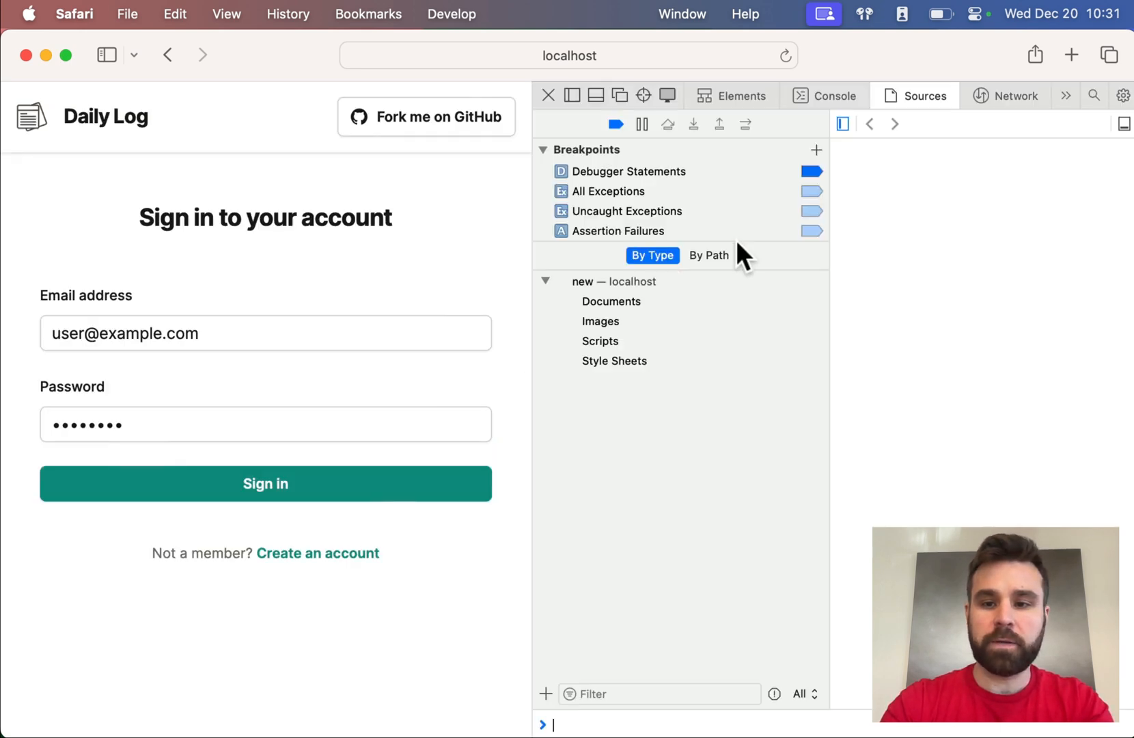
- Show the site's cookies in Web Inspector Storage and re-enter the password
left_click(1066, 96)
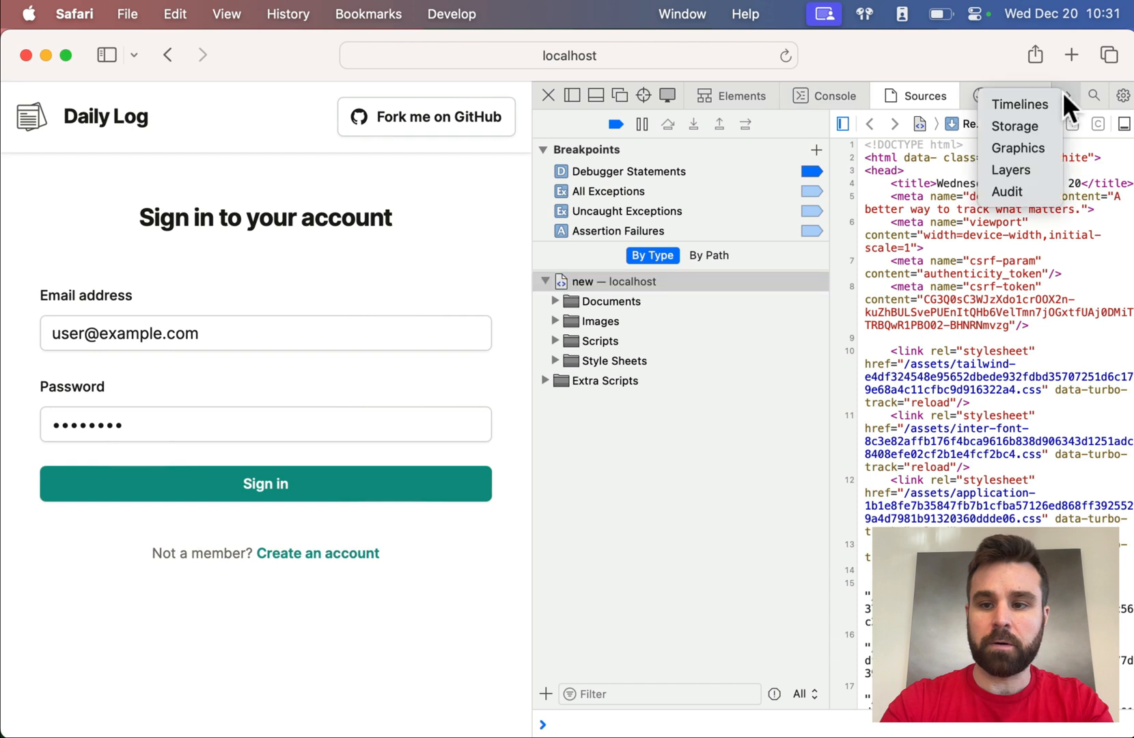
left_click(1015, 126)
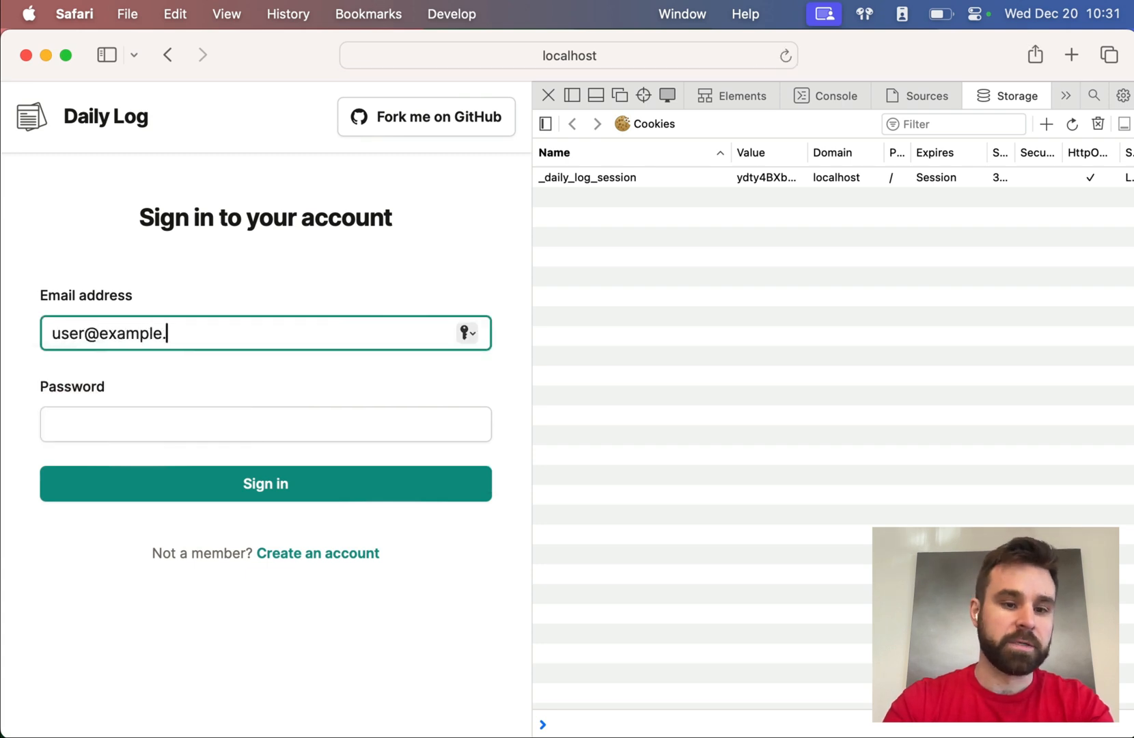
type("password")
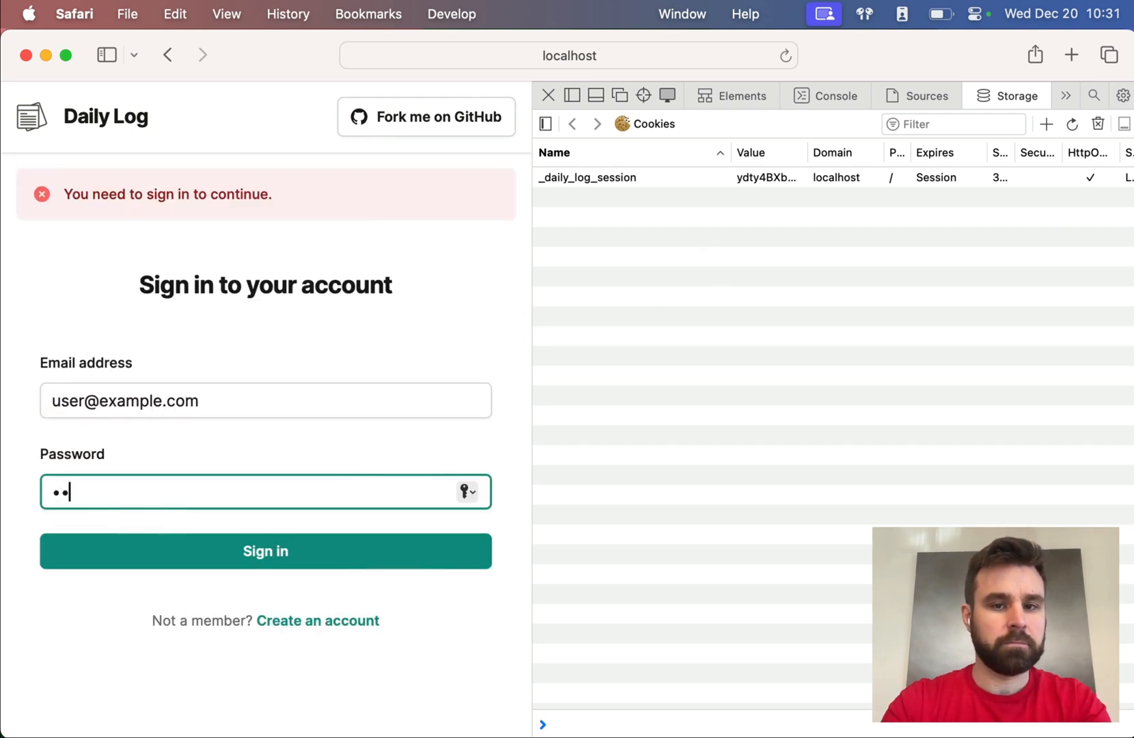
left_click(266, 400)
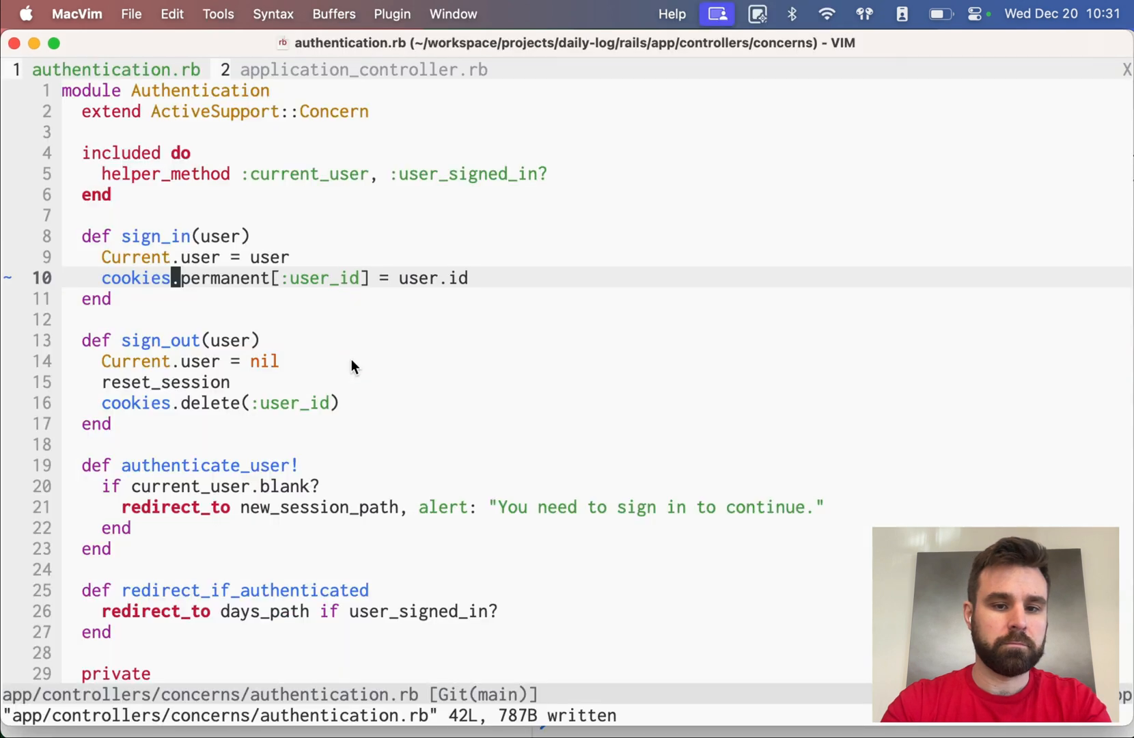
- Sign in to view the plain user_id cookie, then restore cookies.encrypted.permanent and save
type("encrypted")
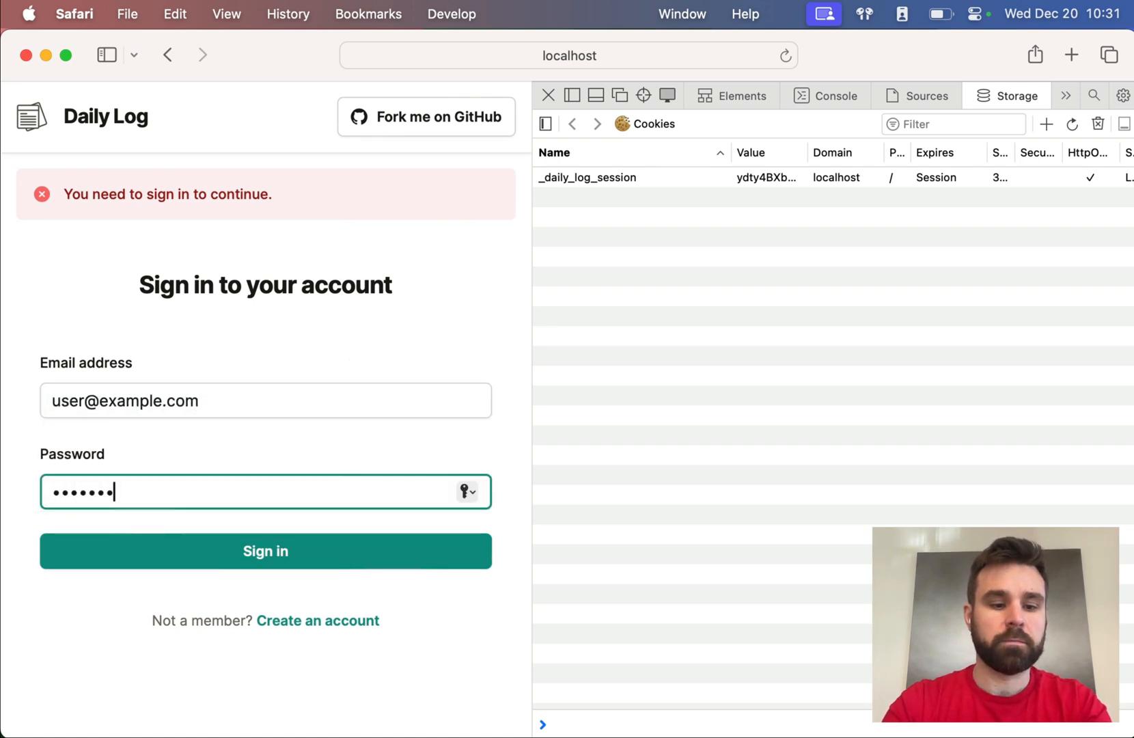
left_click(266, 550)
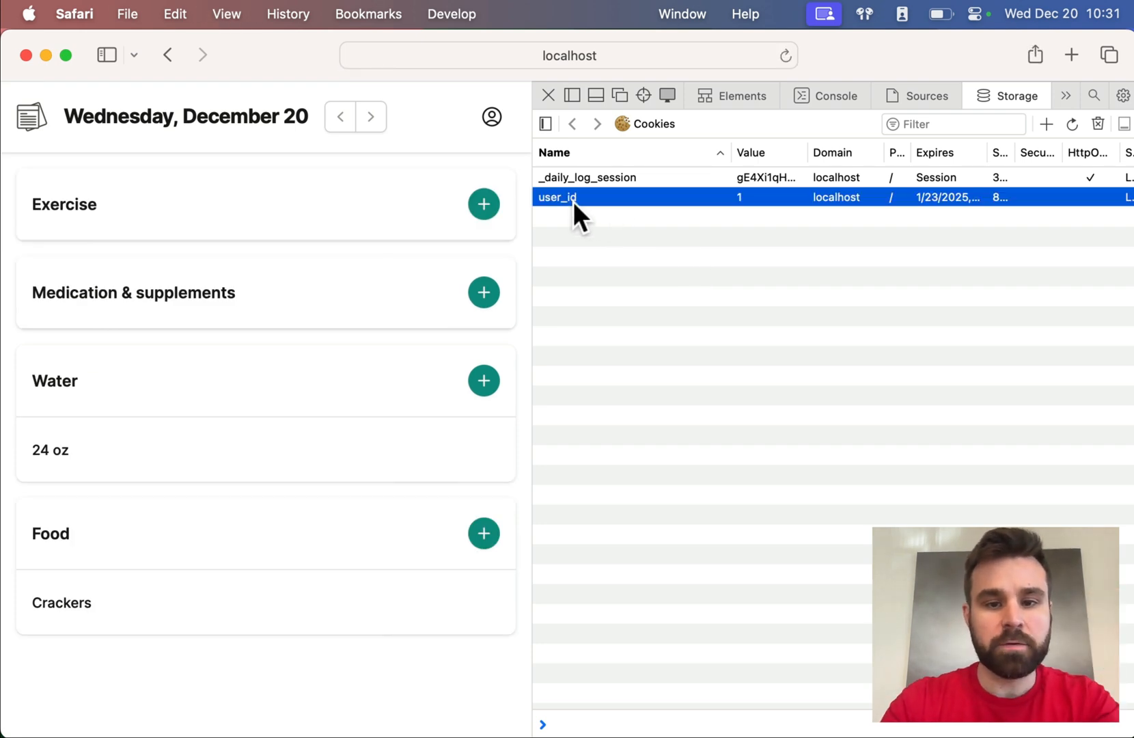
mouse_move(749, 212)
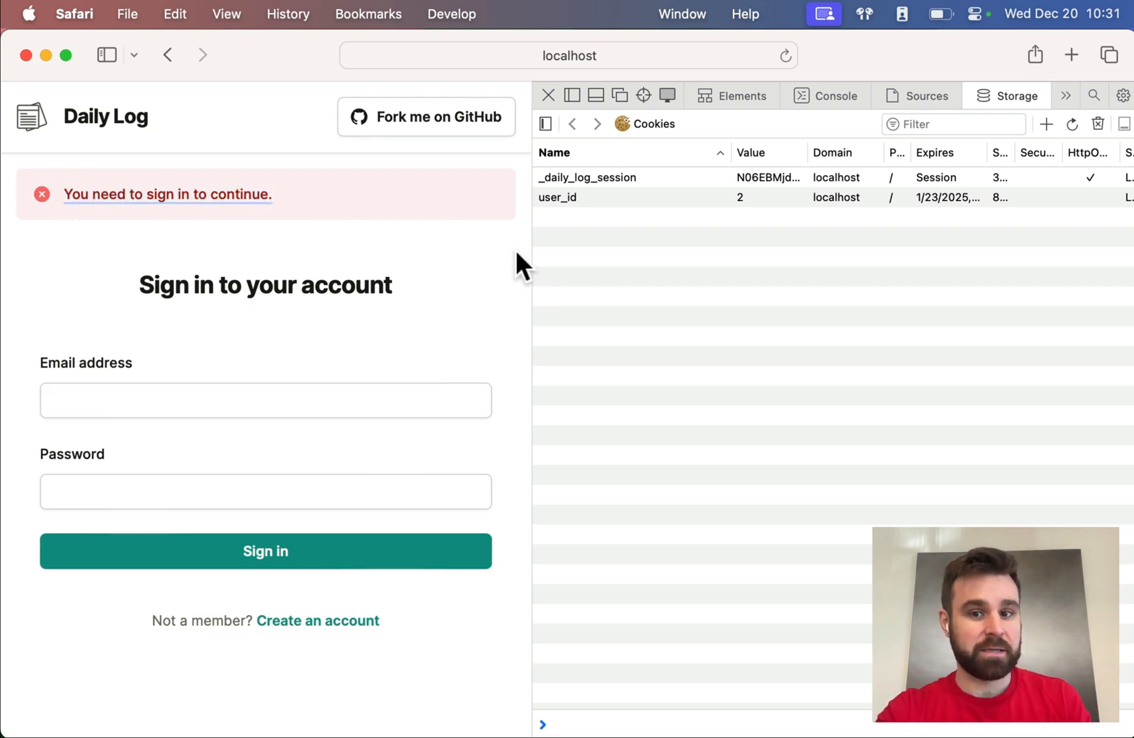
left_click(588, 198)
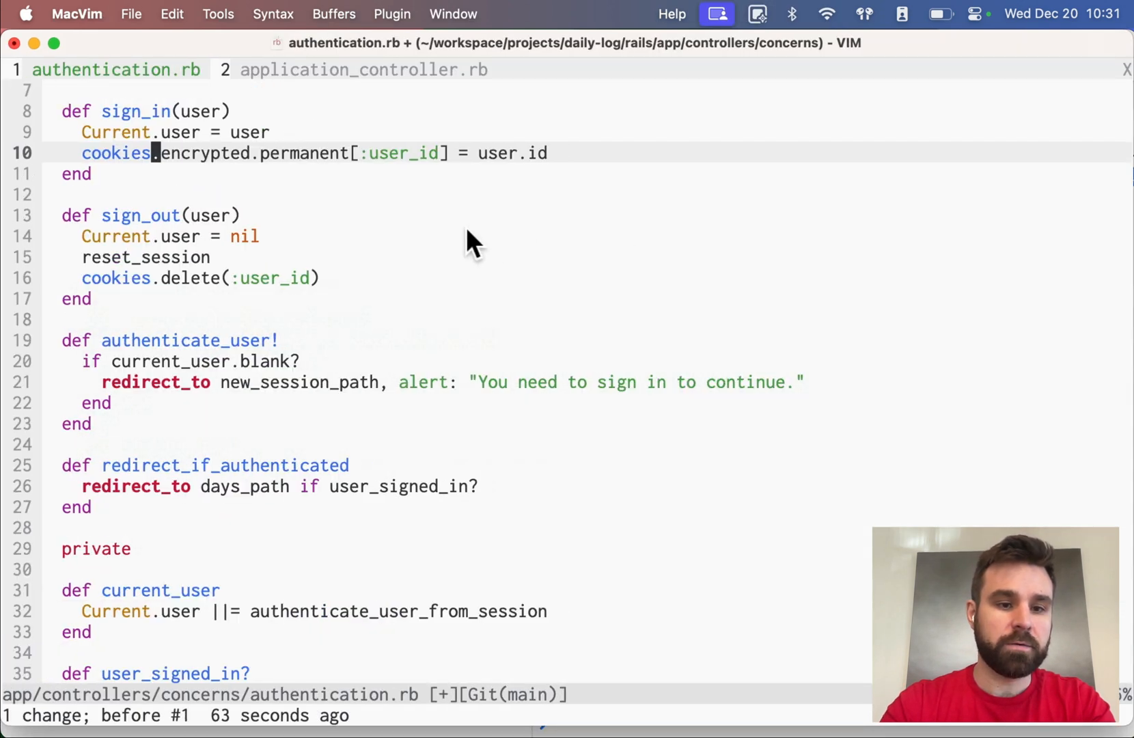
key("v")
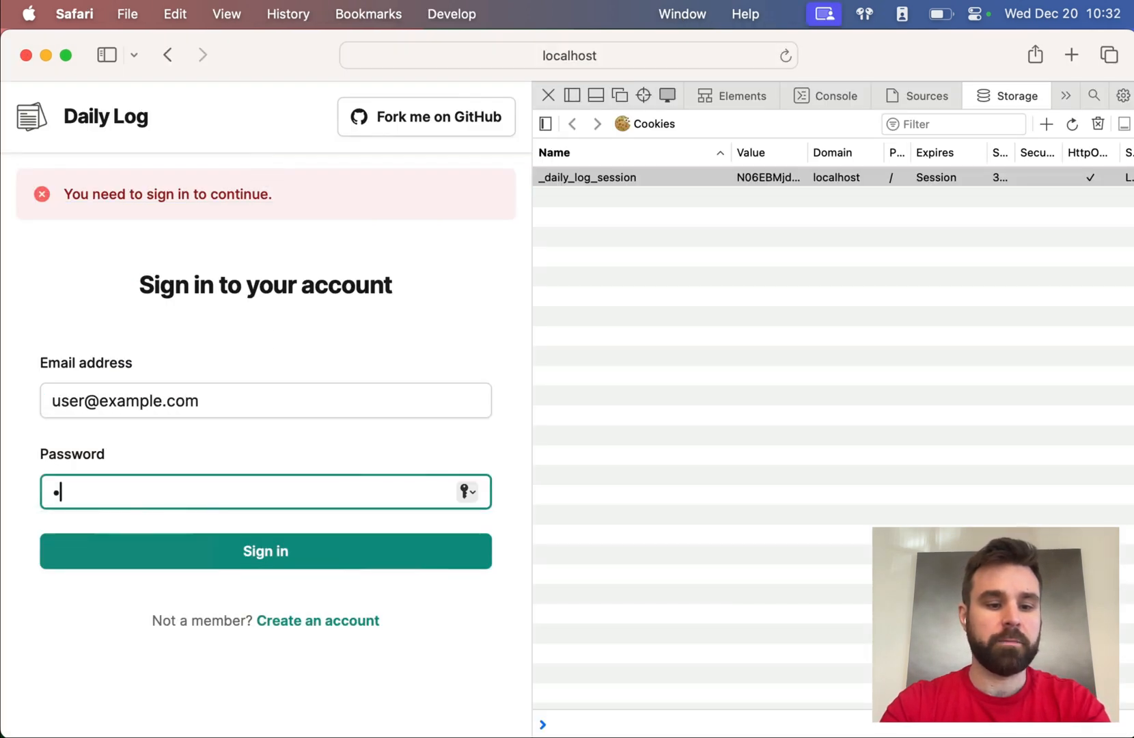
- Sign in and inspect the user_id cookie's encrypted value
left_click(265, 550)
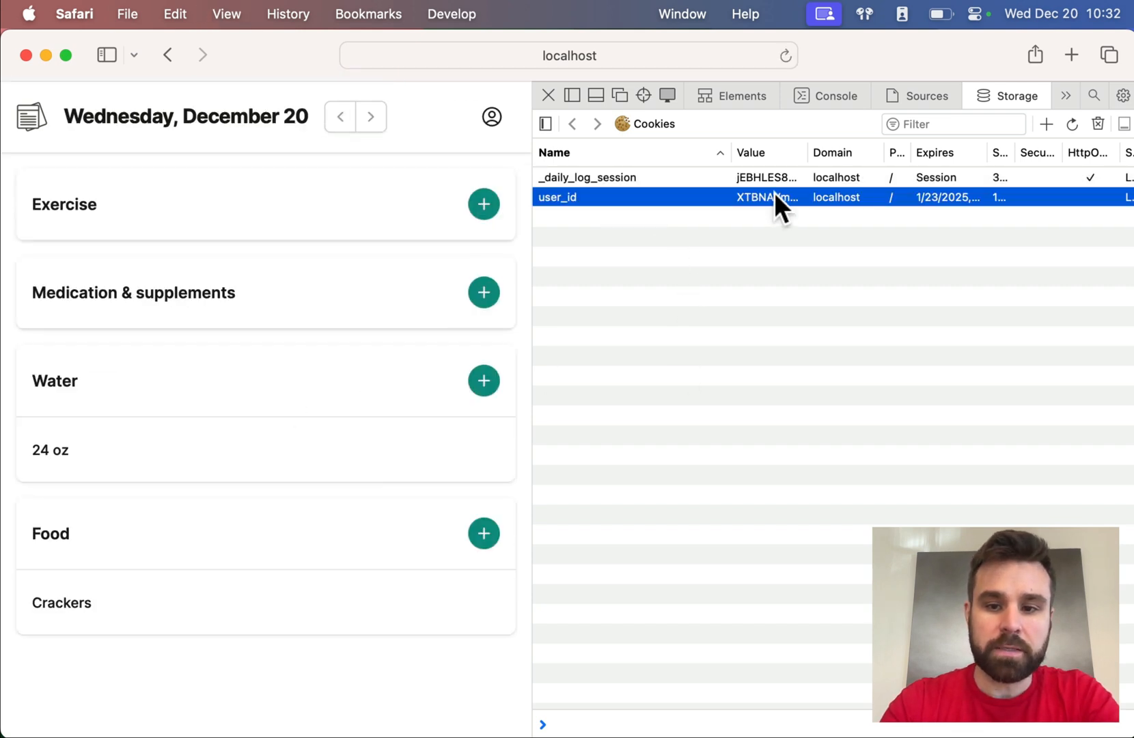
left_click(755, 197)
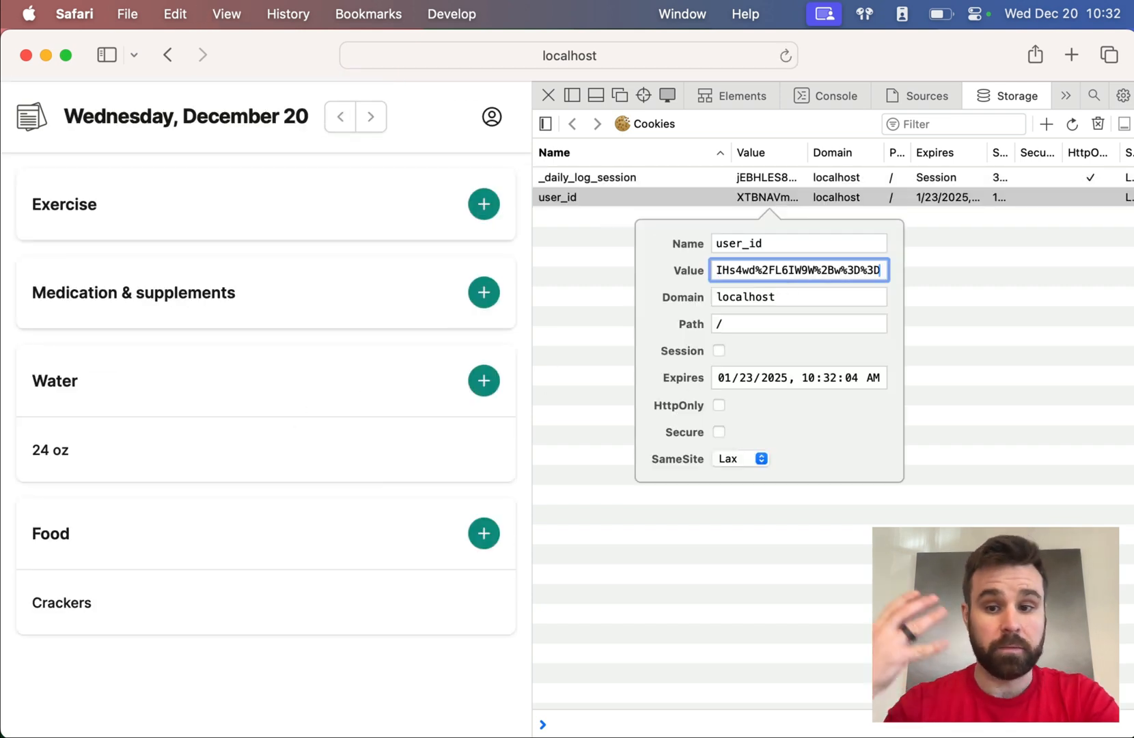
type("1")
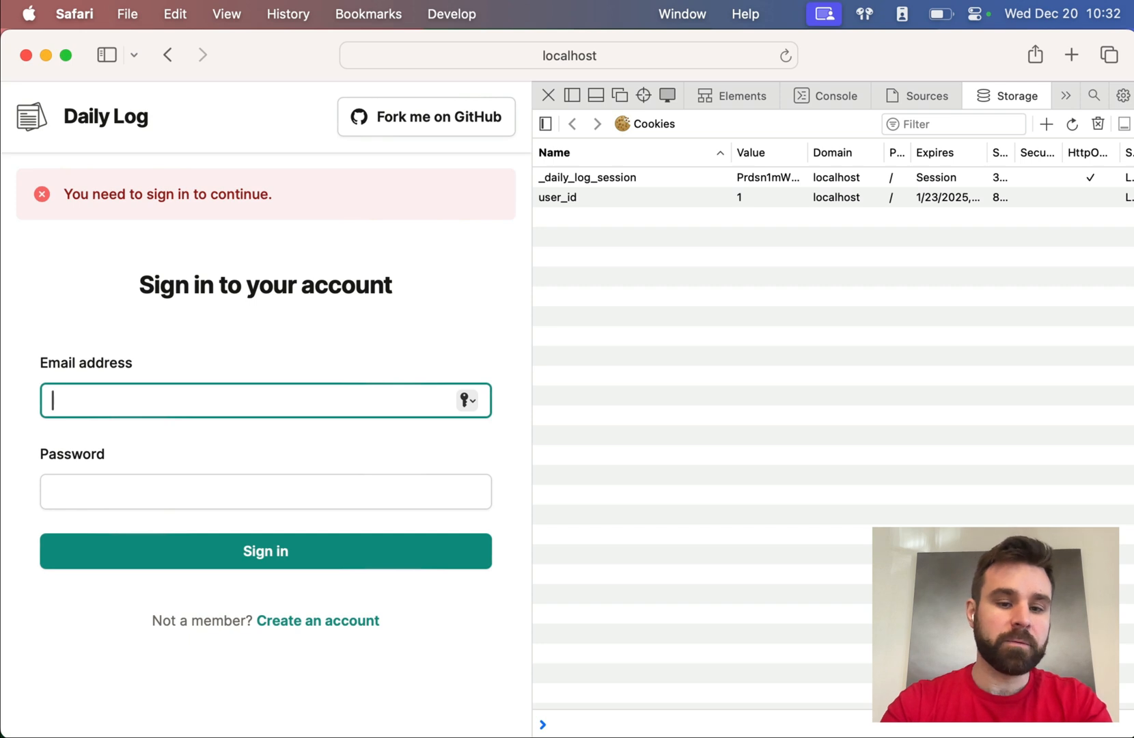
- Re-enter the email and password and sign in again
type("use@")
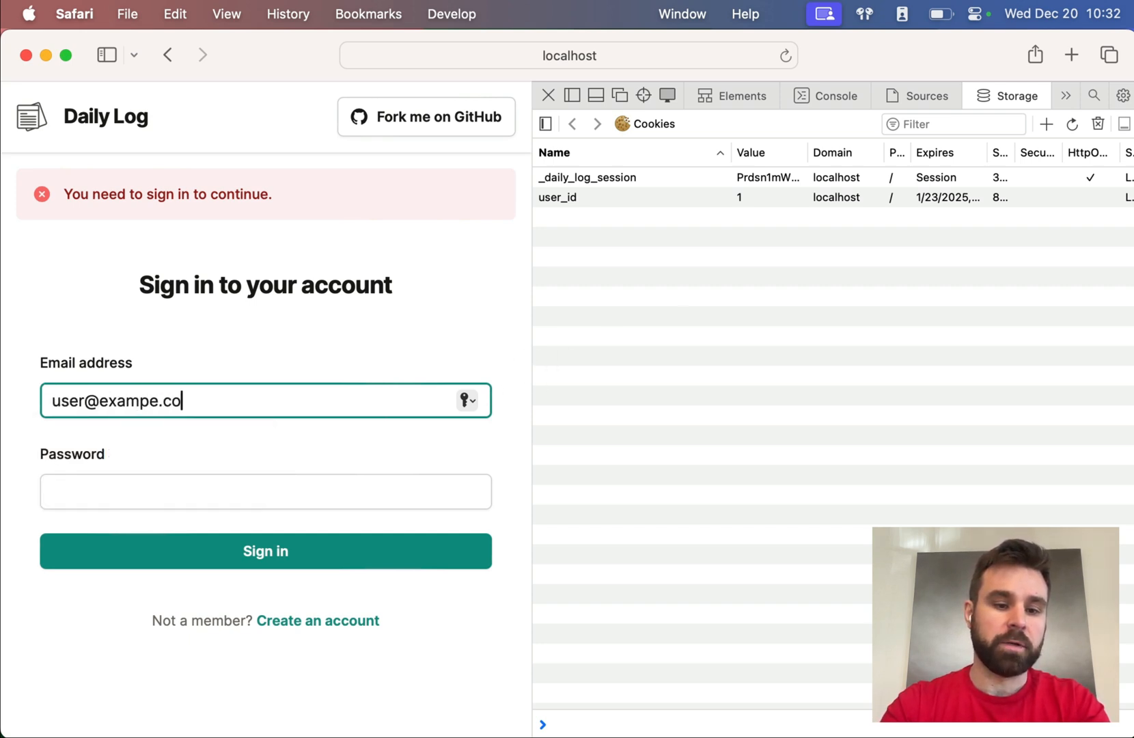
left_click(265, 491)
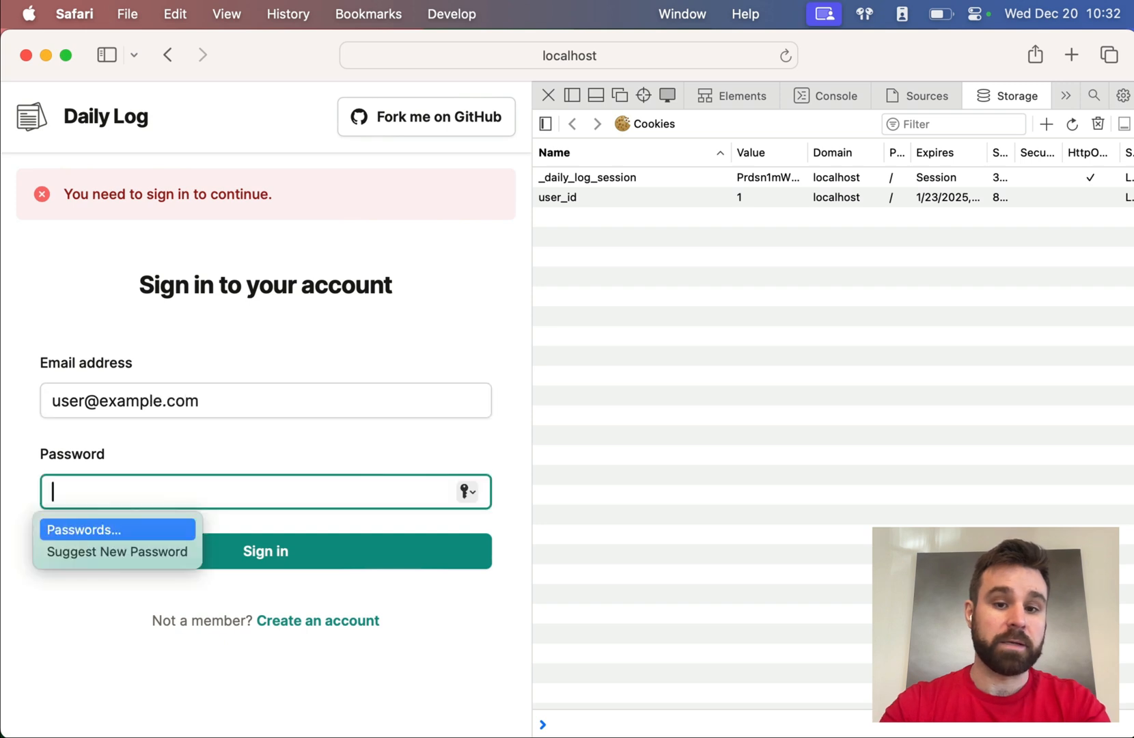
type("••")
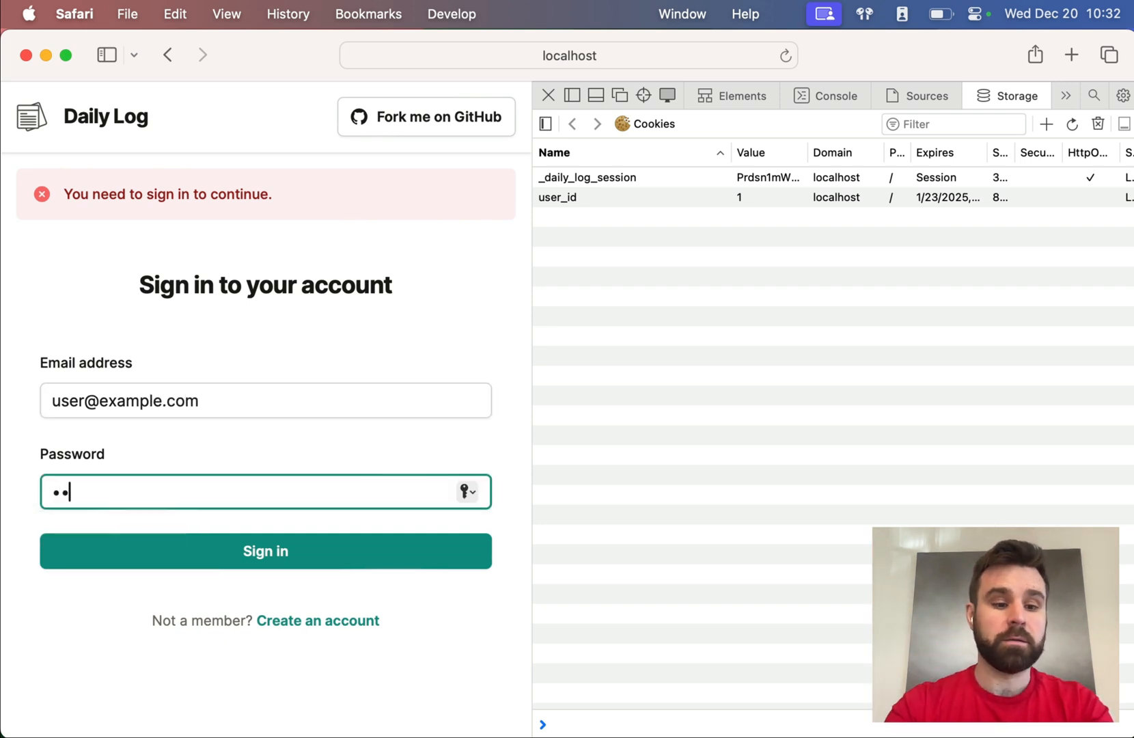
left_click(266, 551)
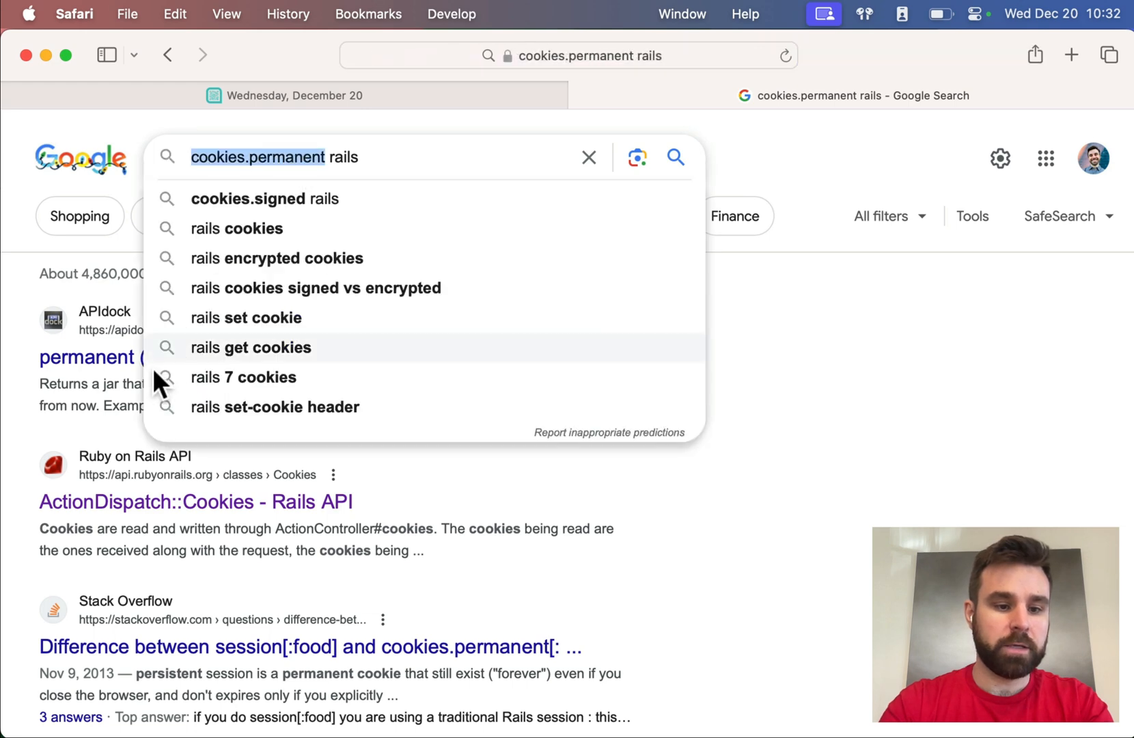
- Open the ActionDispatch::Cookies API docs and highlight the encrypted cookie writing example
left_click(194, 501)
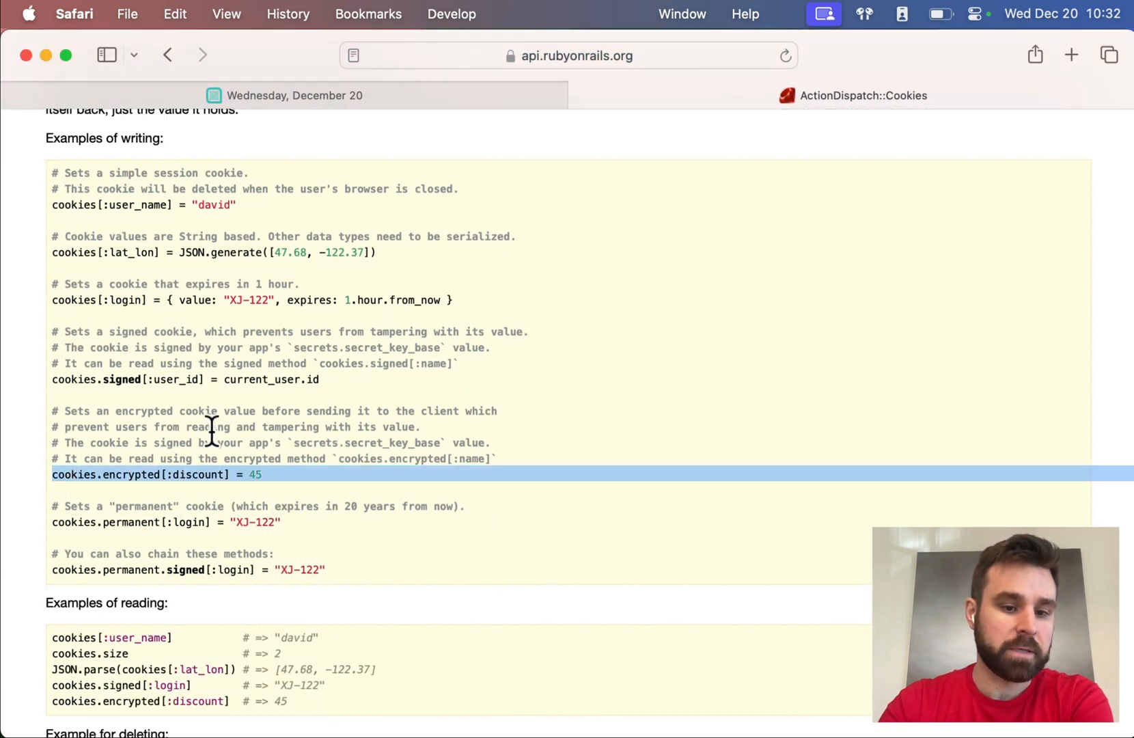
left_click_drag(194, 443, 433, 443)
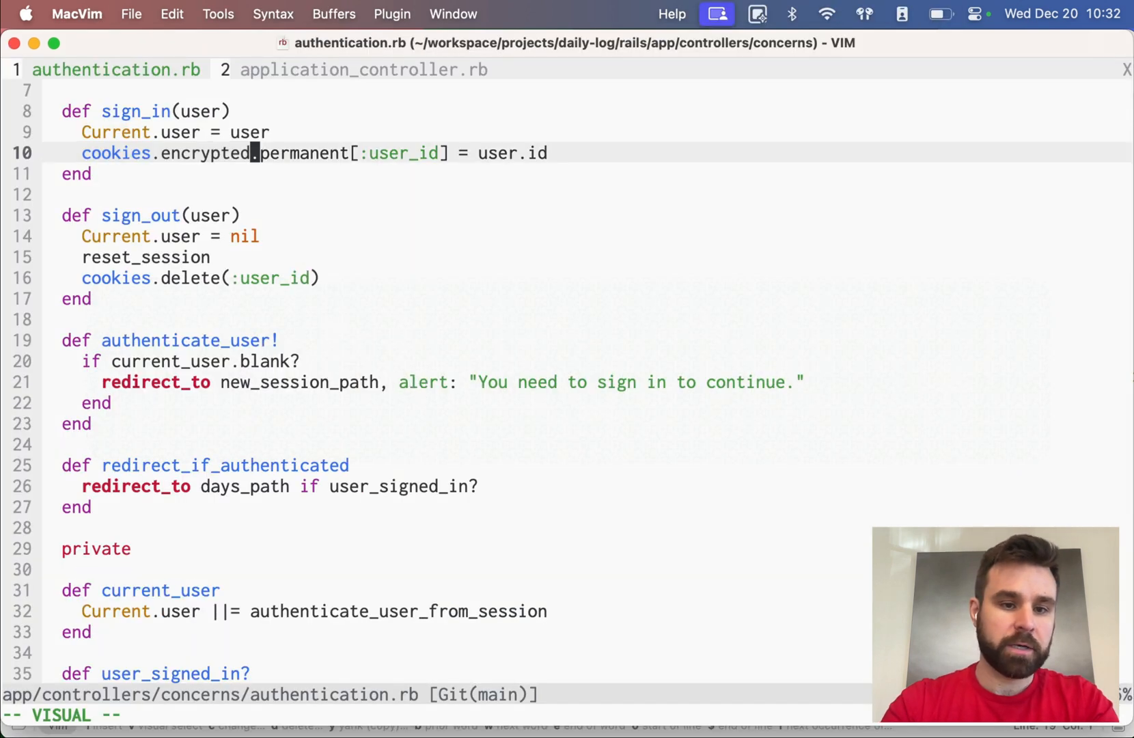
key("cmd+tab")
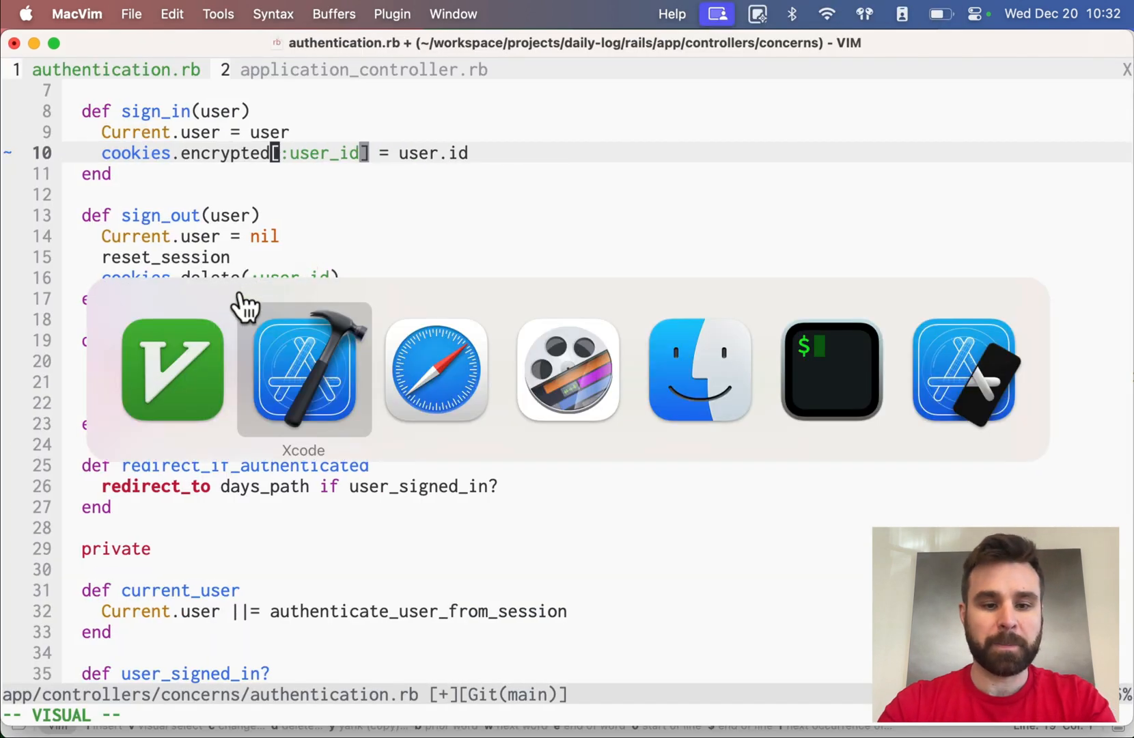
left_click(302, 370)
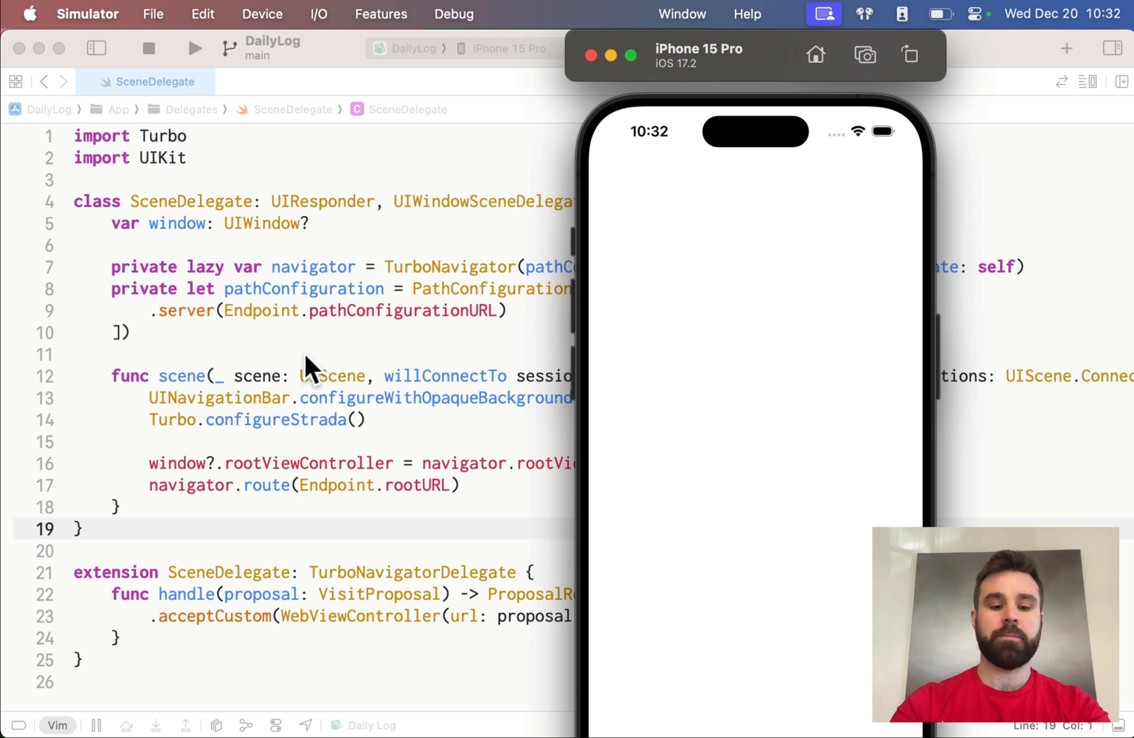
left_click(194, 47)
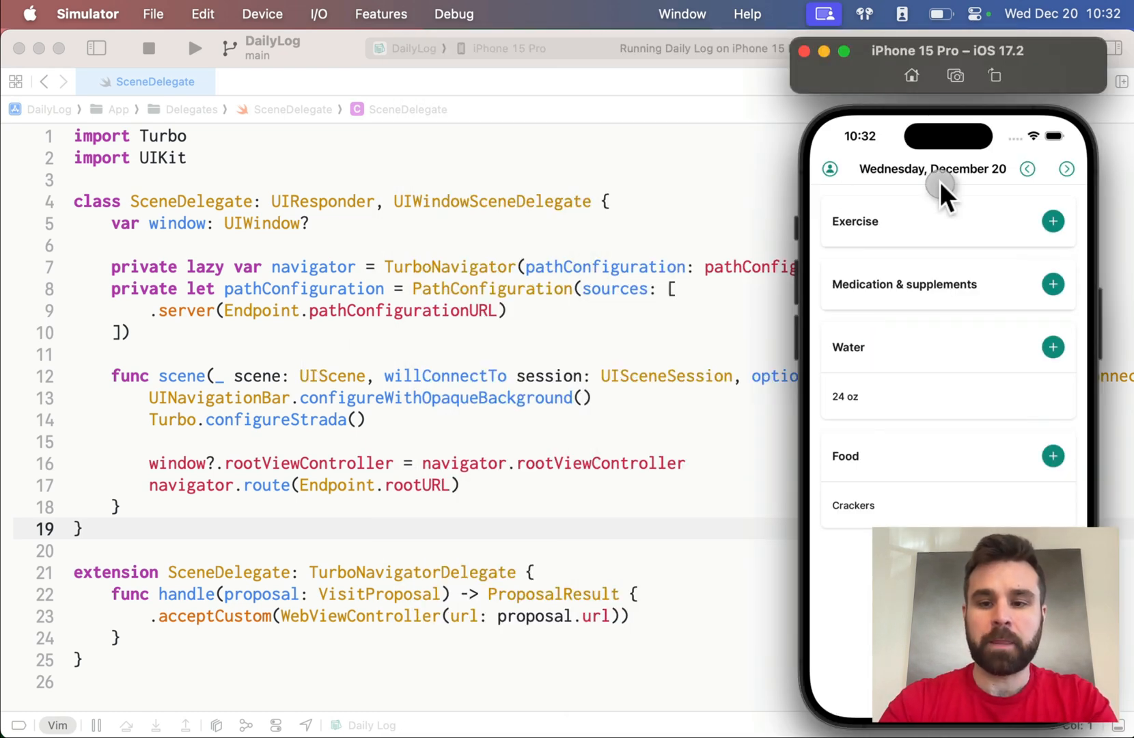
left_click(829, 169)
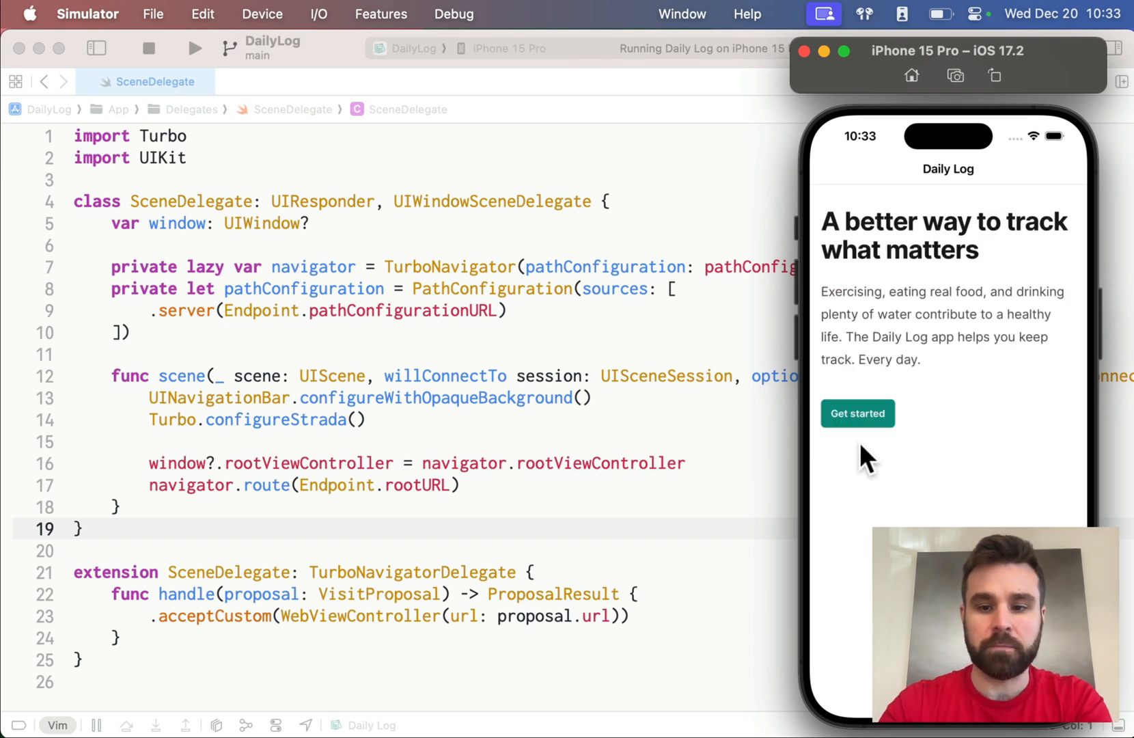
left_click(857, 413)
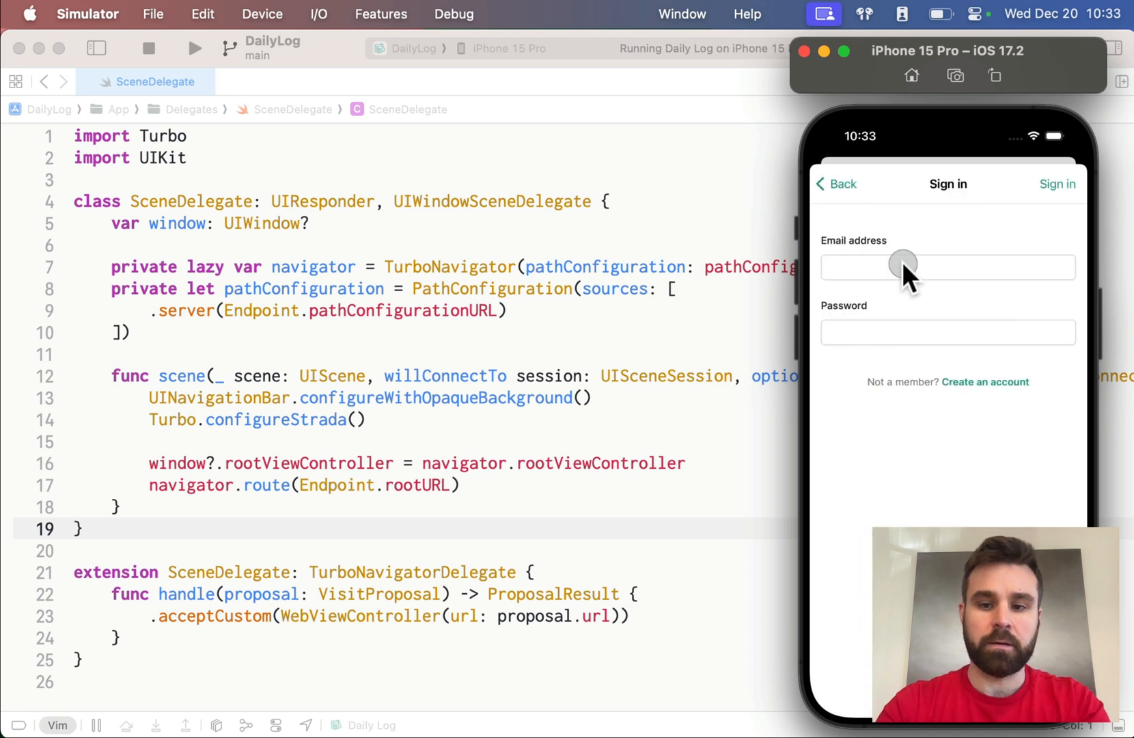
type("user@example.com")
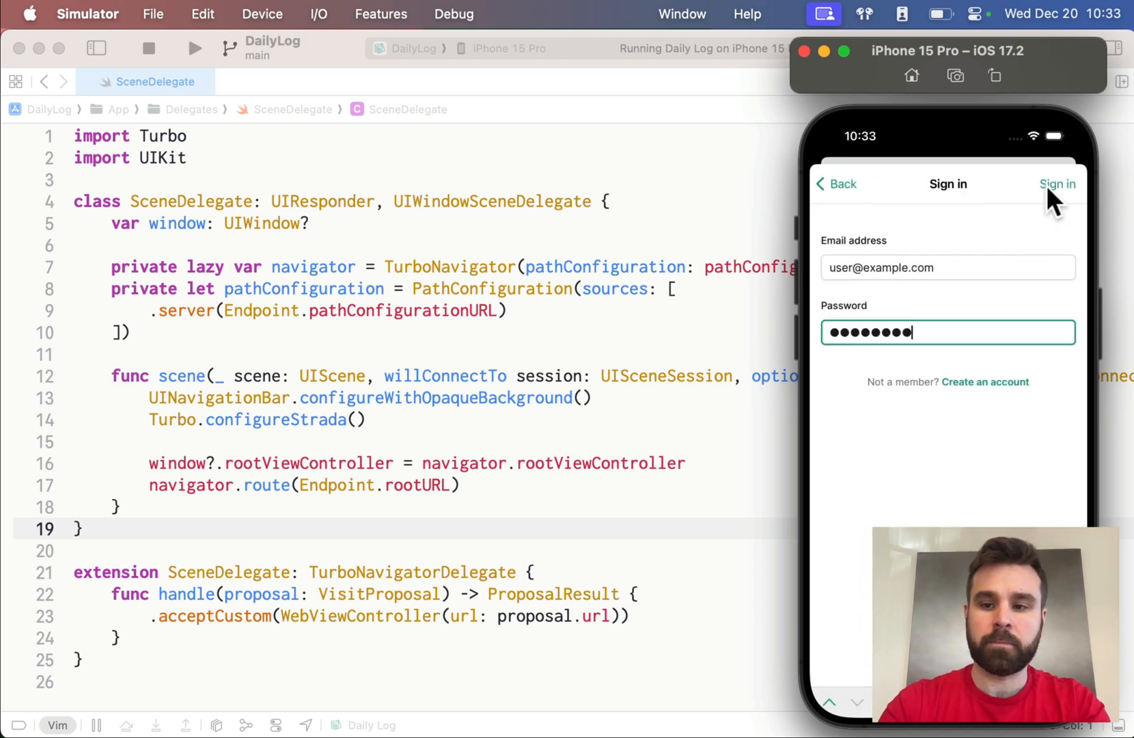
left_click(1056, 183)
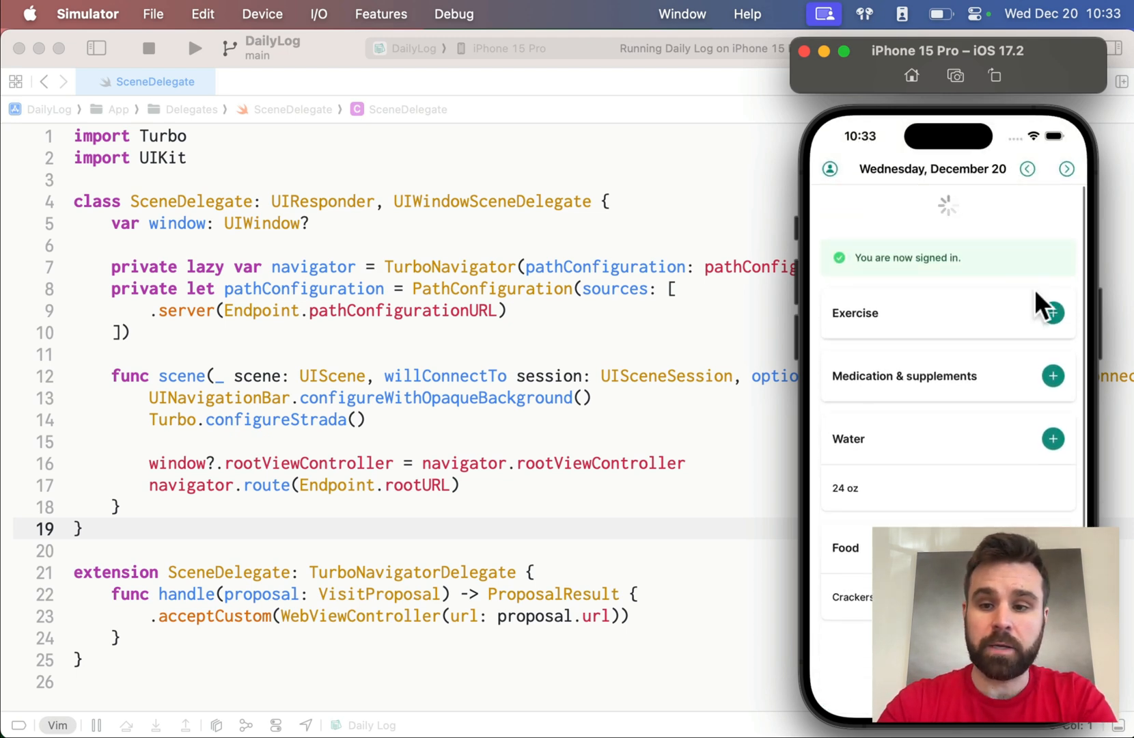
left_click(1052, 312)
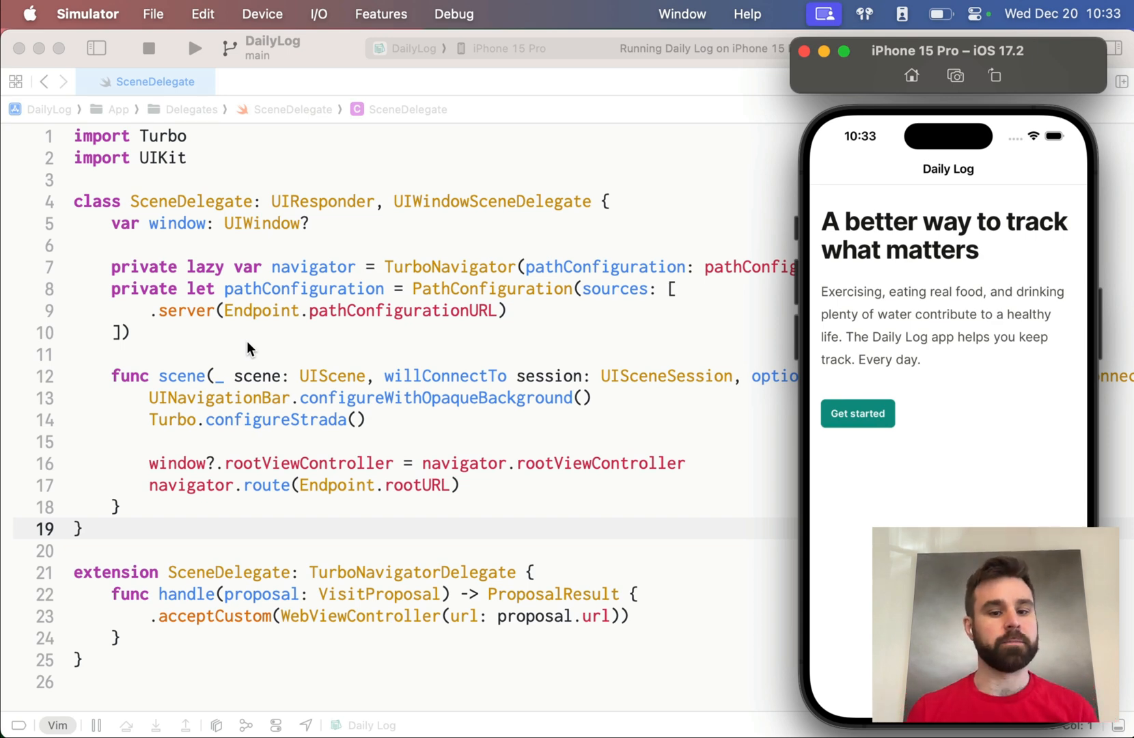
key("Cmd+Tab")
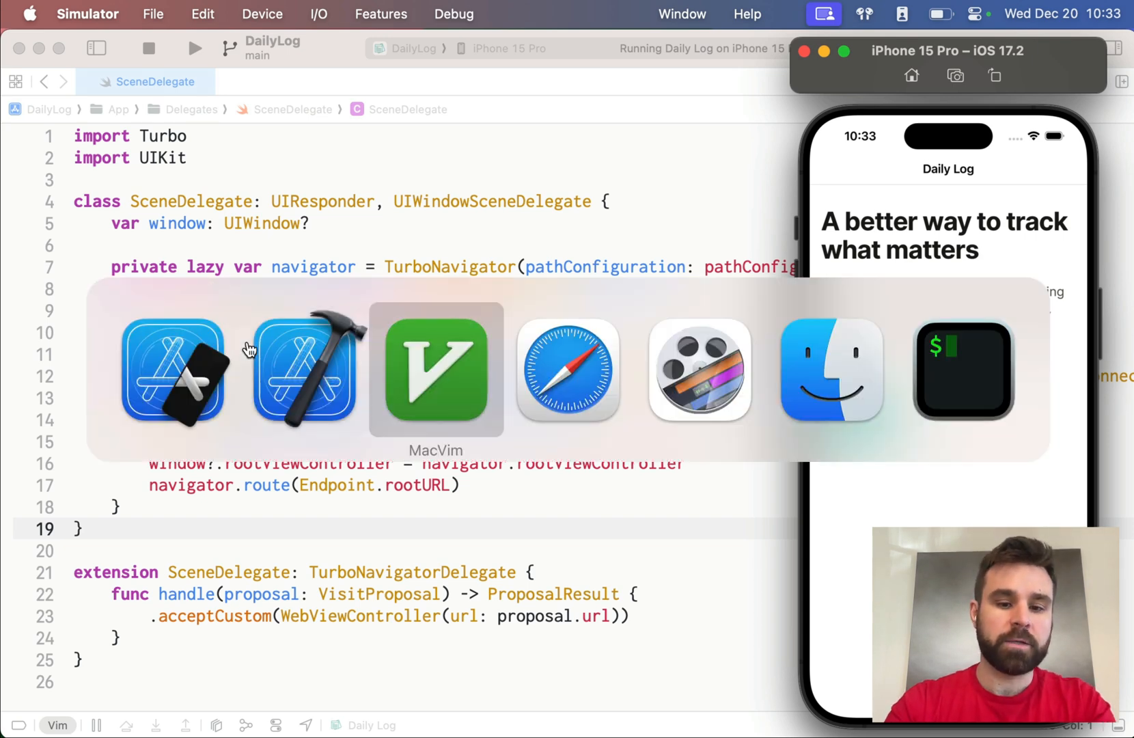
- Review sign_in storing user_id in an encrypted permanent cookie, then return to Simulator
left_click(435, 370)
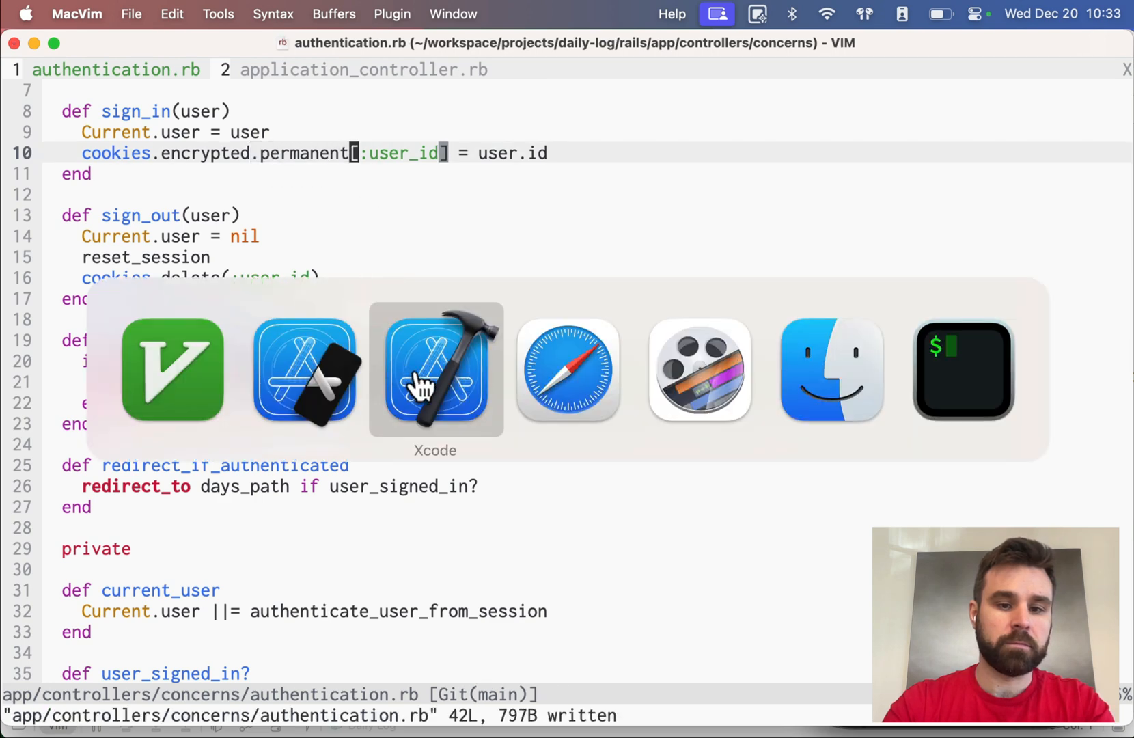
left_click(435, 372)
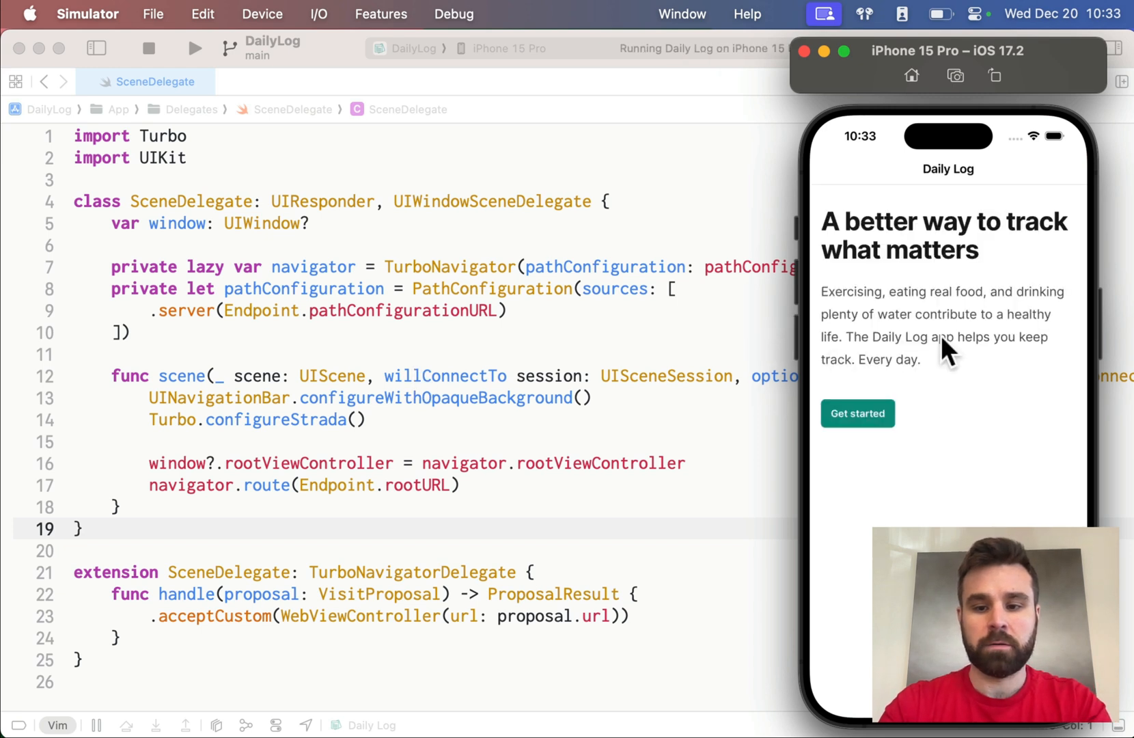
- Sign back into Daily Log from the welcome screen, then switch to Safari
left_click(857, 413)
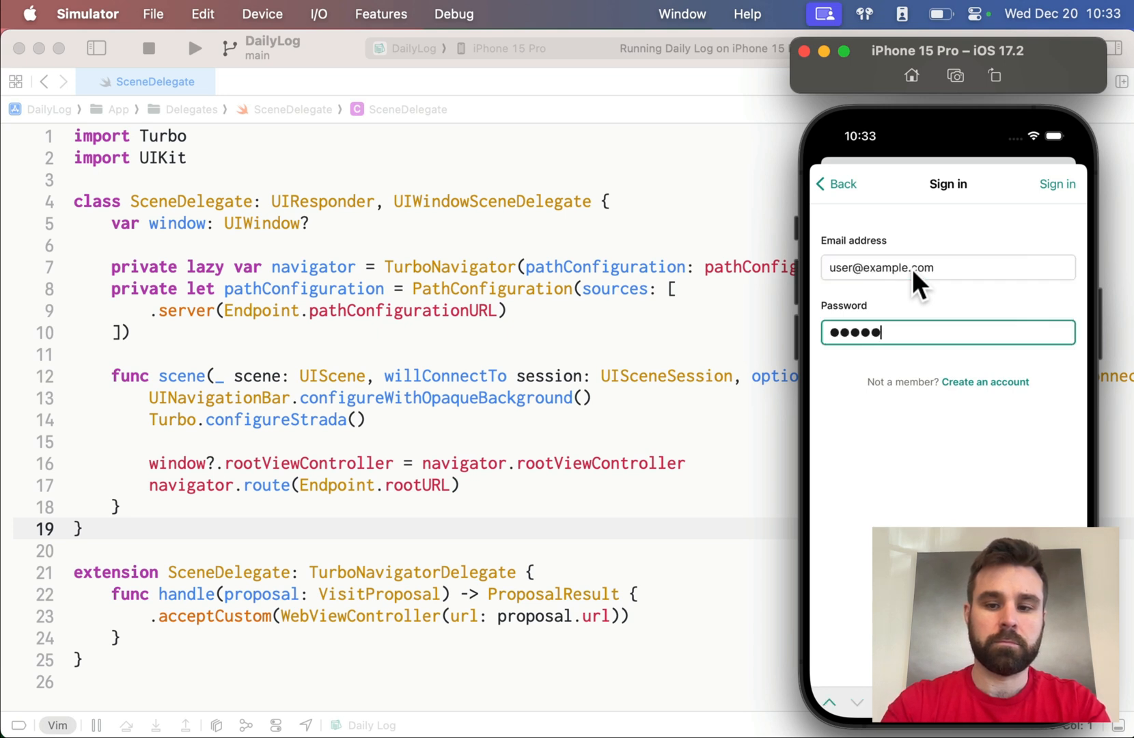
left_click(1057, 183)
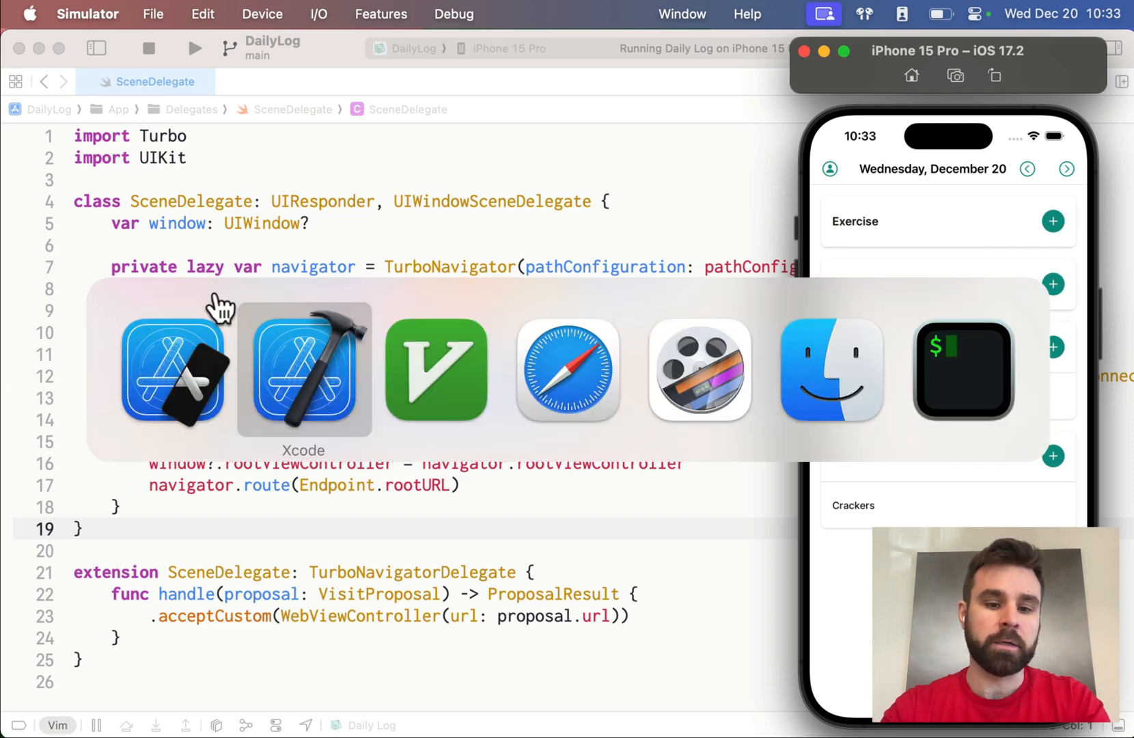
left_click(565, 371)
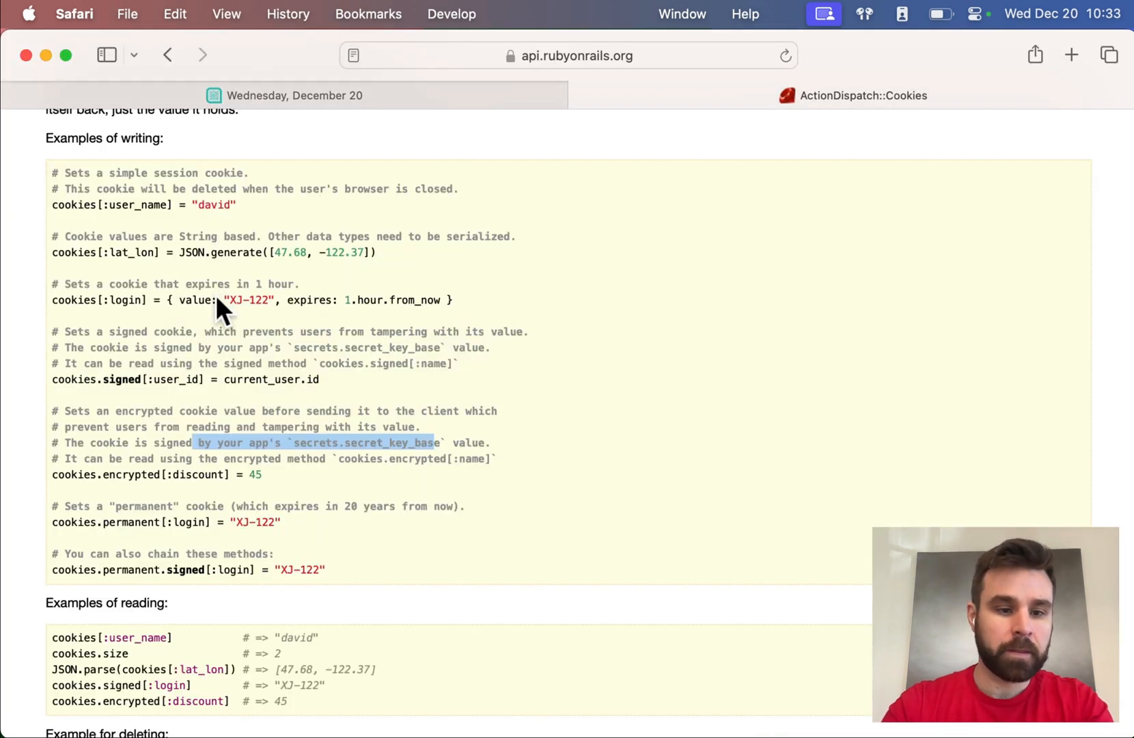
mouse_move(98, 550)
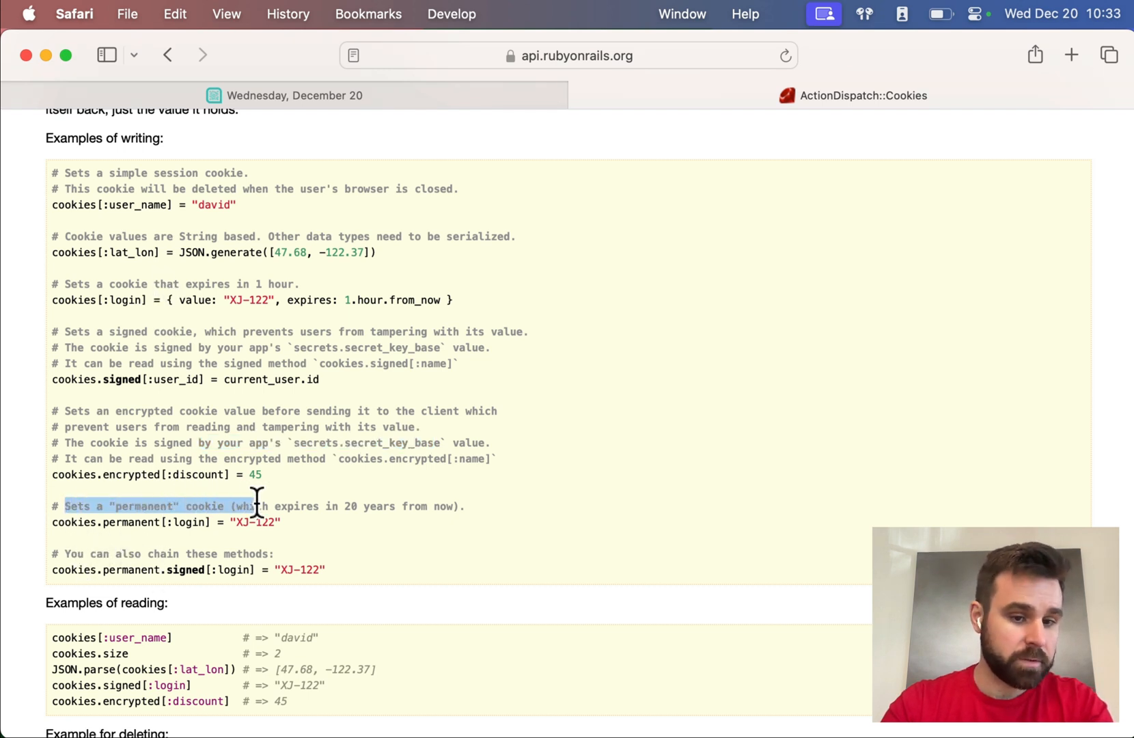
- Highlight the ActionDispatch::Cookies docs sentence about permanent cookies
left_click_drag(257, 505, 469, 505)
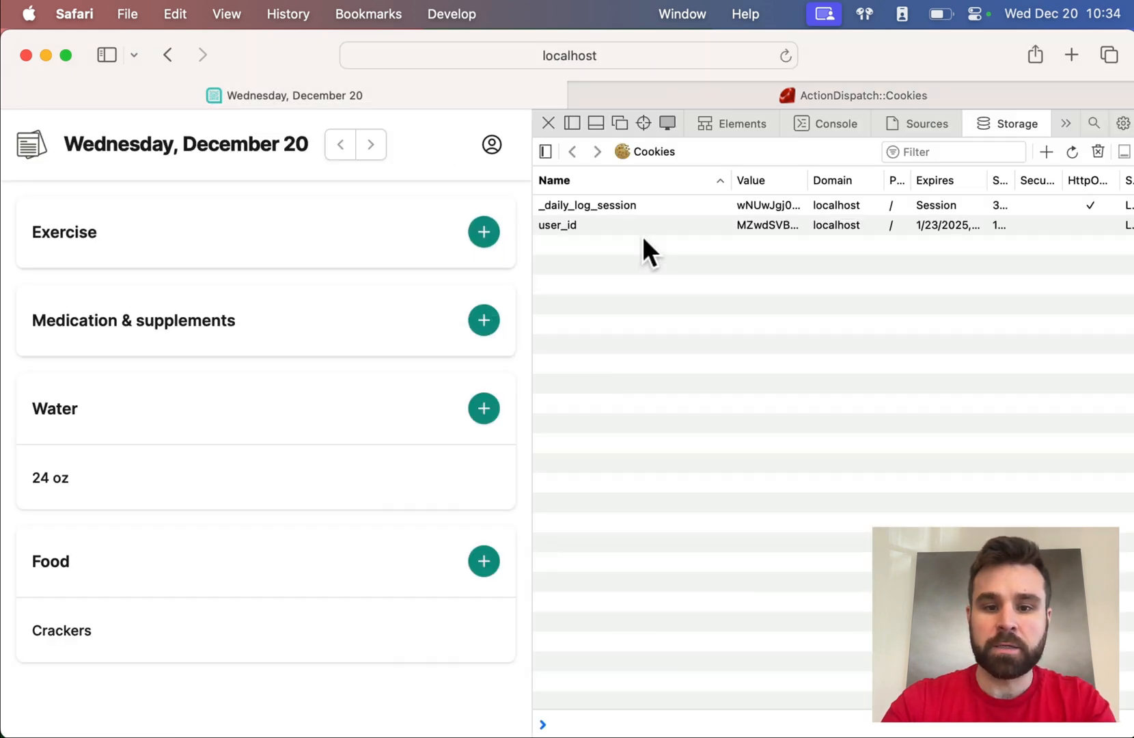
- Open the user_id cookie's details, confirm its 01/23/2025 expiry, and close the inspector
left_click(557, 225)
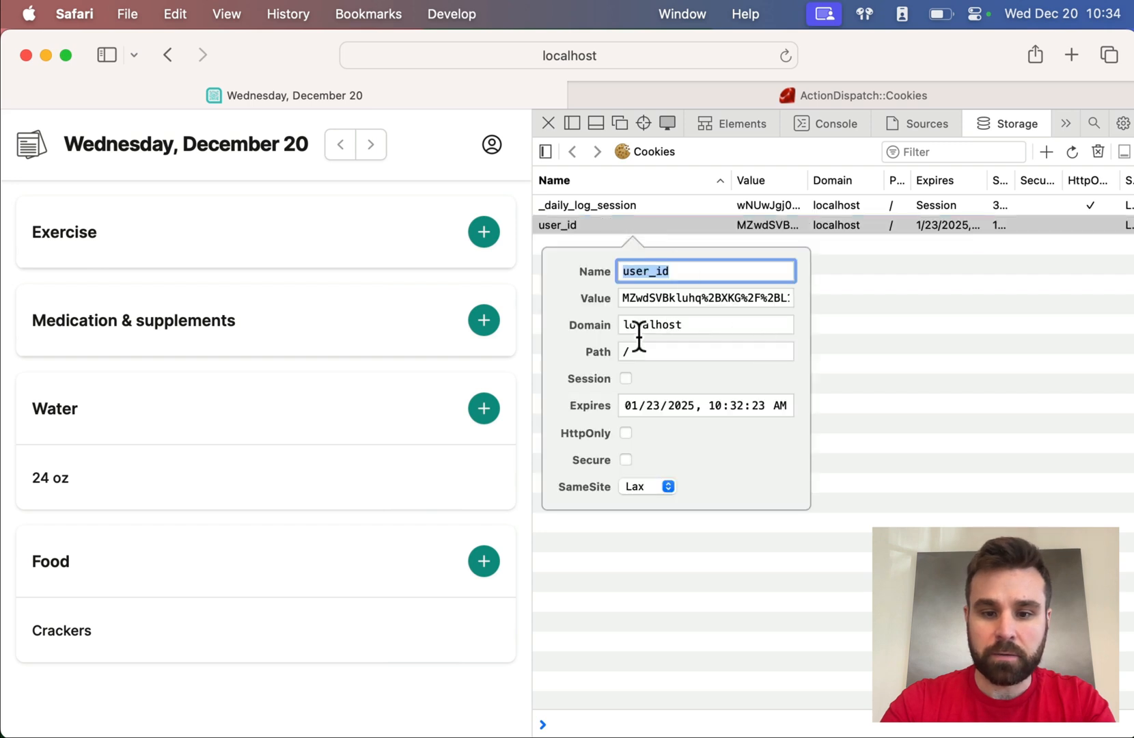
mouse_move(692, 431)
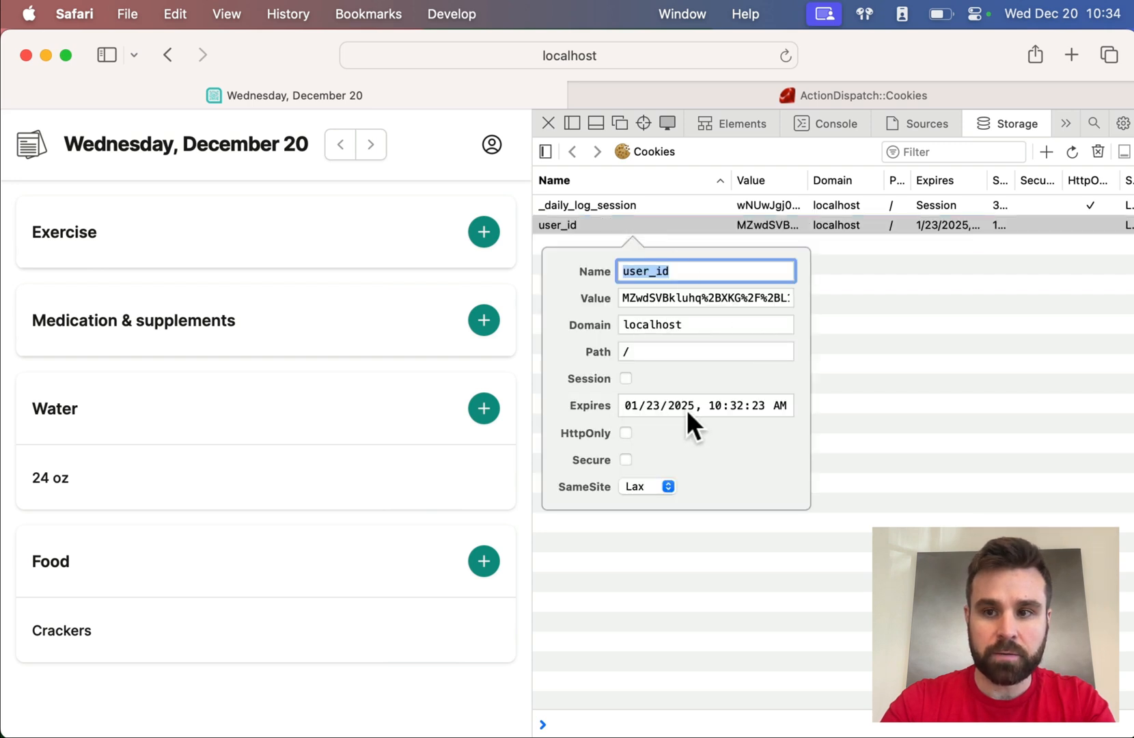
left_click(681, 405)
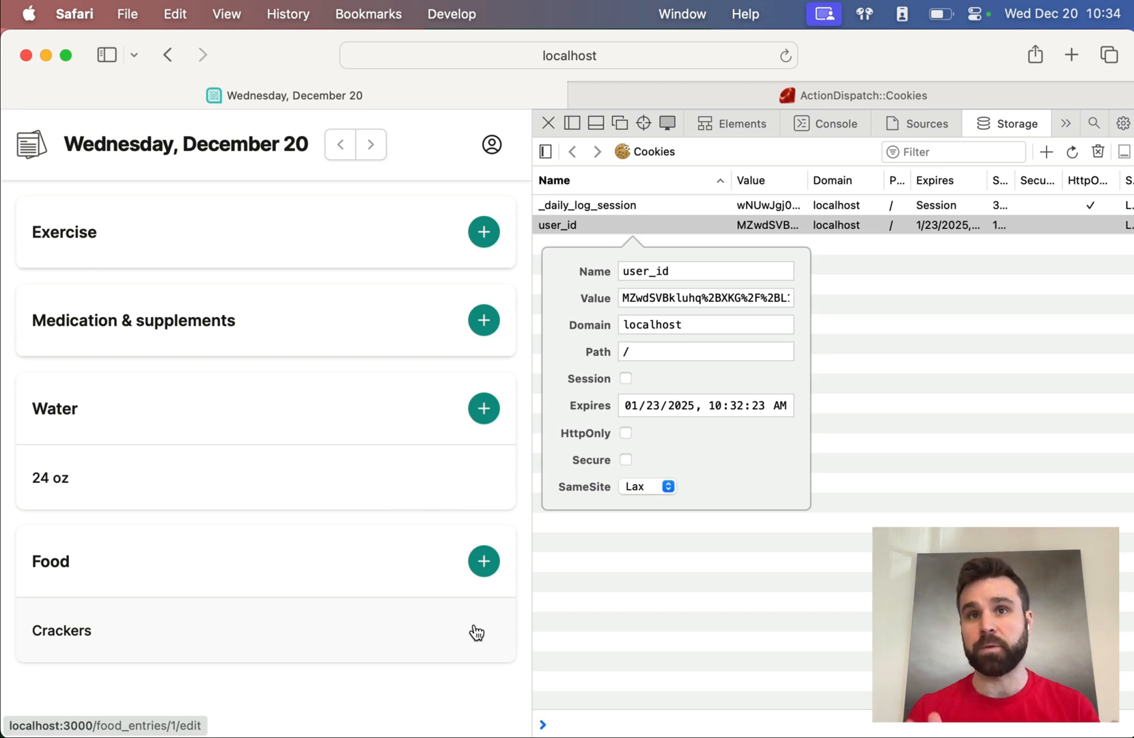
left_click(681, 405)
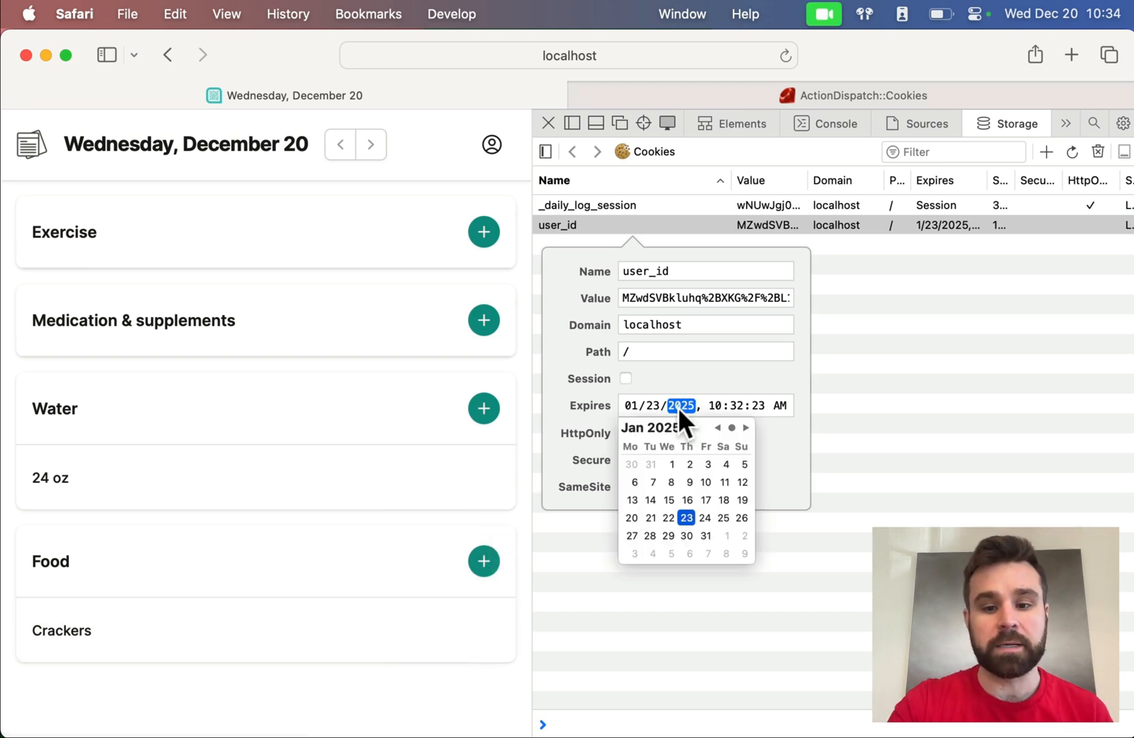
mouse_move(724, 420)
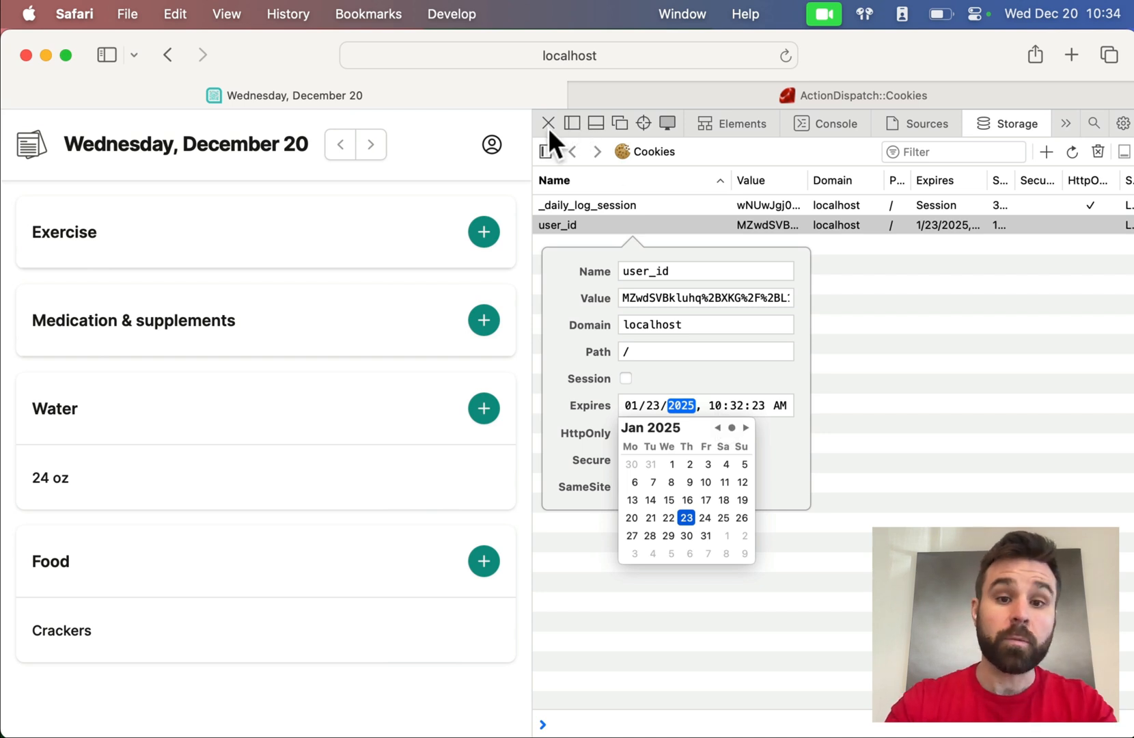
left_click(548, 123)
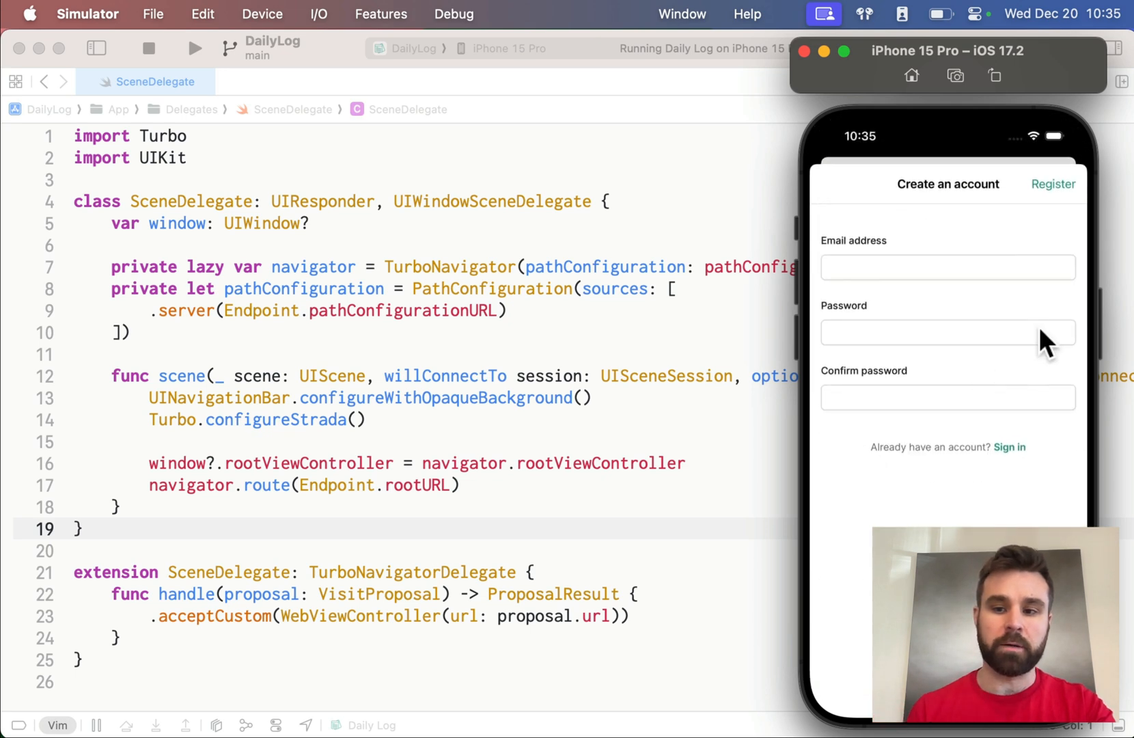
- View the signed-out sign-in screens, then open the 'configurat' match from the fuzzy finder
left_click(1009, 446)
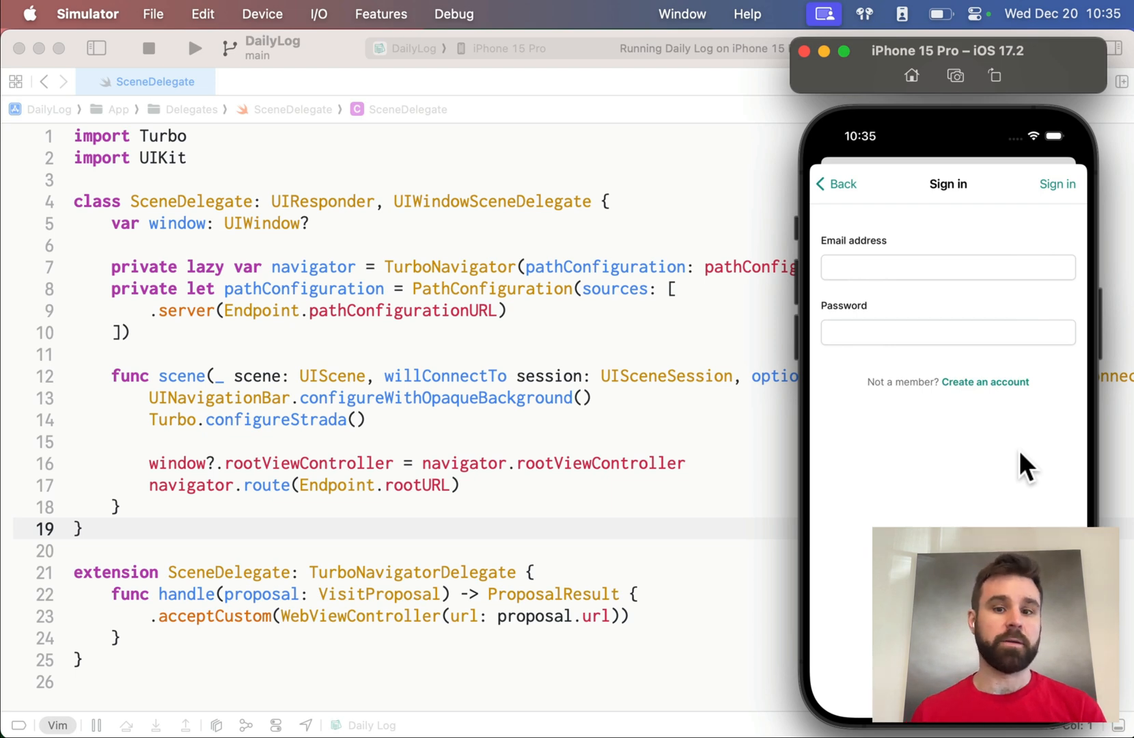
mouse_move(961, 198)
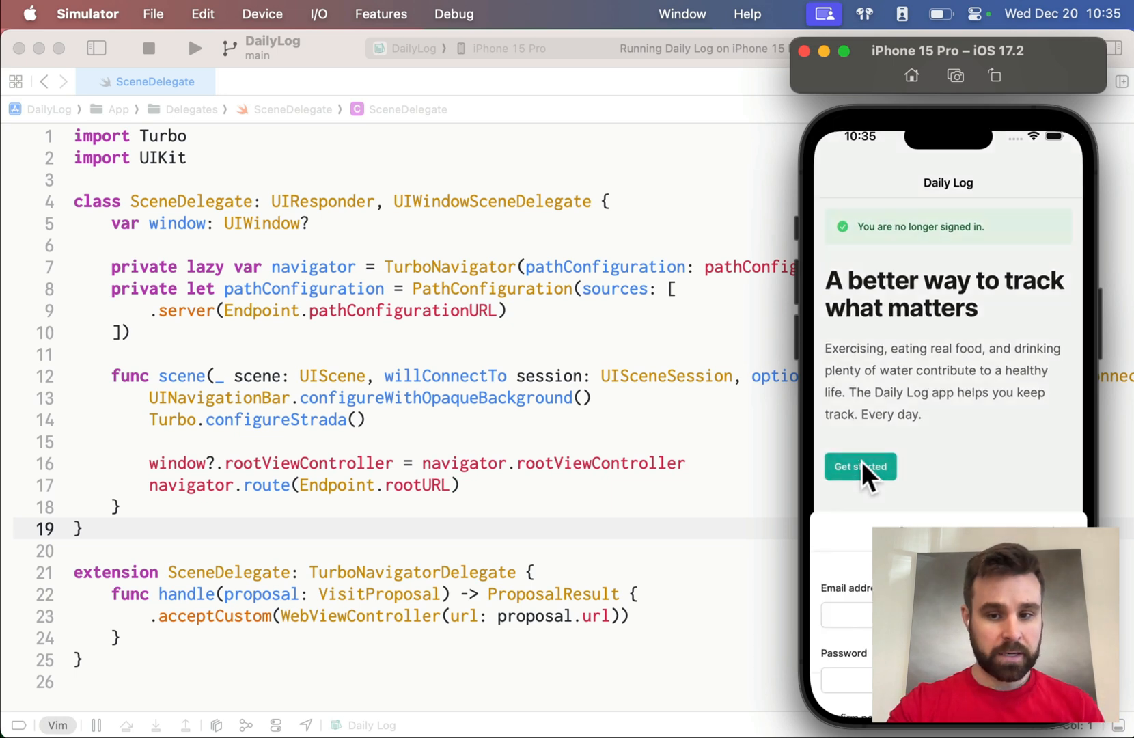
left_click(860, 466)
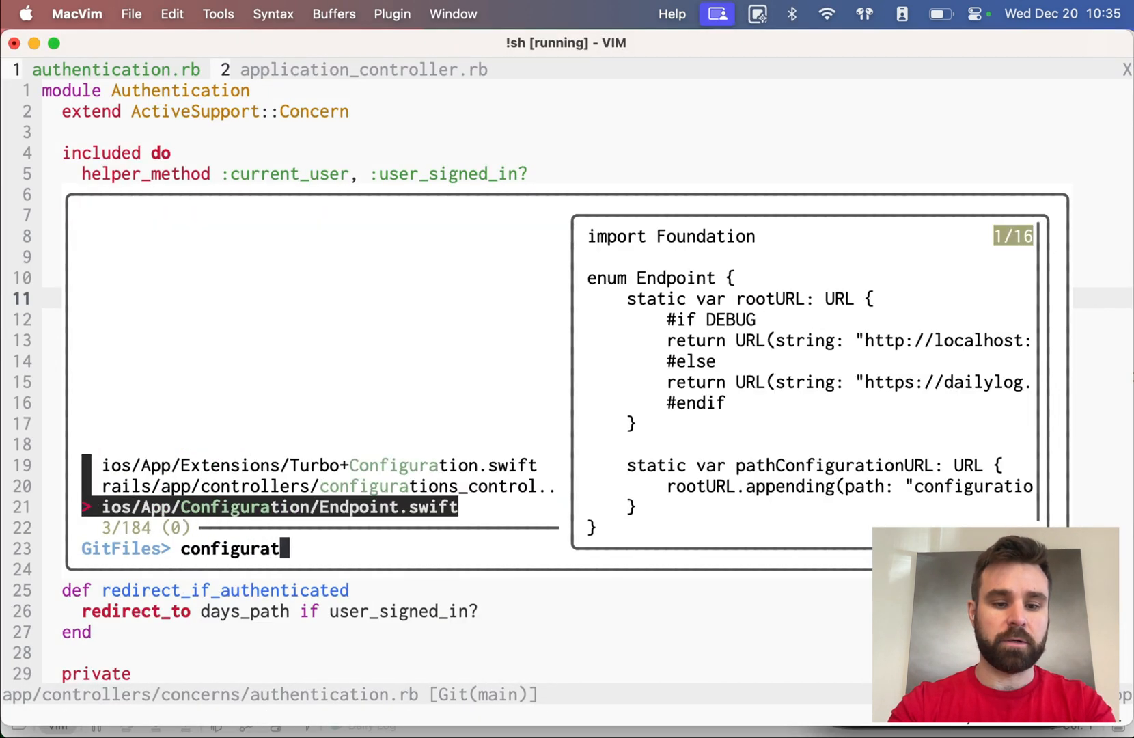
key("Enter")
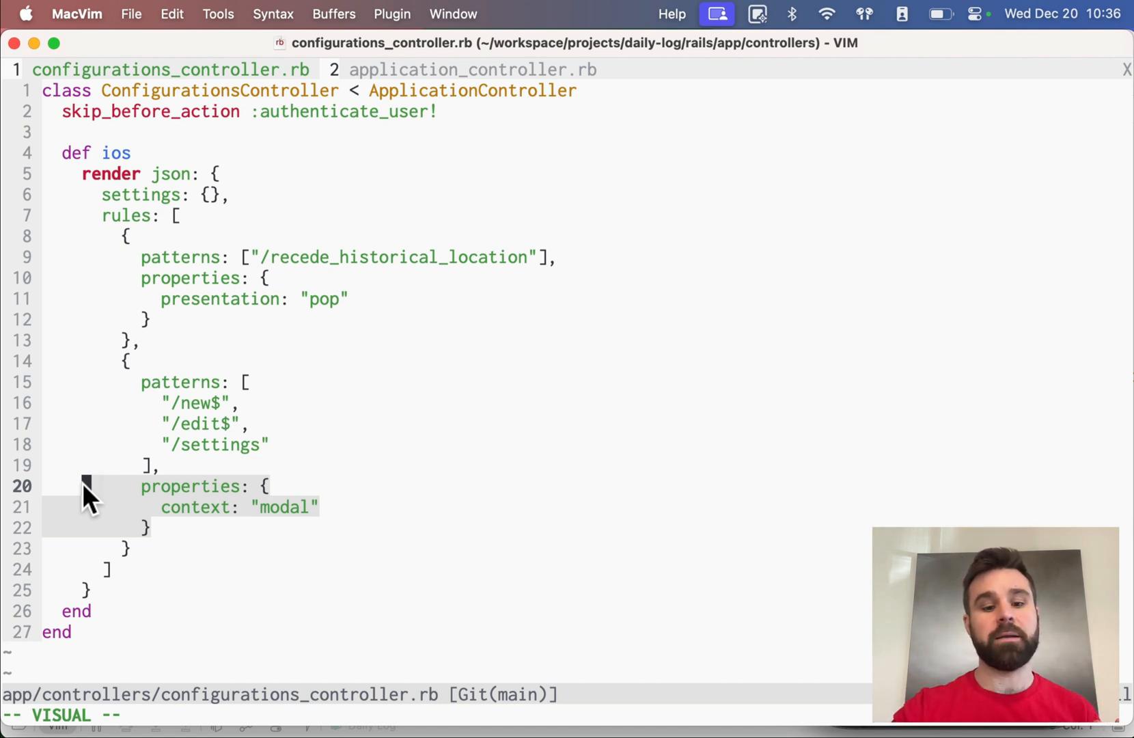
- Switch back to Simulator showing the Create an account form
key("Cmd+Tab")
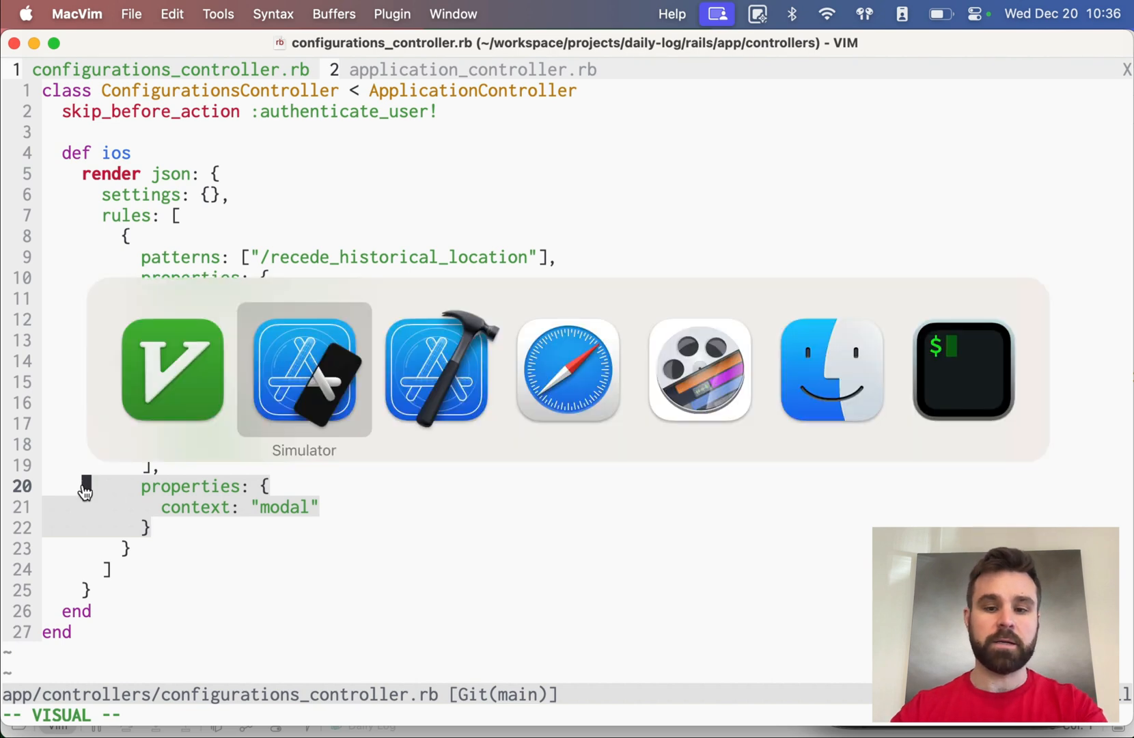
left_click(303, 372)
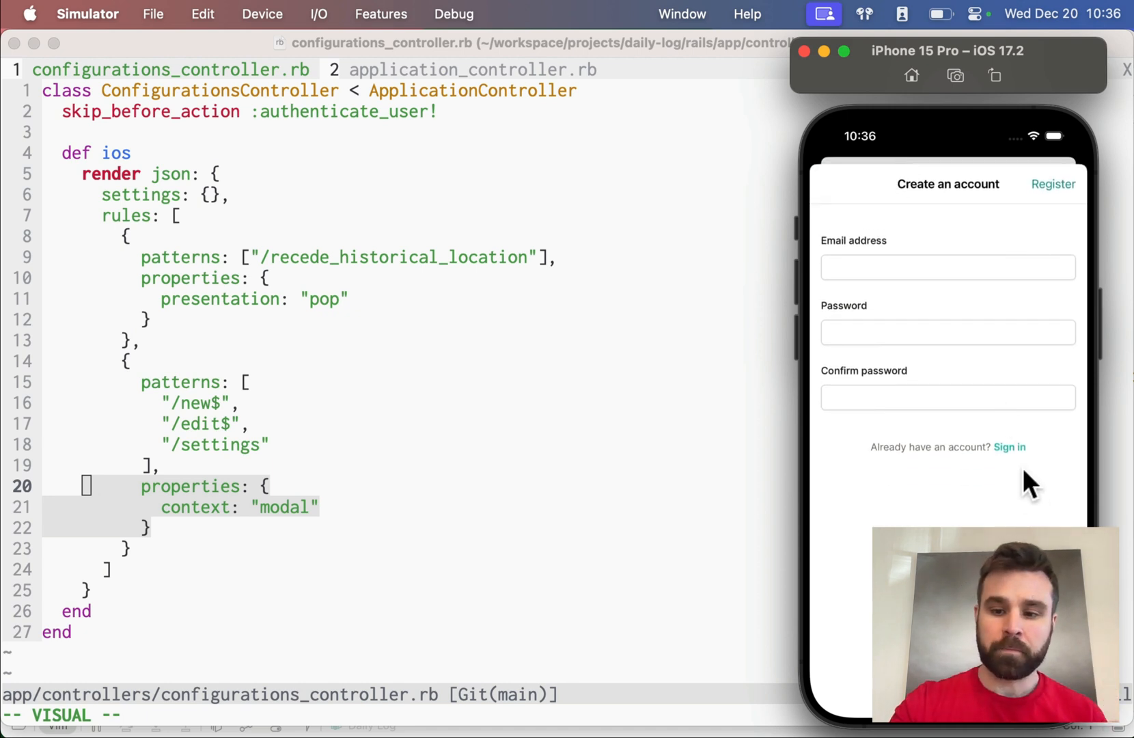
left_click(1009, 447)
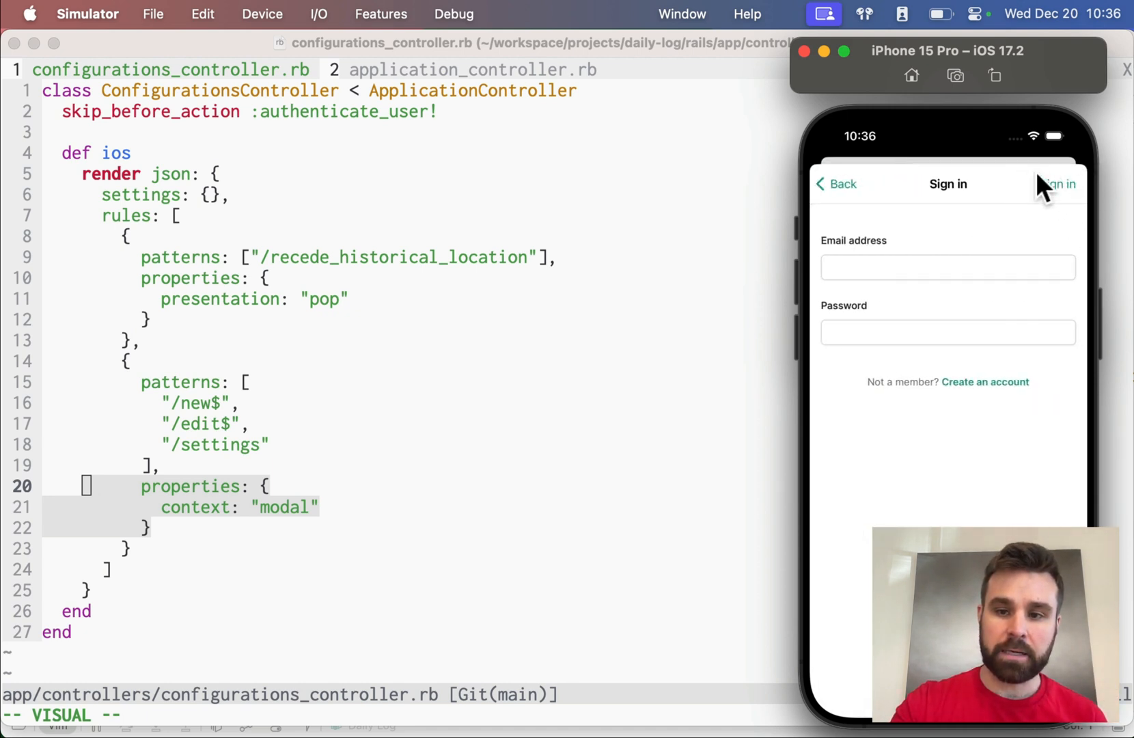
left_click(985, 382)
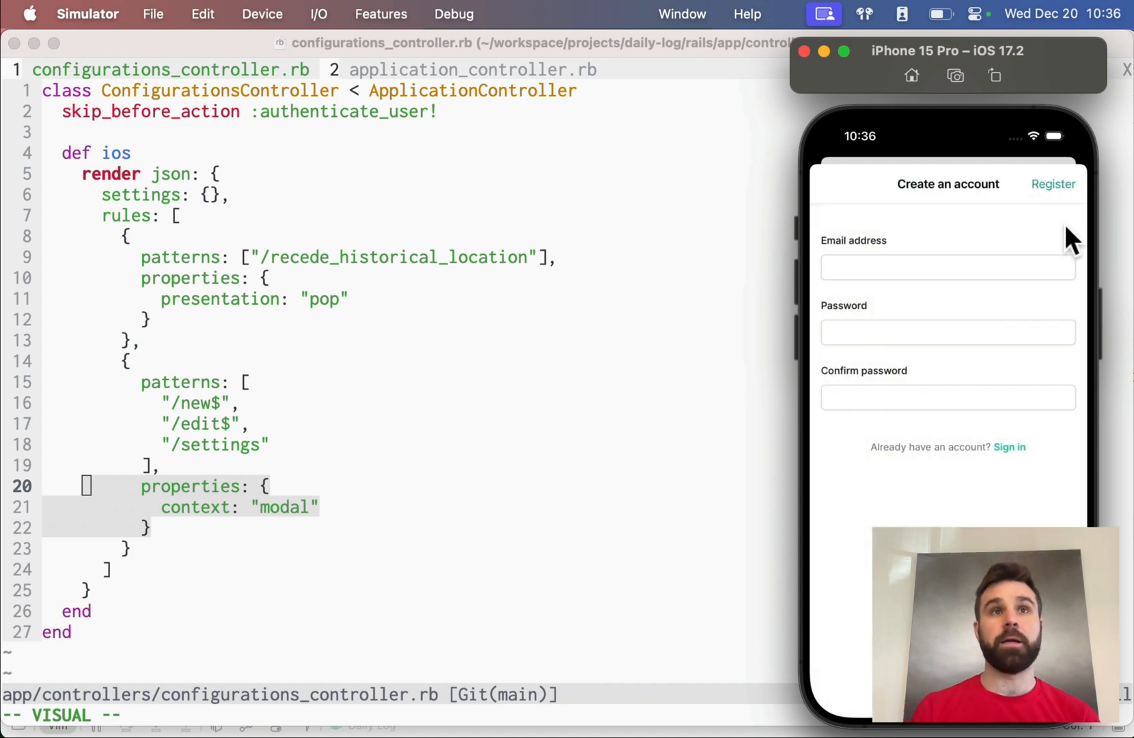